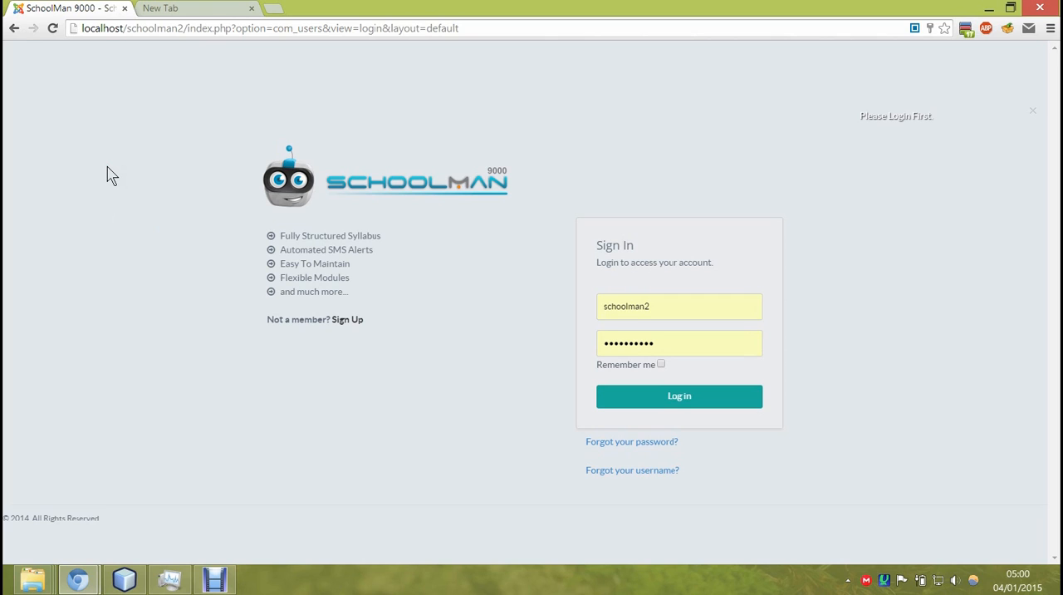
{"action": "mouse_move", "coordinate": [526, 130]}
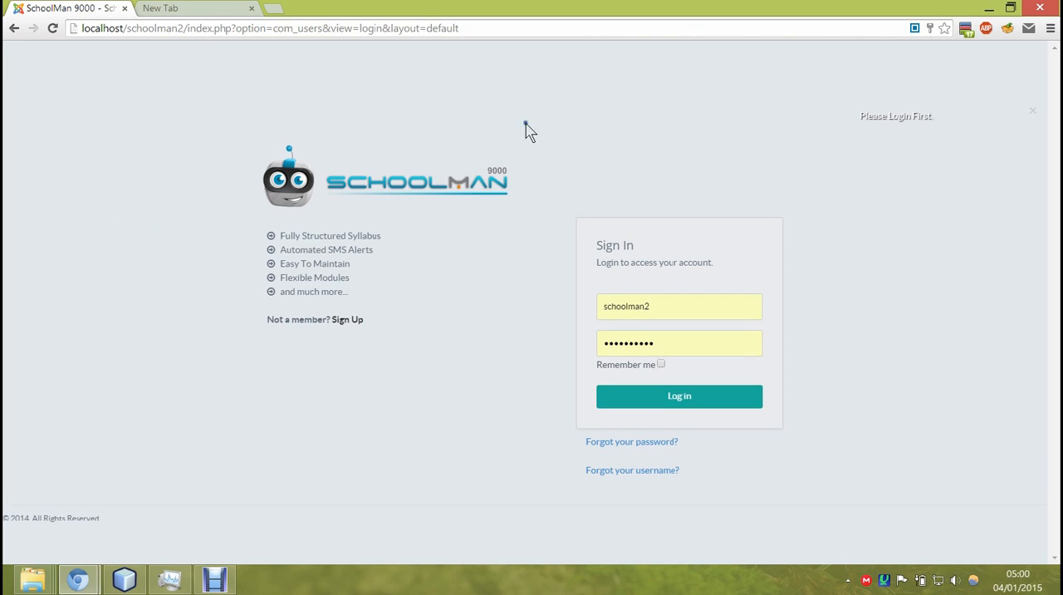
- Sign in to the school account and land on the Student Dashboard
{"action": "left_click", "coordinate": [677, 305]}
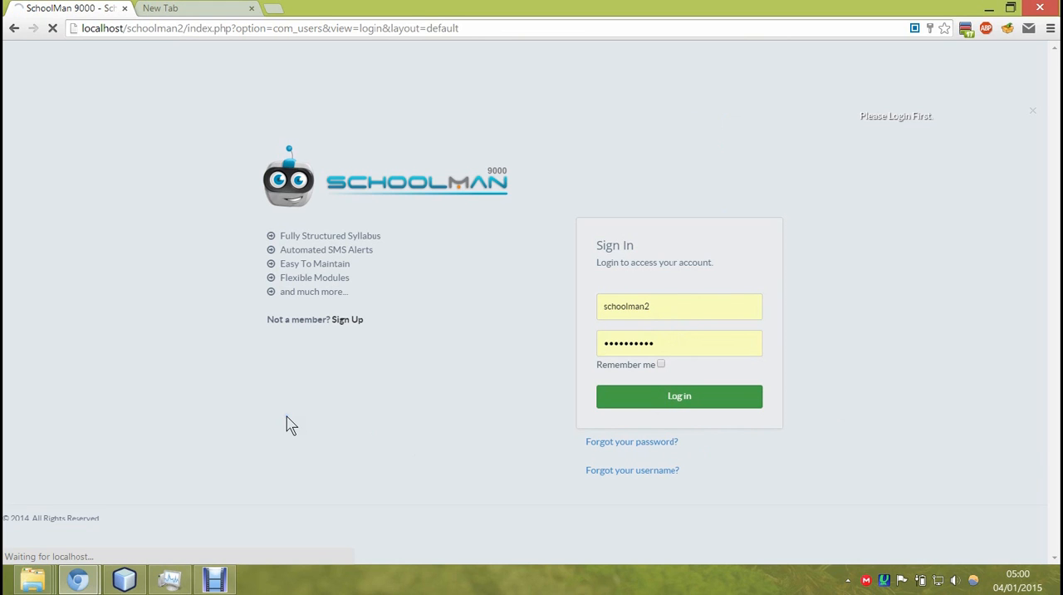
{"action": "left_click", "coordinate": [678, 395]}
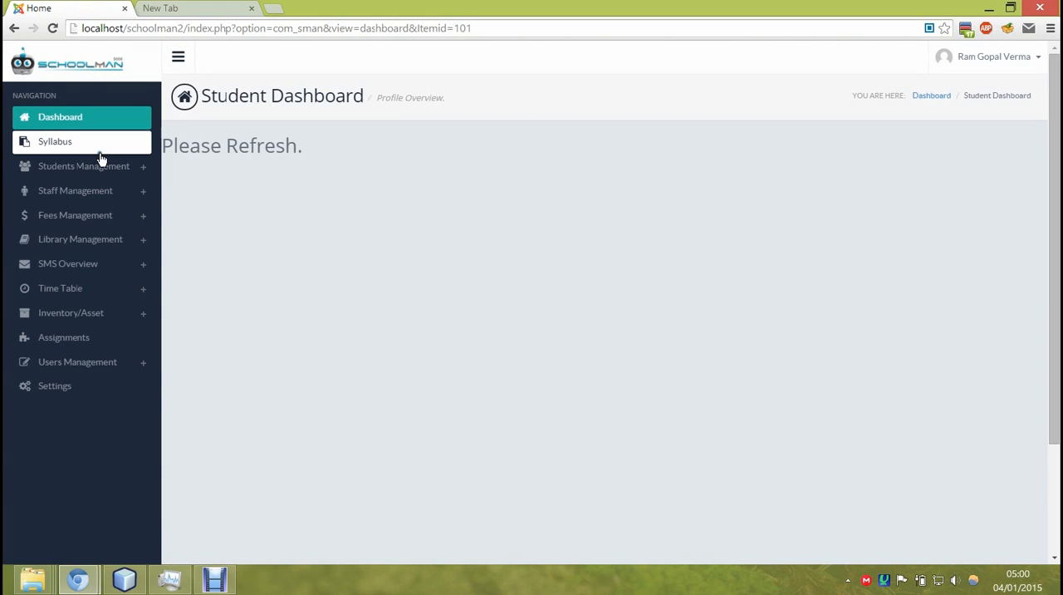
- Show the Syllabus Overview, expanding and collapsing the STD 5TH course's subjects
{"action": "left_click", "coordinate": [54, 141]}
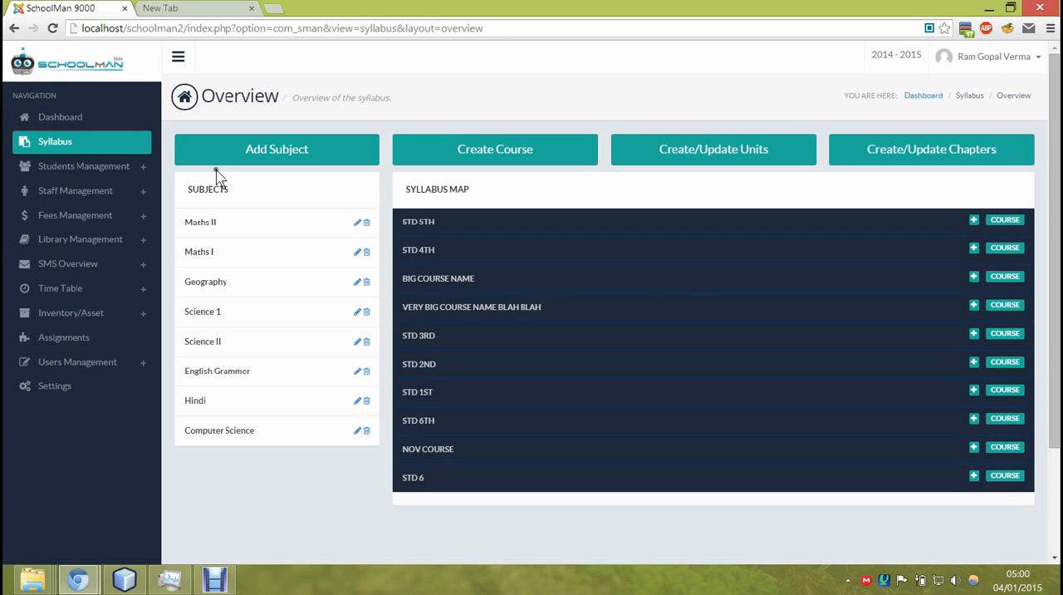
{"action": "mouse_move", "coordinate": [222, 190]}
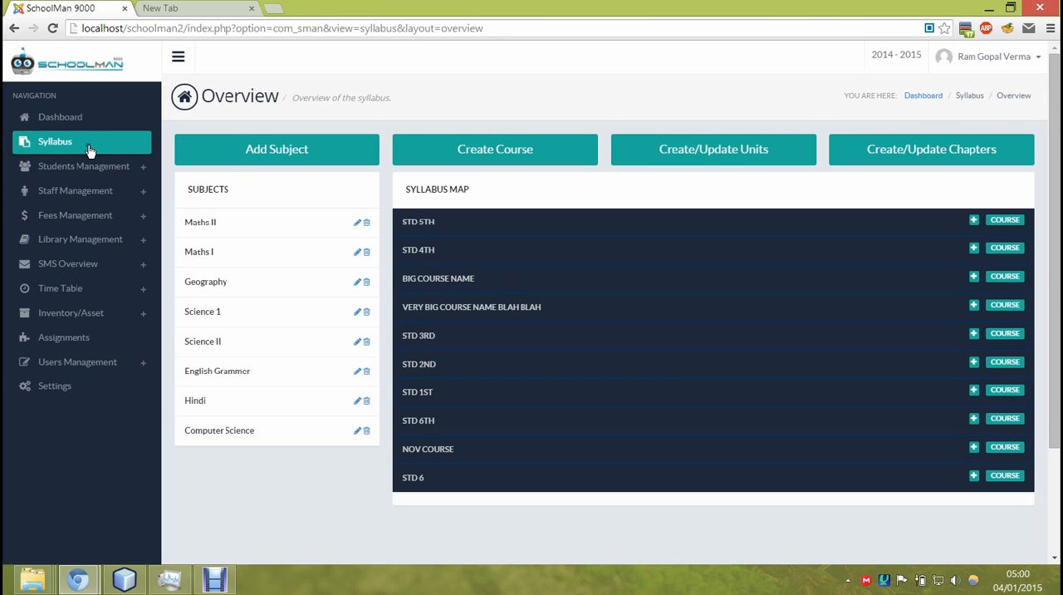
{"action": "mouse_move", "coordinate": [186, 223]}
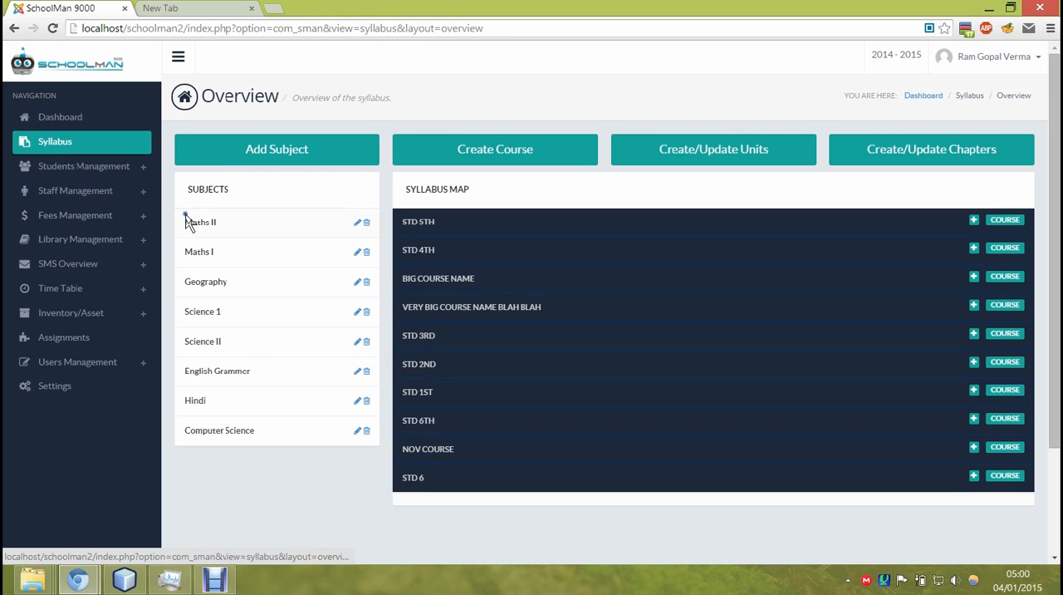
{"action": "mouse_move", "coordinate": [209, 372]}
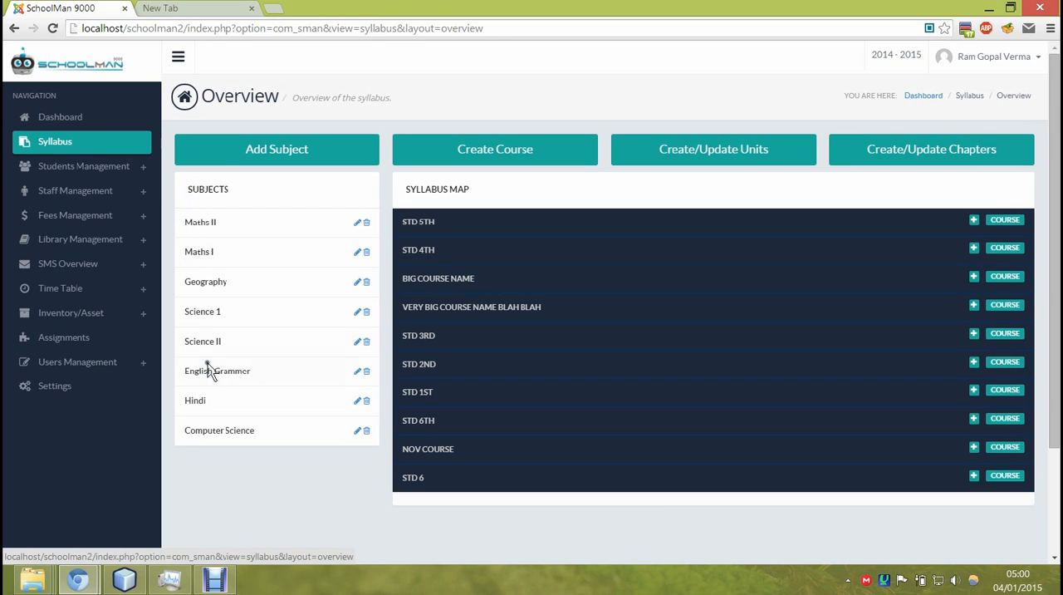
{"action": "mouse_move", "coordinate": [206, 285]}
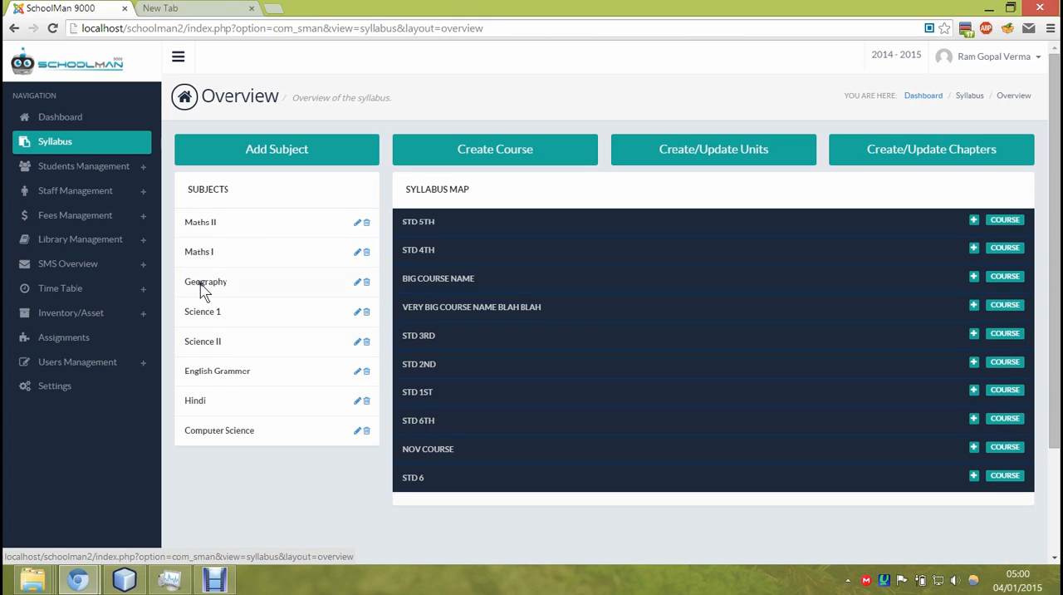
{"action": "mouse_move", "coordinate": [239, 436]}
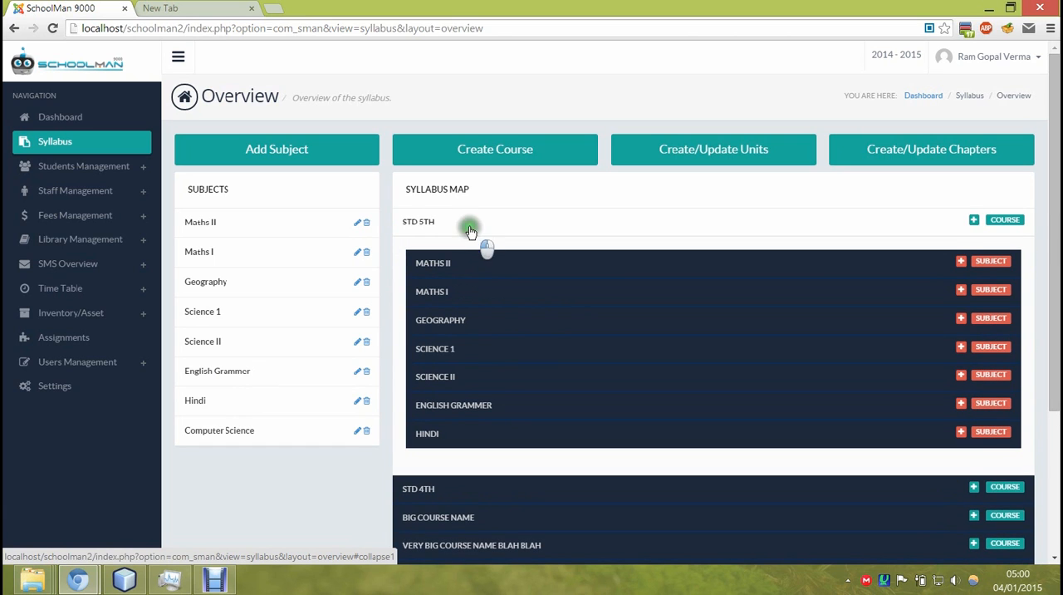
{"action": "left_click", "coordinate": [418, 221]}
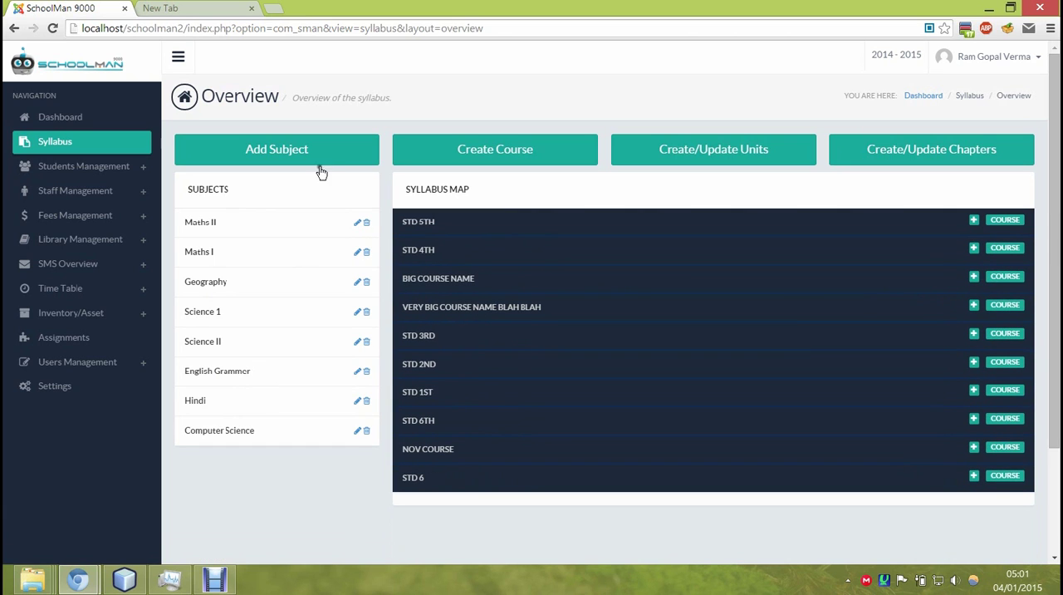
- Add a new subject named History and confirm it
{"action": "left_click", "coordinate": [276, 150]}
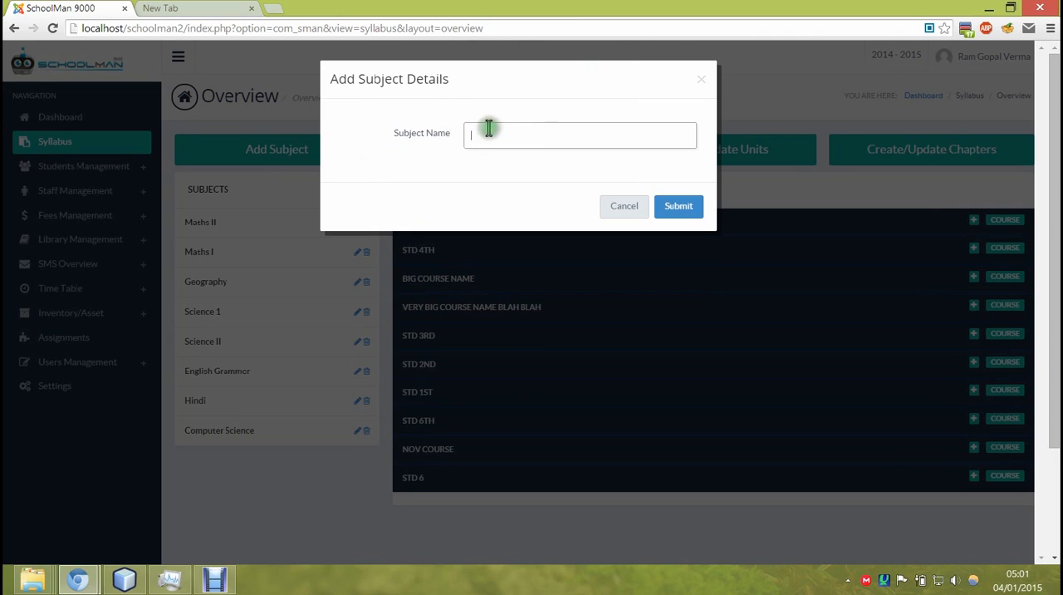
{"action": "type", "text": "His"}
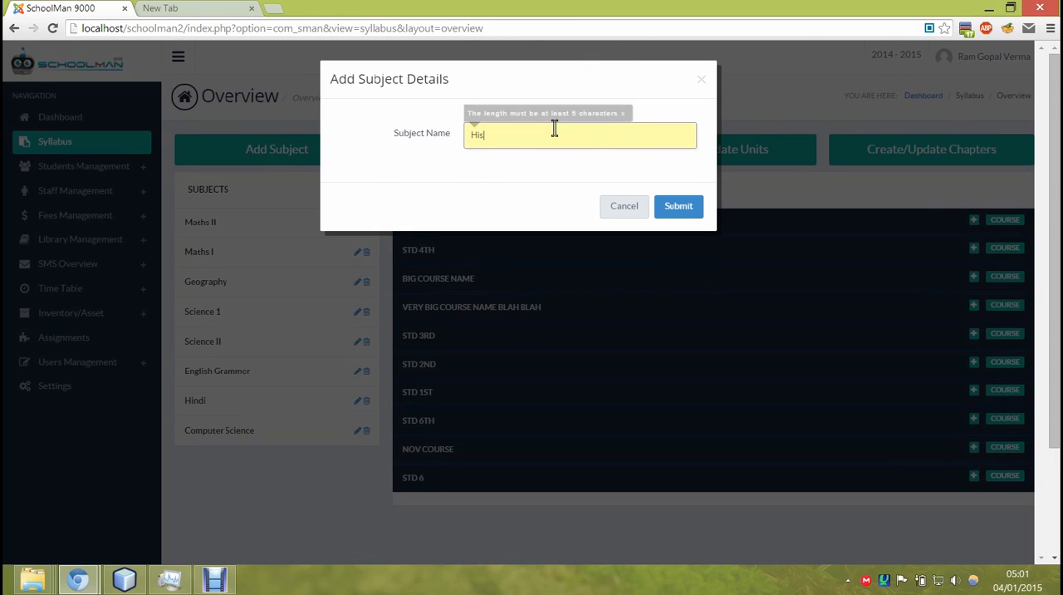
{"action": "type", "text": "tory"}
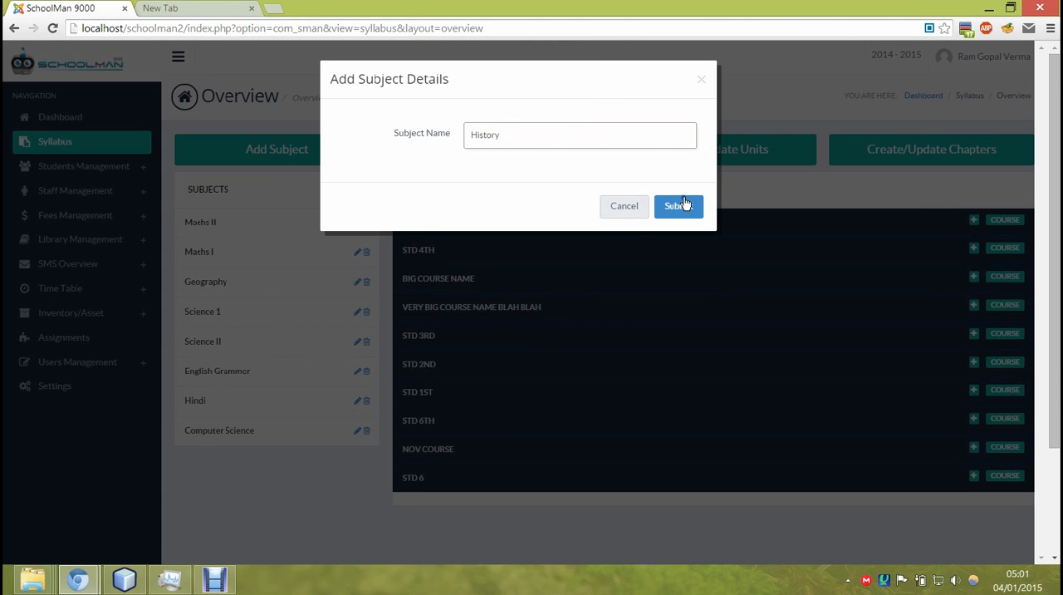
{"action": "left_click", "coordinate": [678, 206]}
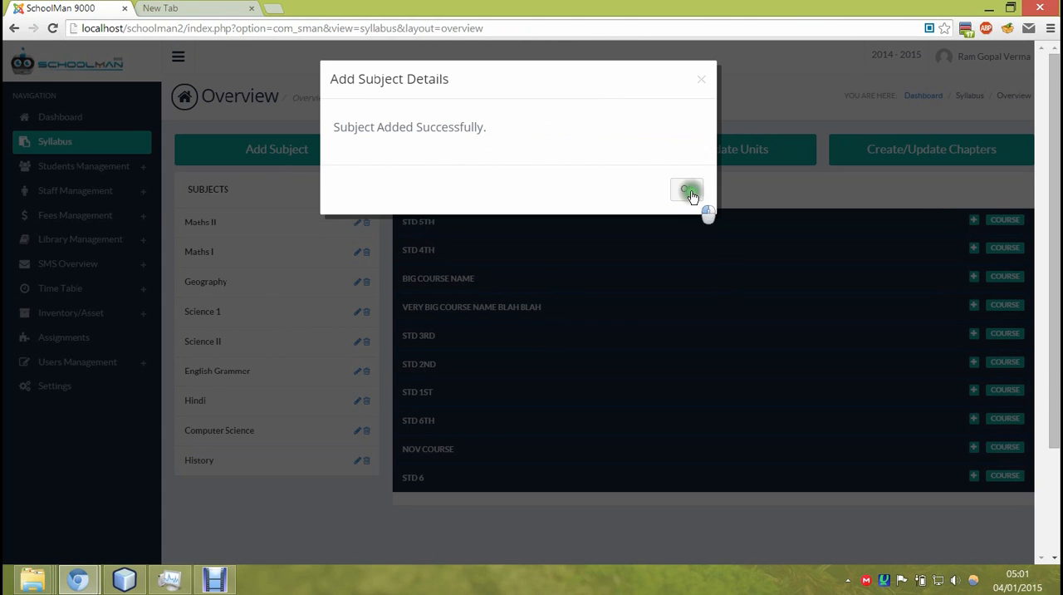
{"action": "left_click", "coordinate": [688, 189]}
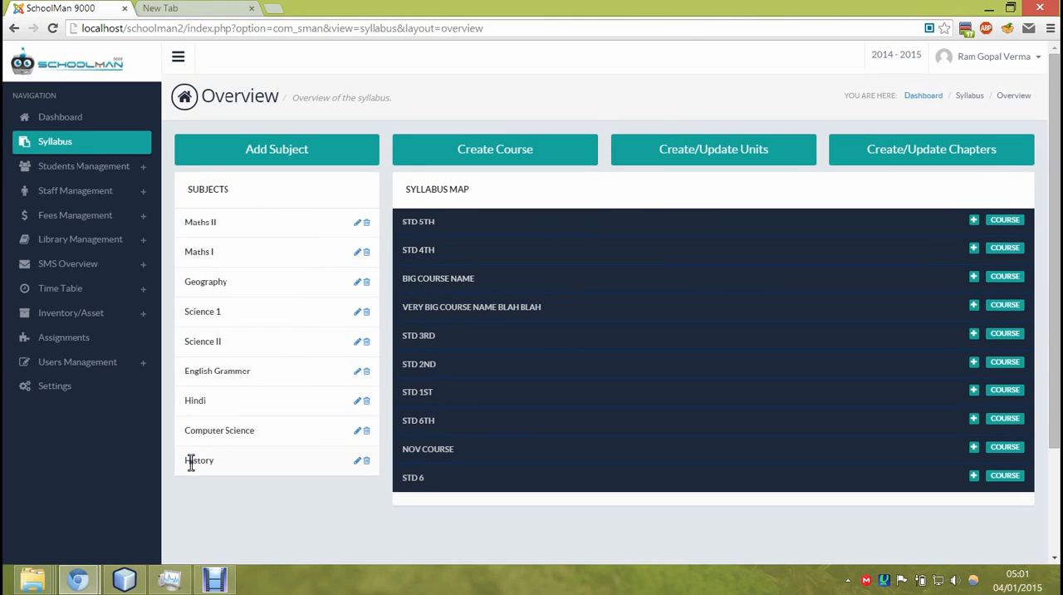
{"action": "mouse_move", "coordinate": [495, 158]}
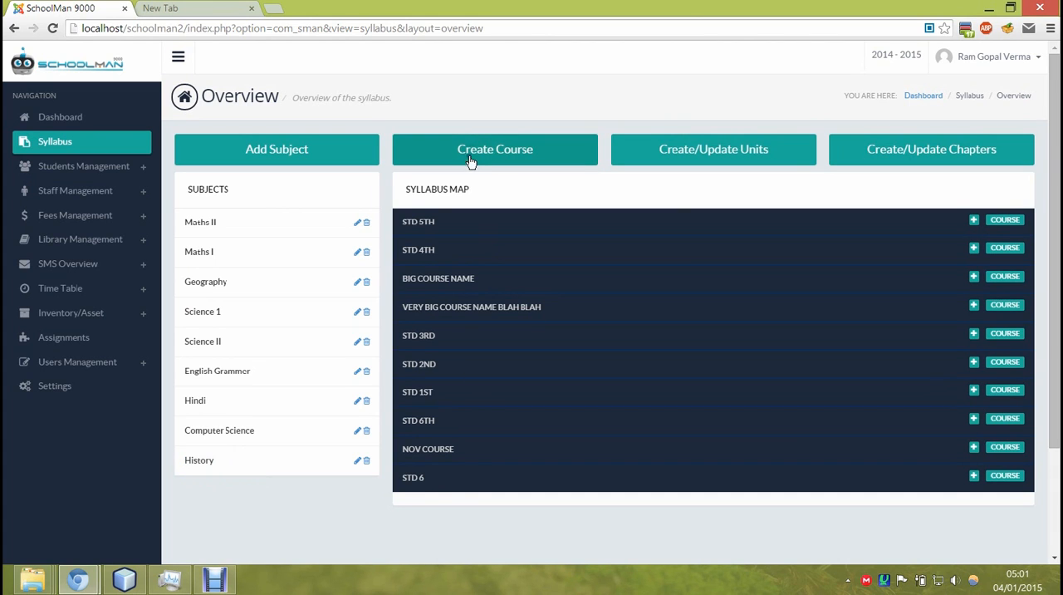
{"action": "left_click", "coordinate": [495, 149]}
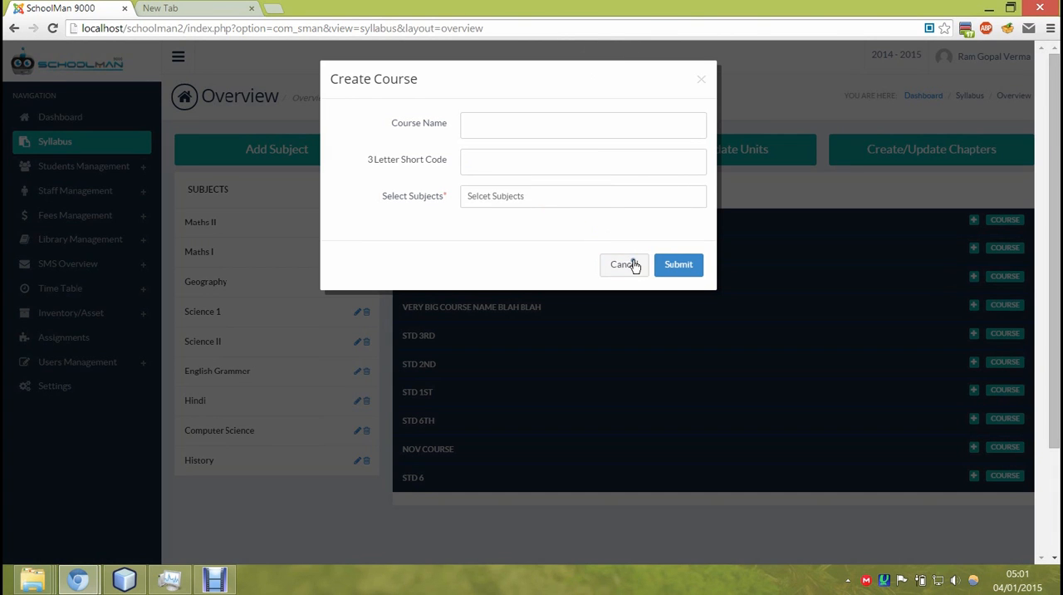
{"action": "left_click", "coordinate": [581, 124]}
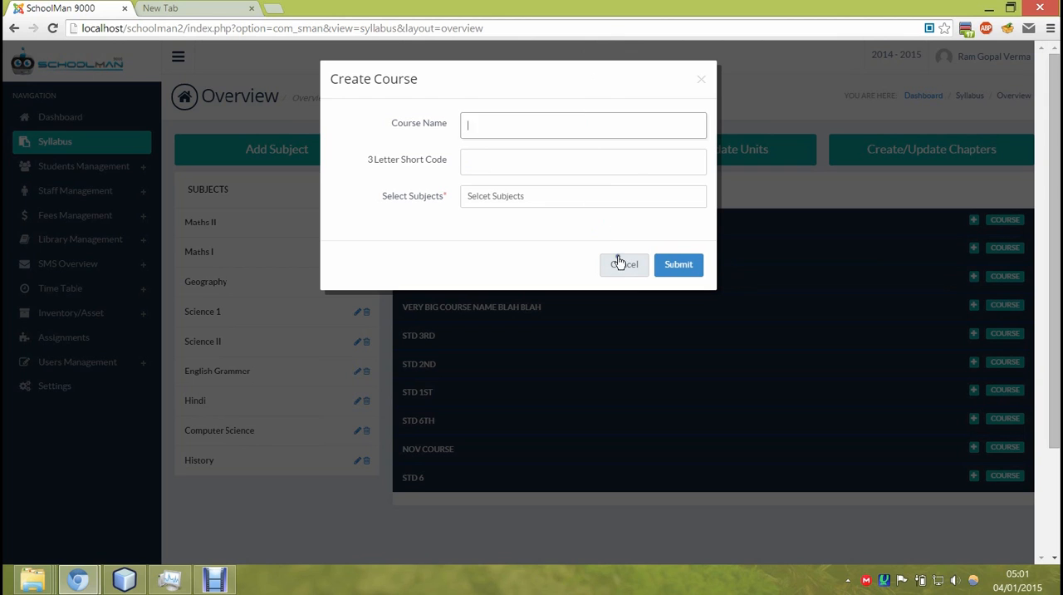
{"action": "left_click", "coordinate": [624, 264]}
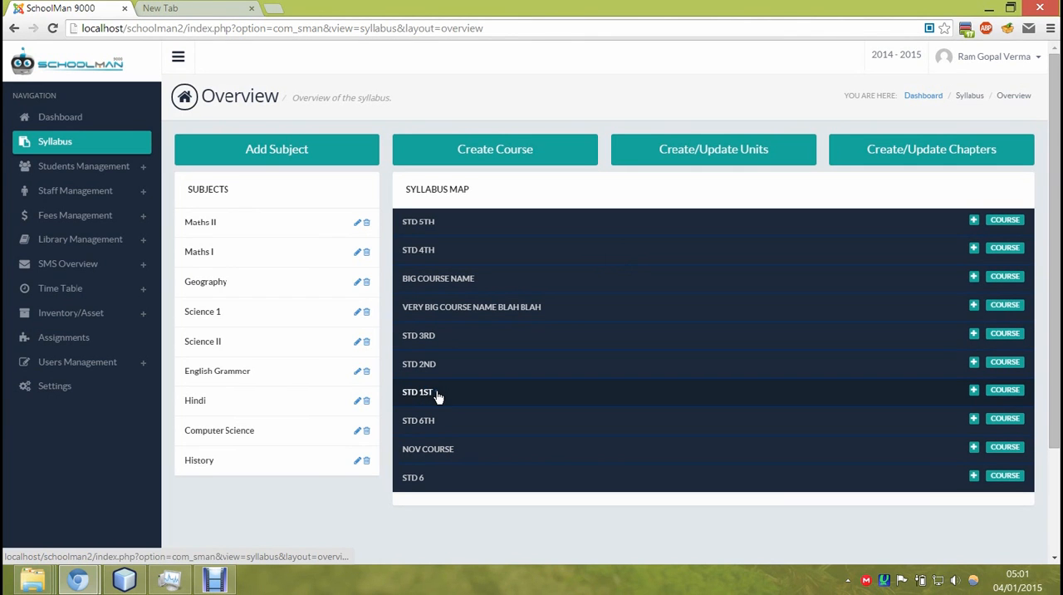
{"action": "mouse_move", "coordinate": [440, 278]}
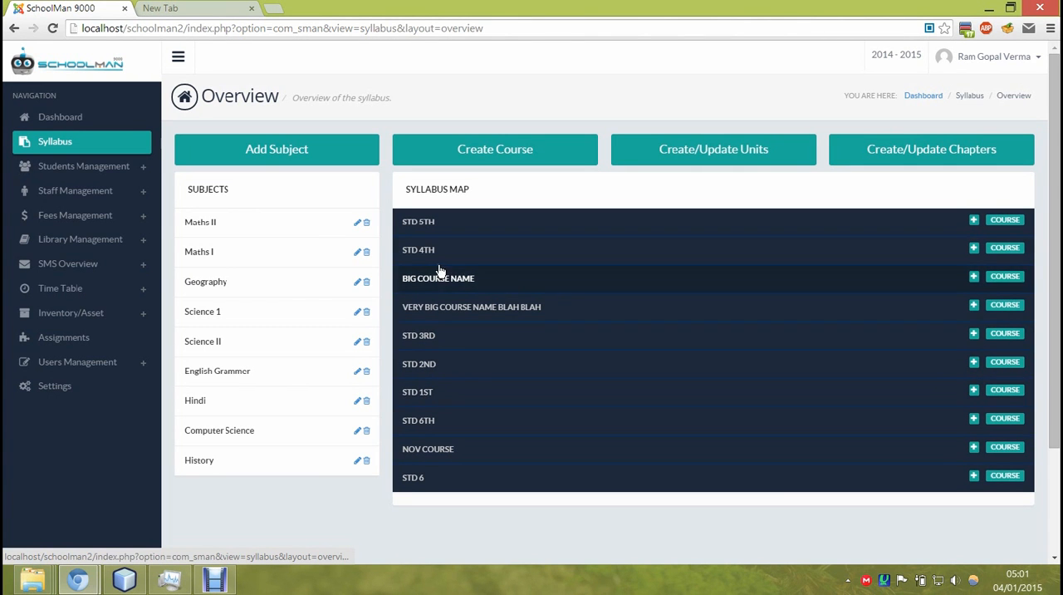
{"action": "mouse_move", "coordinate": [538, 150]}
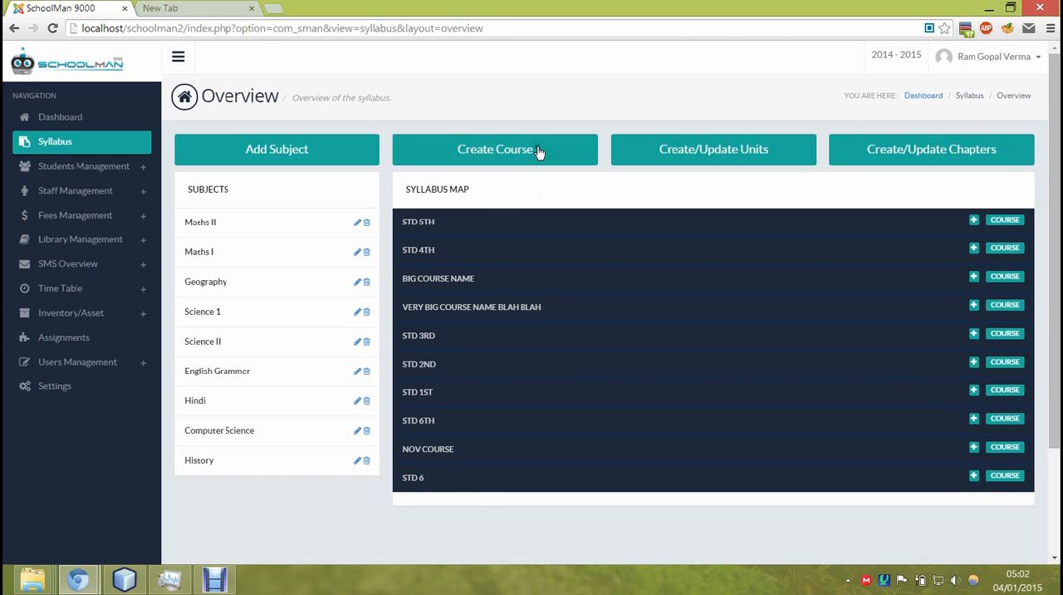
- Start a new course named std 7 with short code st7
{"action": "left_click", "coordinate": [495, 150]}
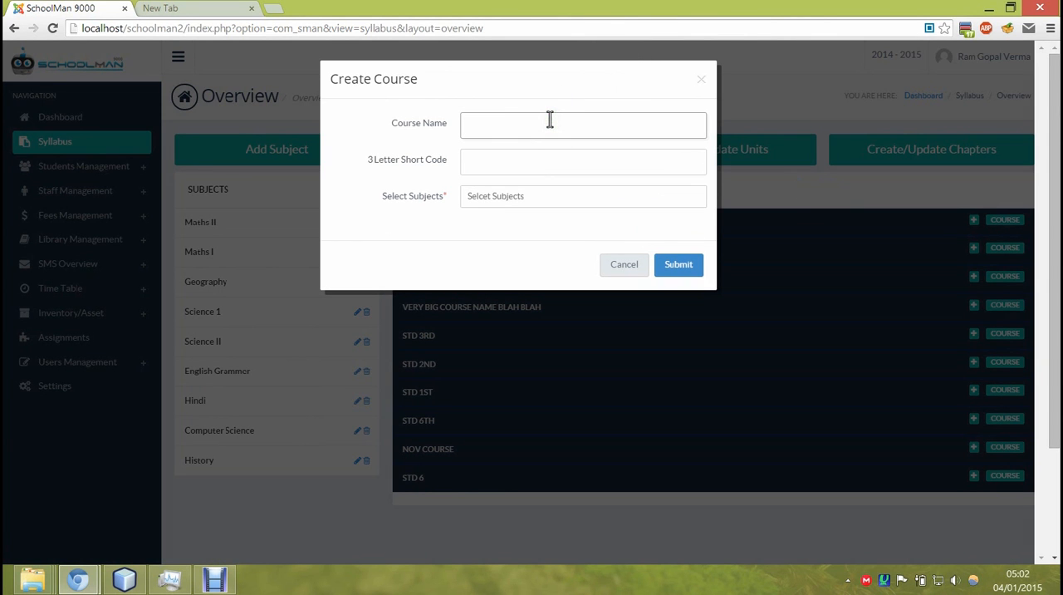
{"action": "type", "text": "std 7"}
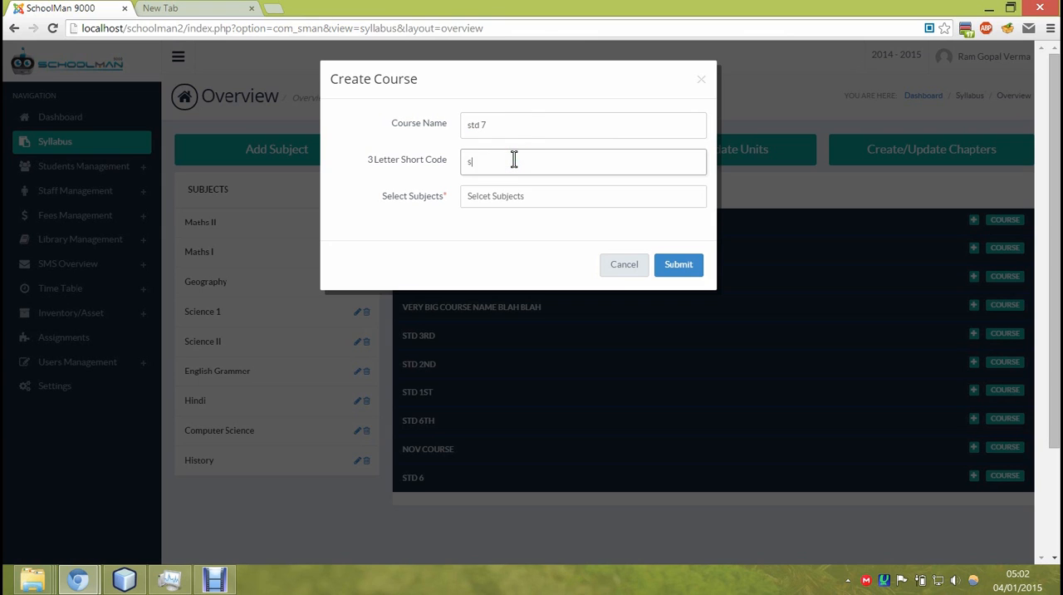
{"action": "type", "text": "t7"}
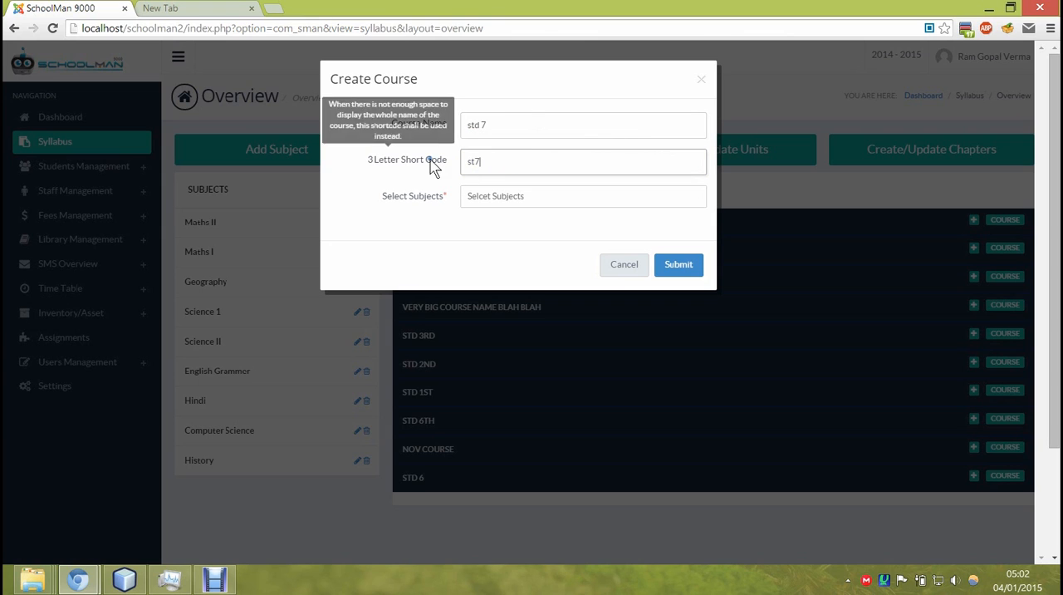
{"action": "mouse_move", "coordinate": [418, 161]}
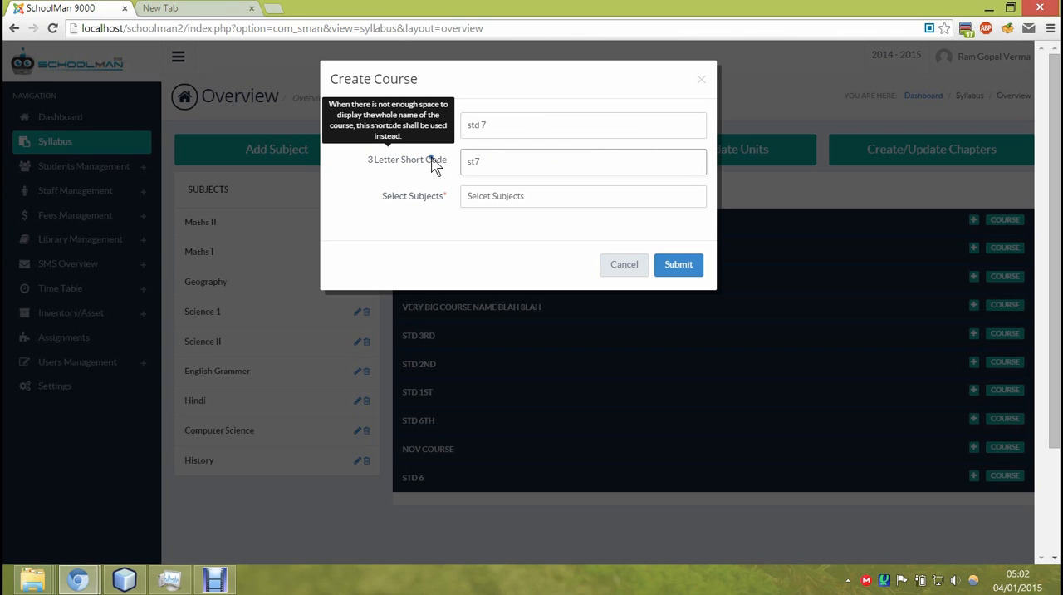
{"action": "left_click", "coordinate": [582, 161]}
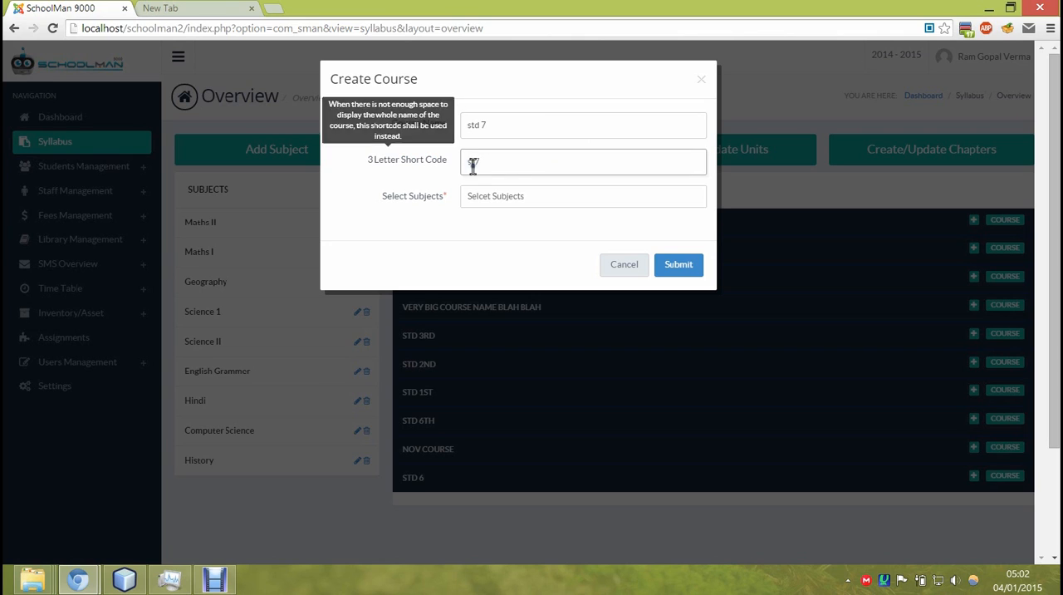
{"action": "left_click", "coordinate": [581, 196]}
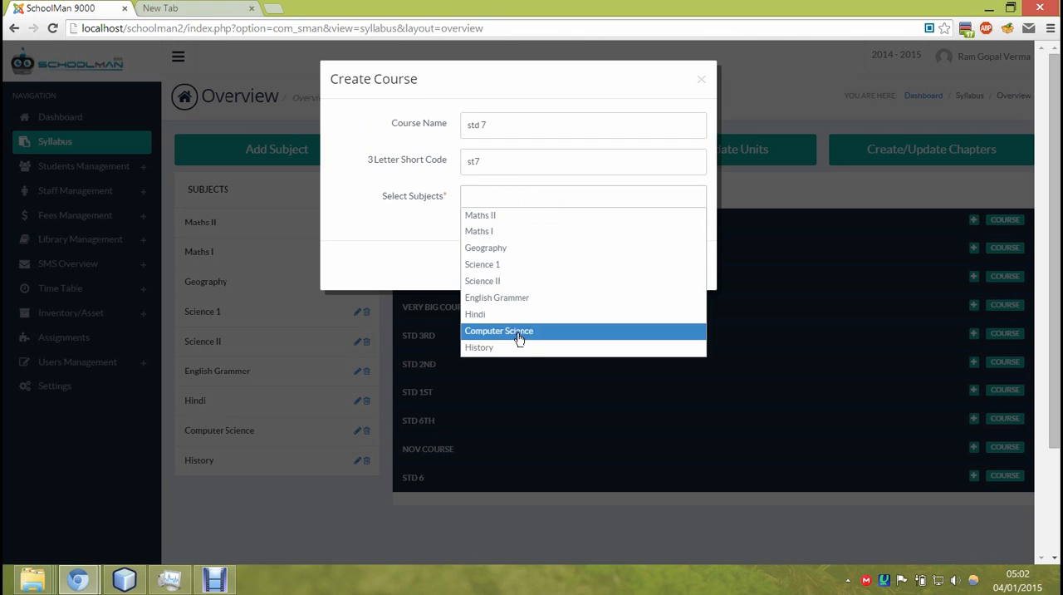
- Add History, Computer Science and Science I to the course and save it
{"action": "left_click", "coordinate": [478, 346]}
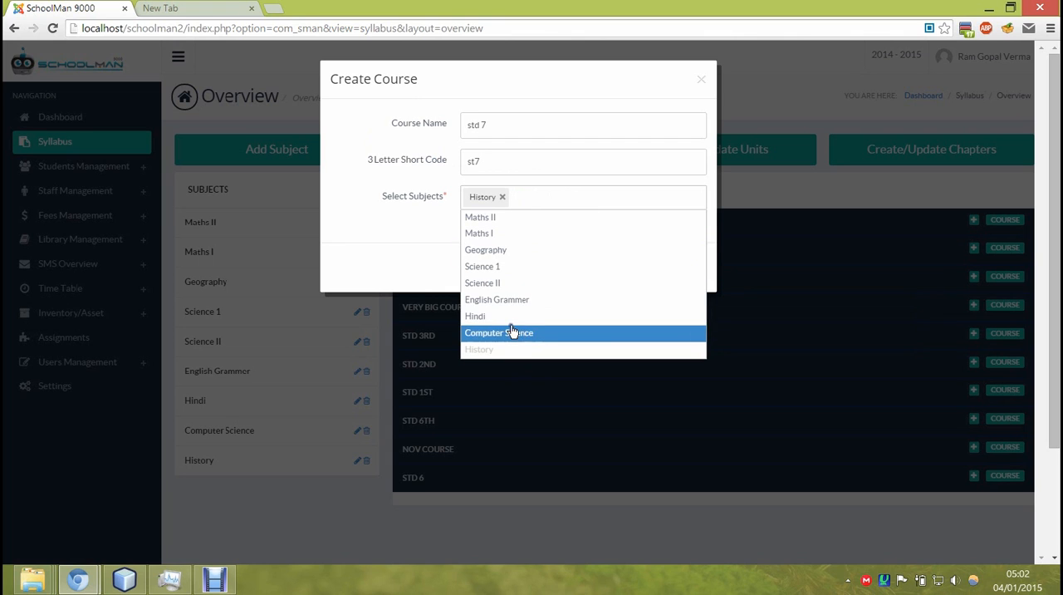
{"action": "left_click", "coordinate": [485, 250]}
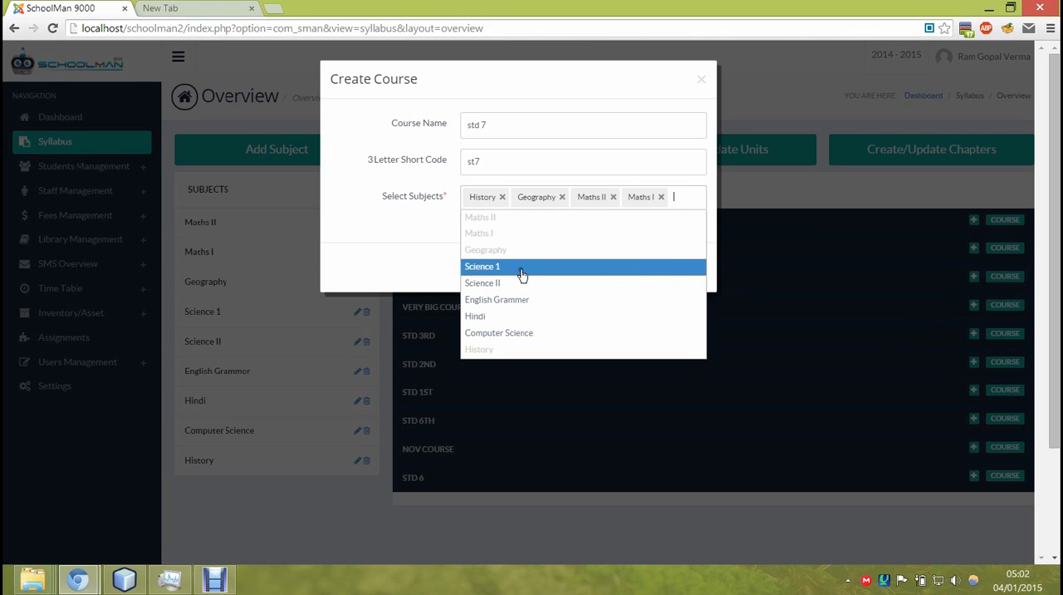
{"action": "left_click", "coordinate": [481, 266]}
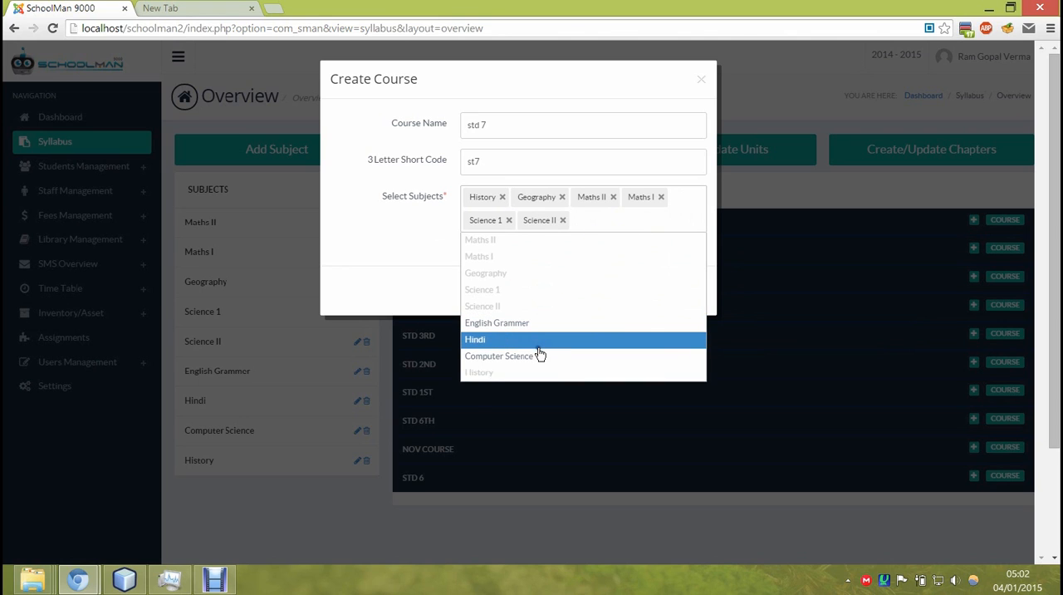
{"action": "left_click", "coordinate": [499, 356]}
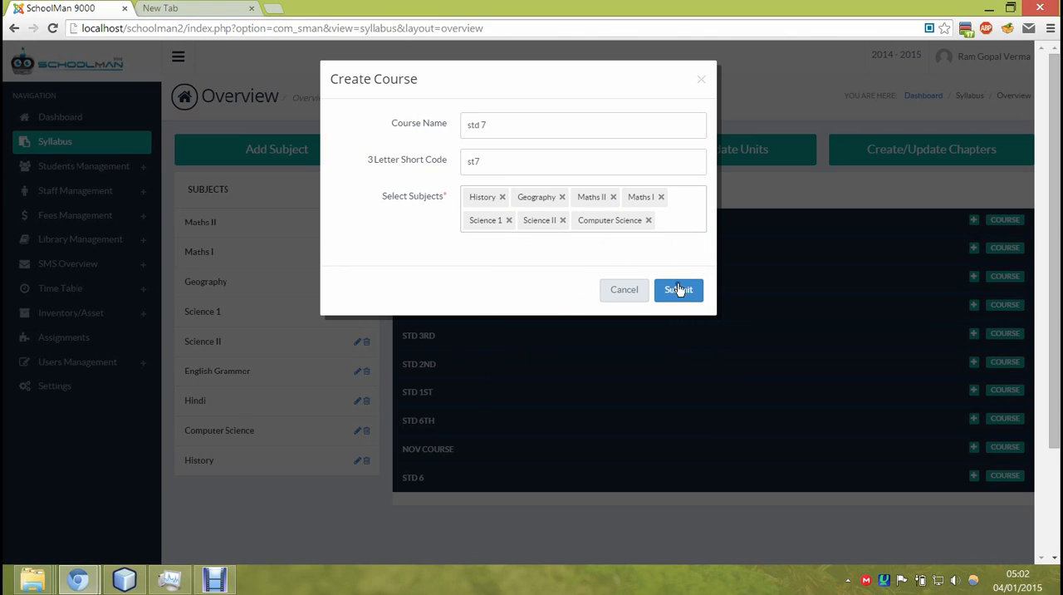
{"action": "left_click", "coordinate": [677, 289]}
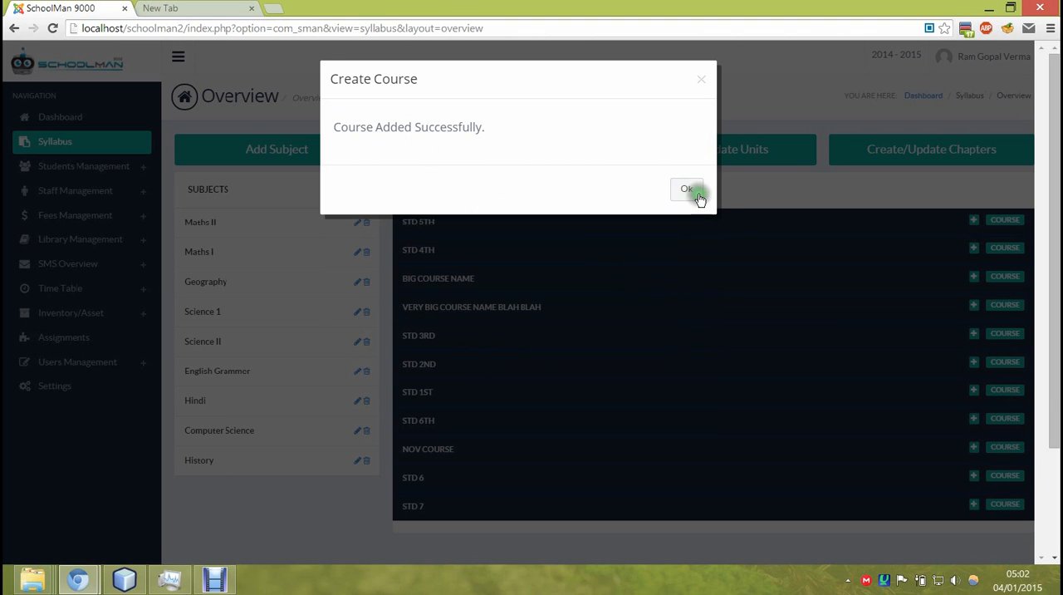
{"action": "left_click", "coordinate": [686, 189]}
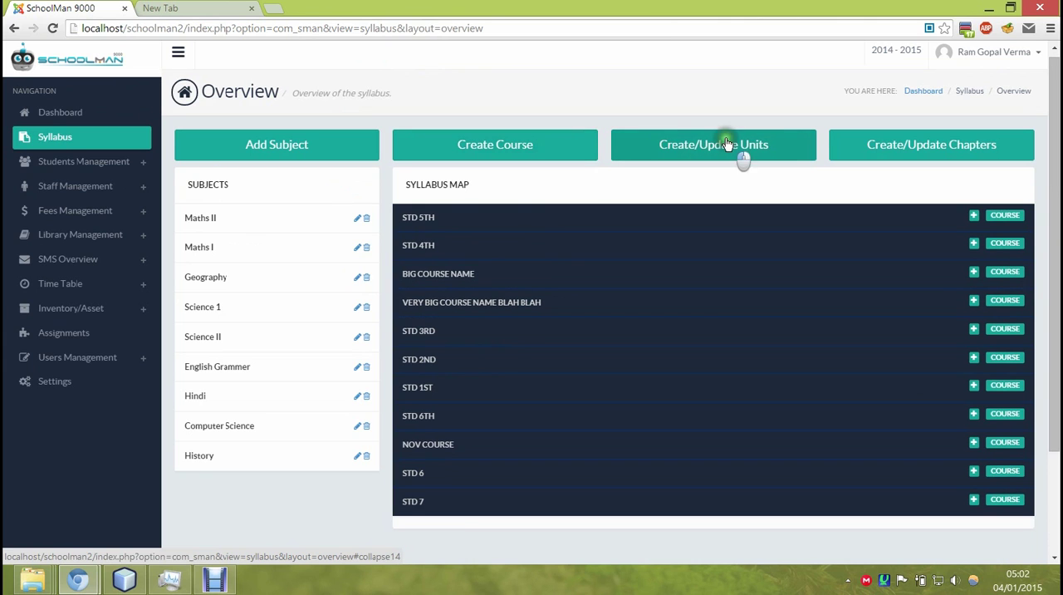
- Begin creating 3 units for Maths II of course std 7
{"action": "left_click", "coordinate": [713, 143]}
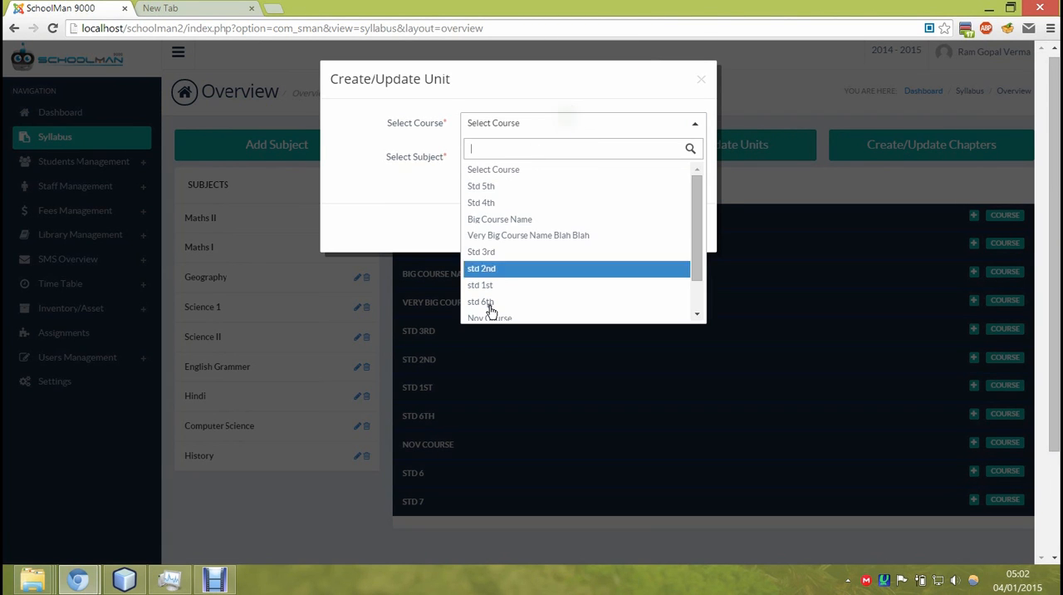
{"action": "mouse_move", "coordinate": [565, 156]}
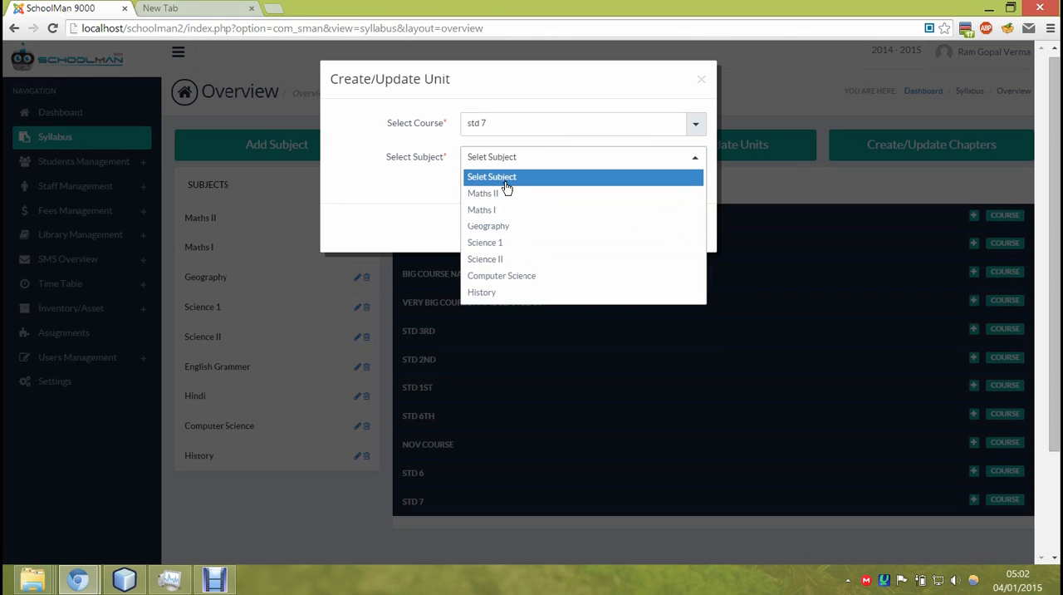
{"action": "mouse_move", "coordinate": [481, 192]}
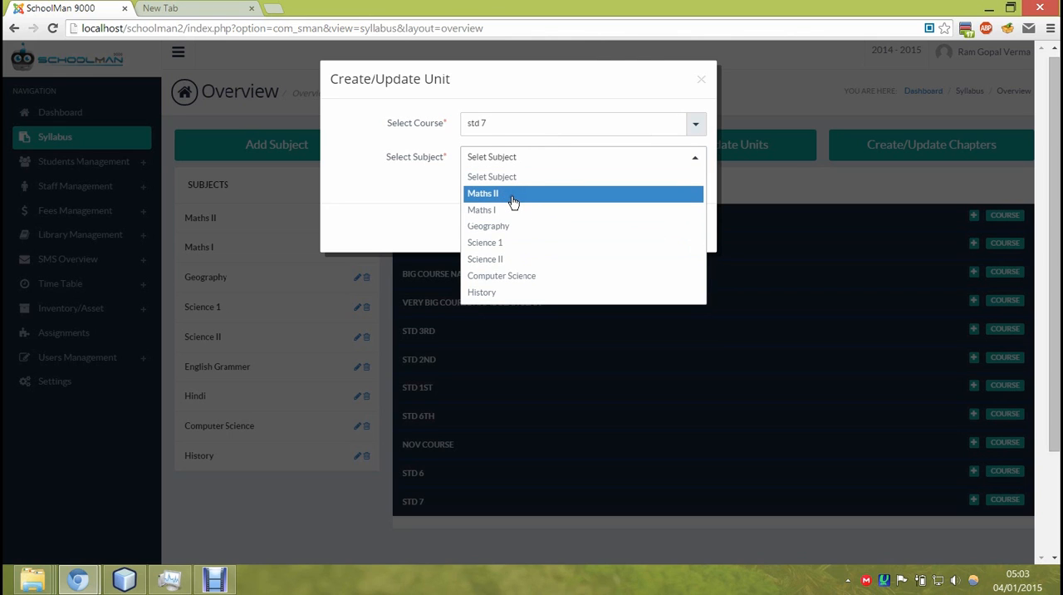
{"action": "left_click", "coordinate": [482, 193]}
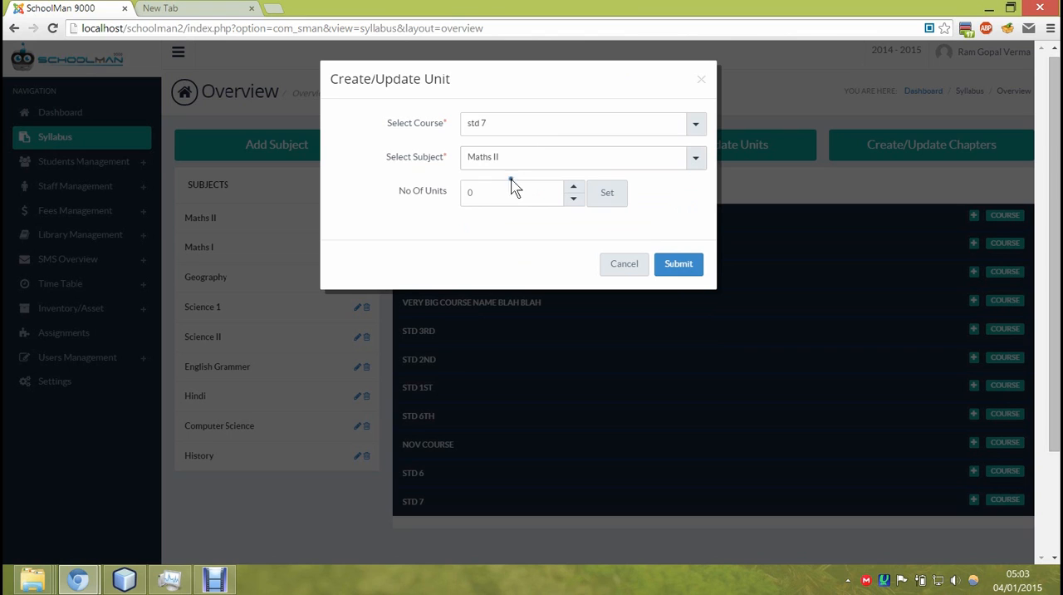
{"action": "mouse_move", "coordinate": [605, 142]}
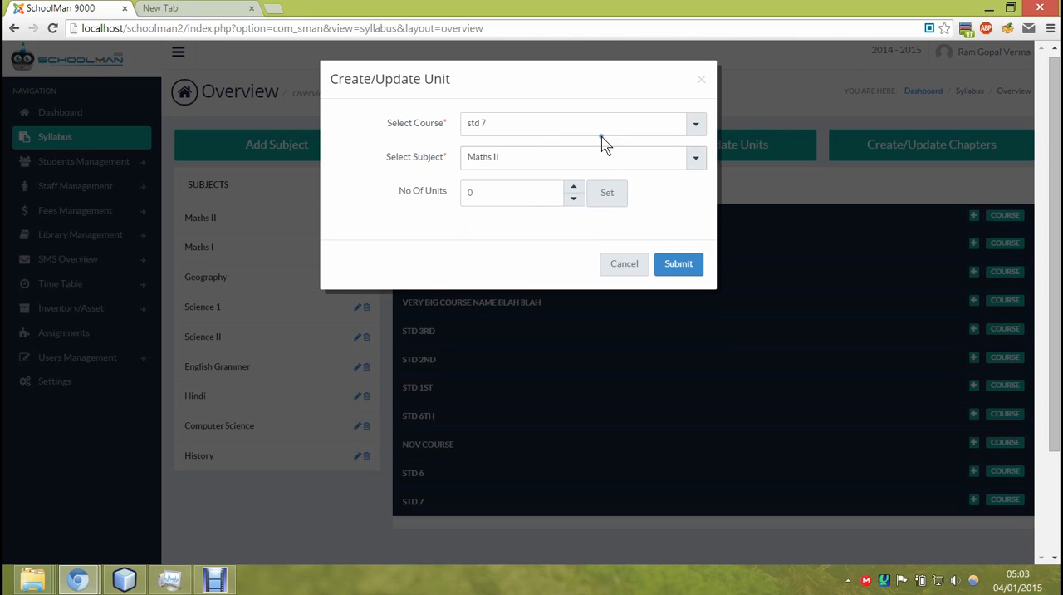
{"action": "mouse_move", "coordinate": [671, 230]}
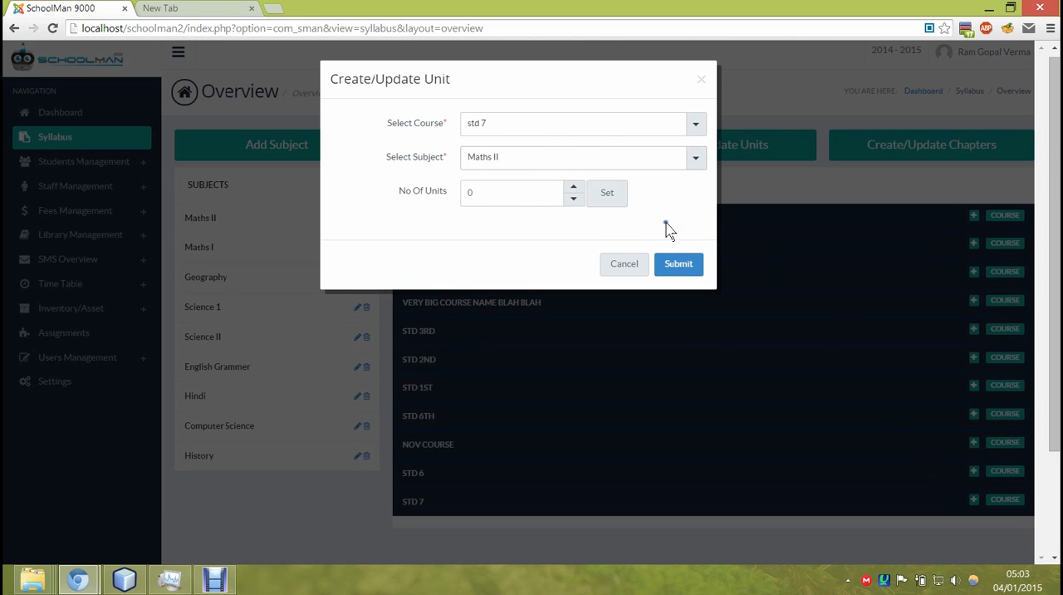
{"action": "mouse_move", "coordinate": [573, 189]}
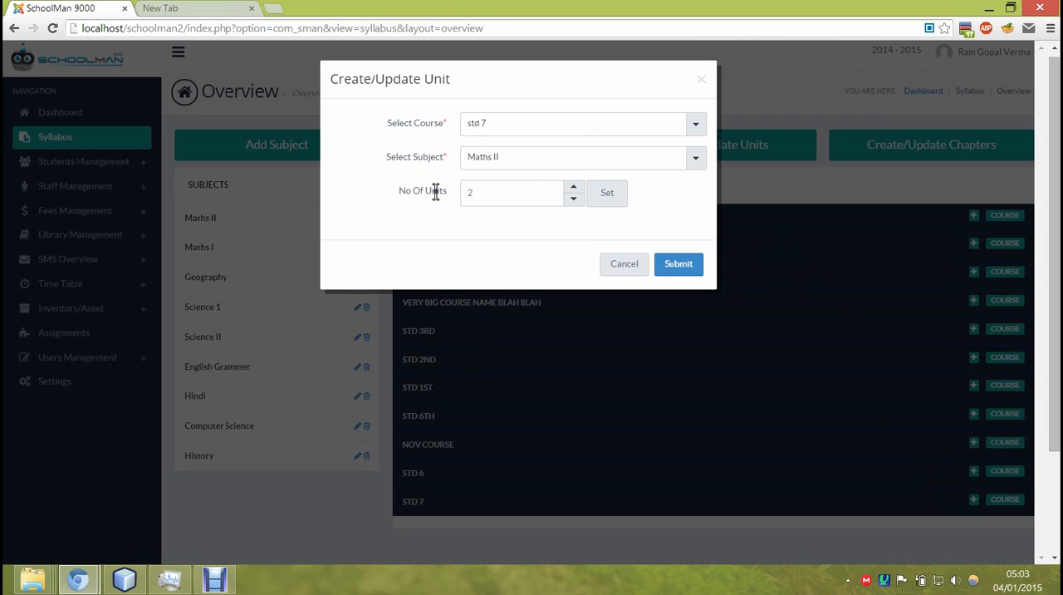
{"action": "left_click", "coordinate": [573, 186]}
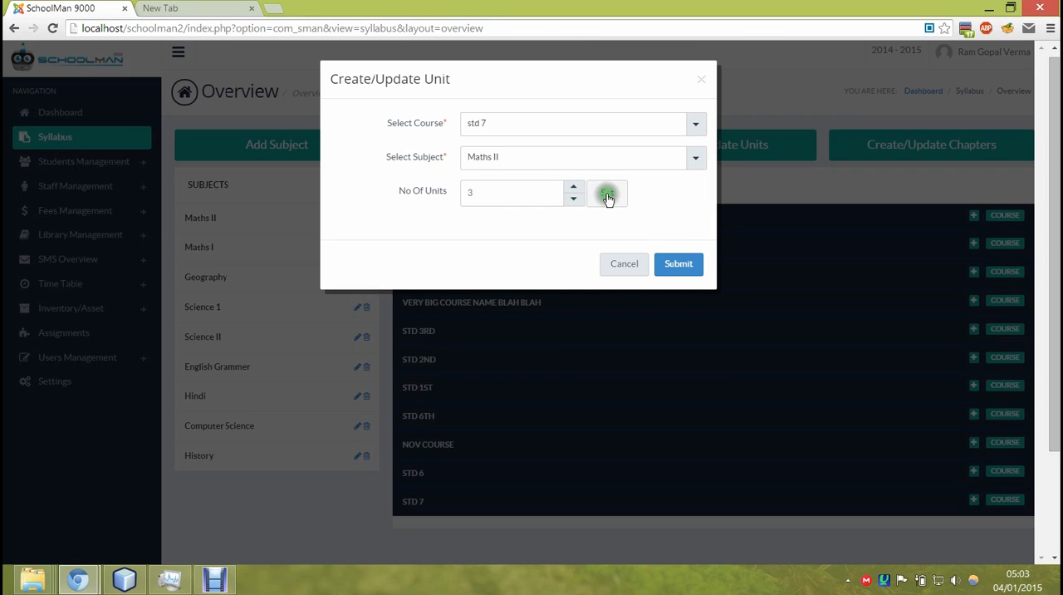
{"action": "left_click", "coordinate": [608, 193]}
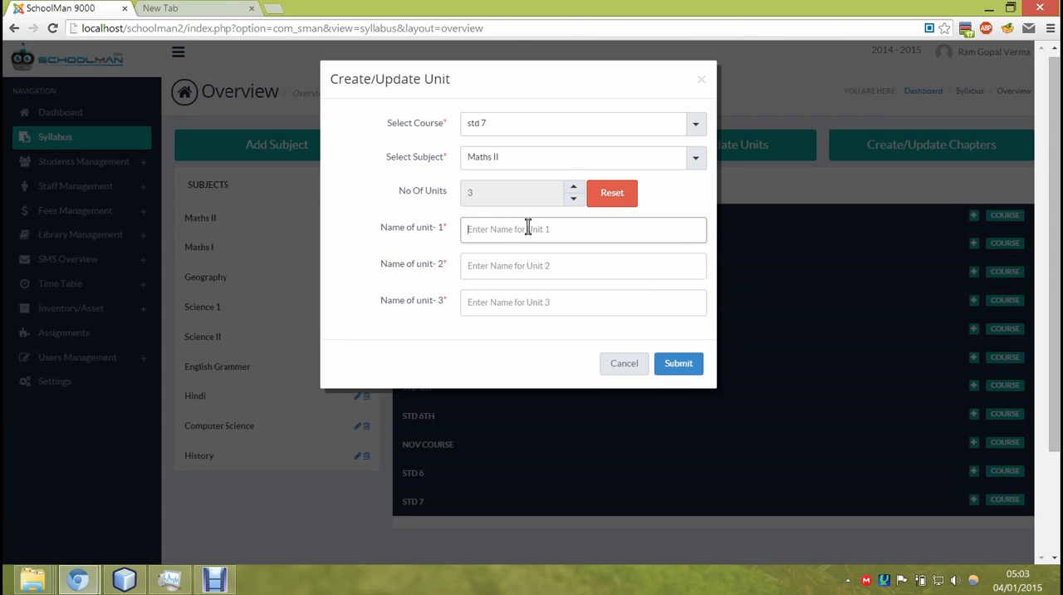
- Name the units Trignometry, Logarithms and Derivative and save them
{"action": "type", "text": "Trignometry"}
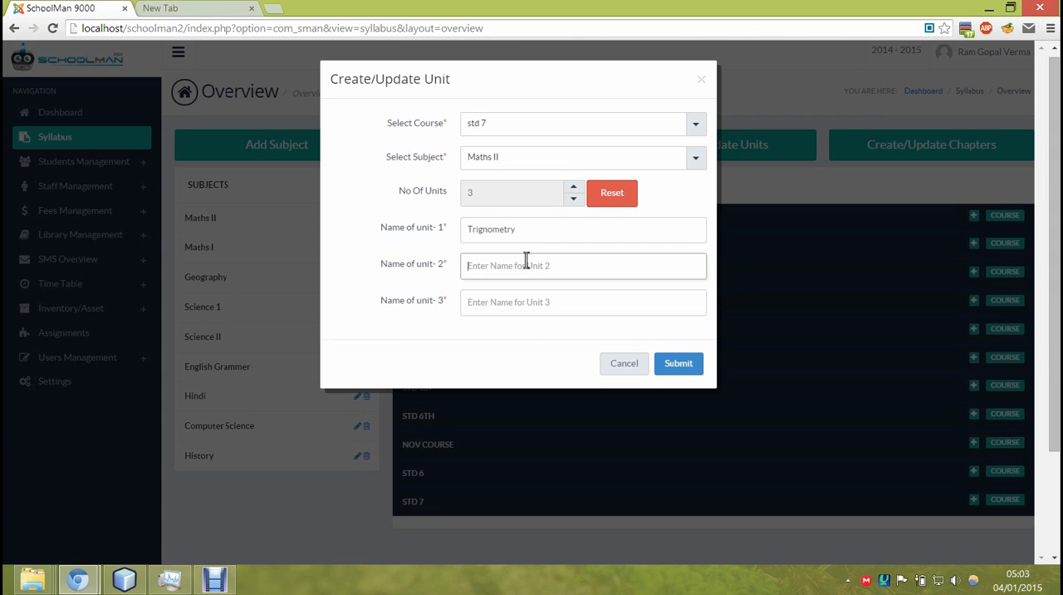
{"action": "type", "text": "Lograthi"}
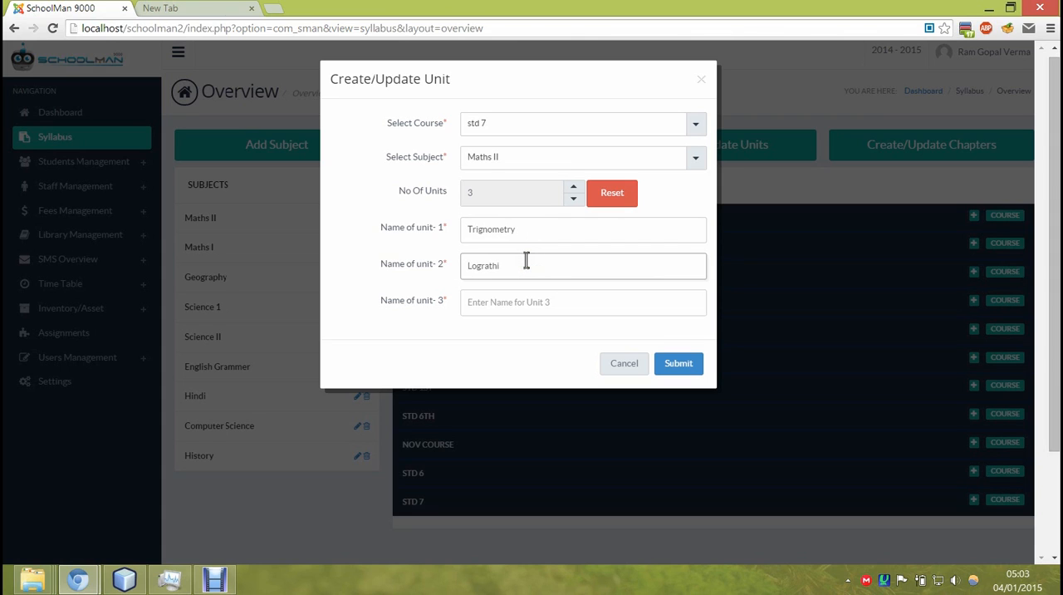
{"action": "key", "text": "Backspace"}
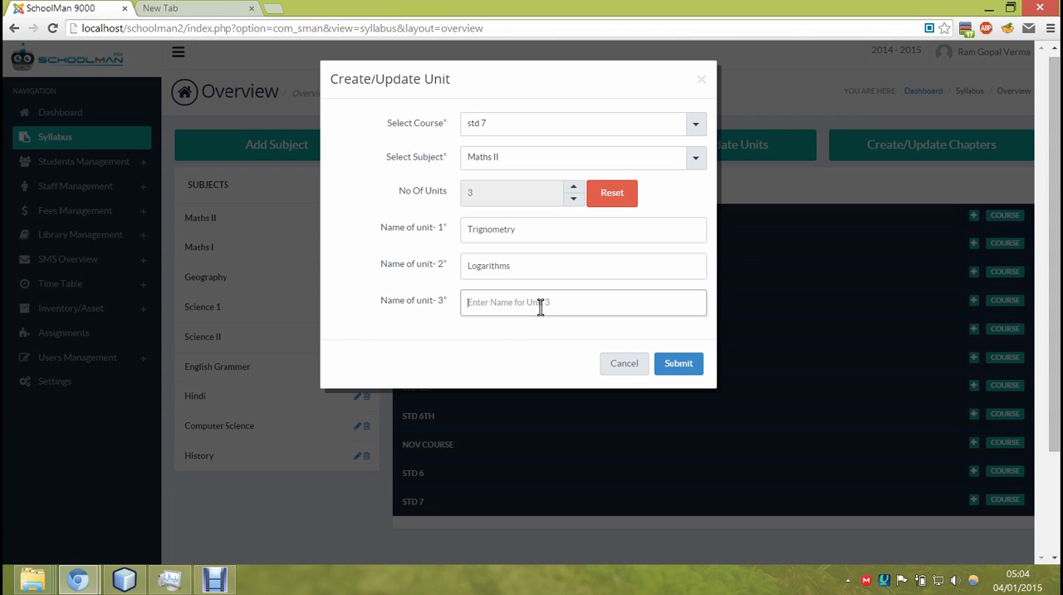
{"action": "type", "text": "Derivatives"}
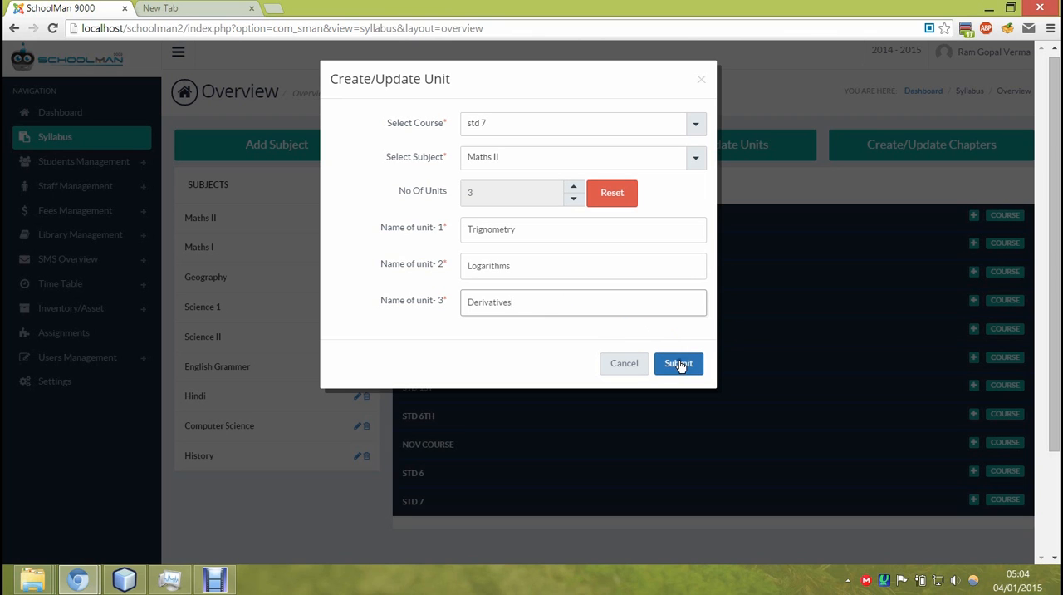
{"action": "left_click", "coordinate": [678, 362]}
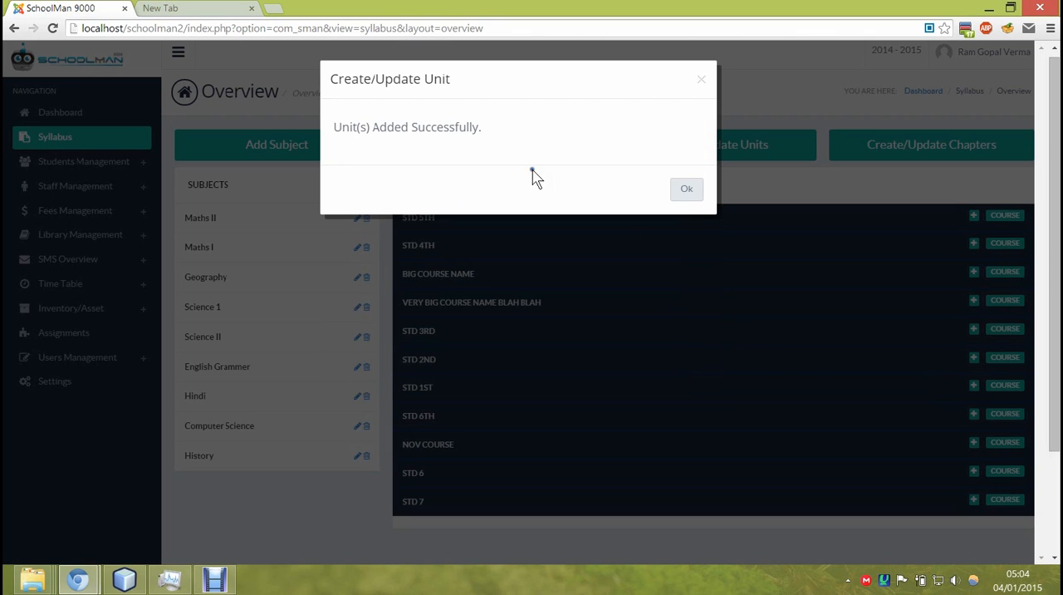
{"action": "left_click", "coordinate": [686, 188]}
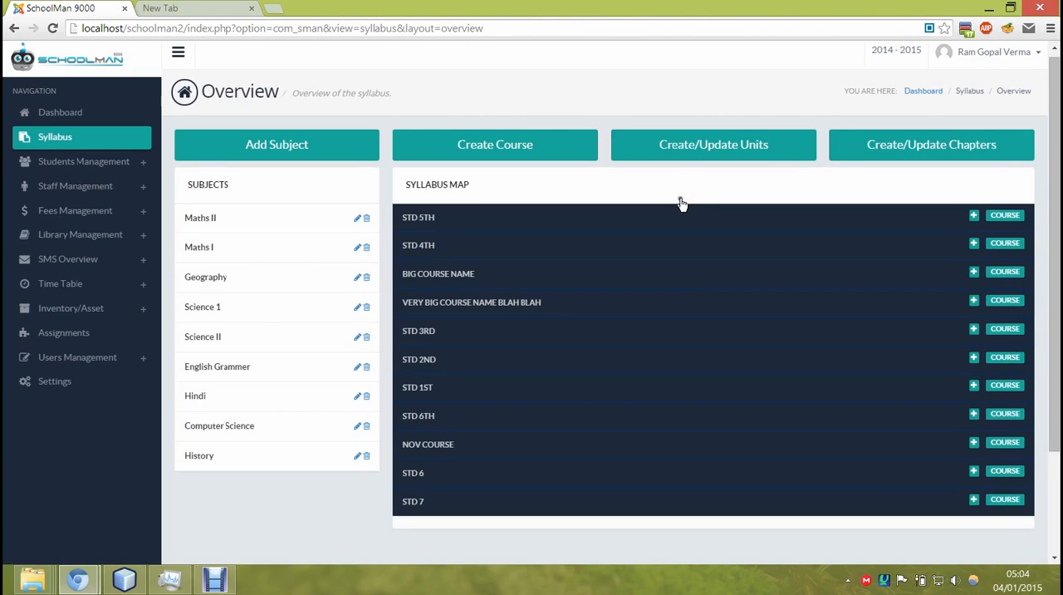
{"action": "scroll", "scroll_direction": "down", "scroll_amount": 3}
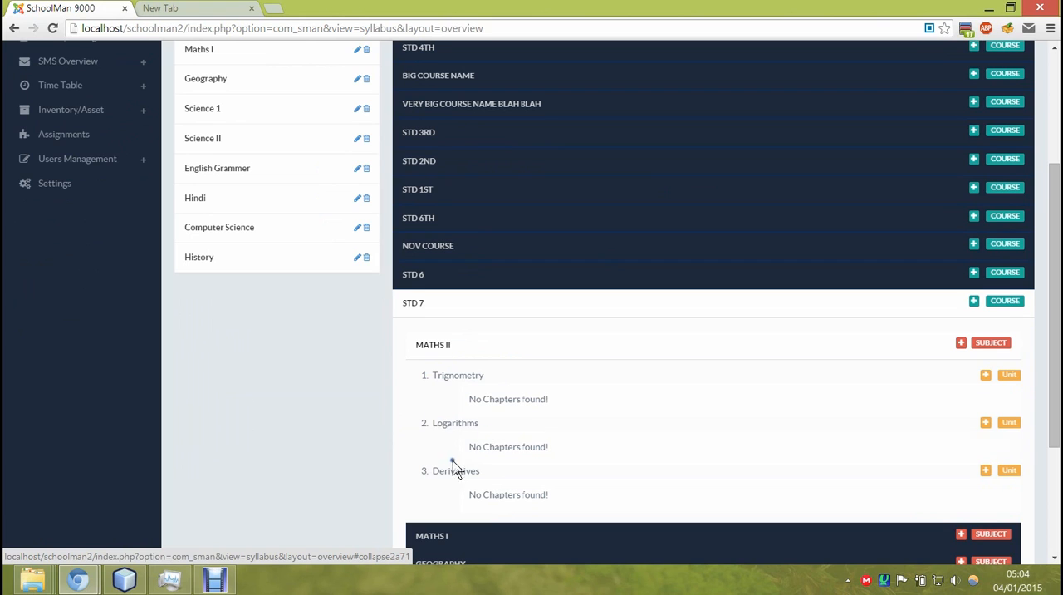
{"action": "mouse_move", "coordinate": [983, 386]}
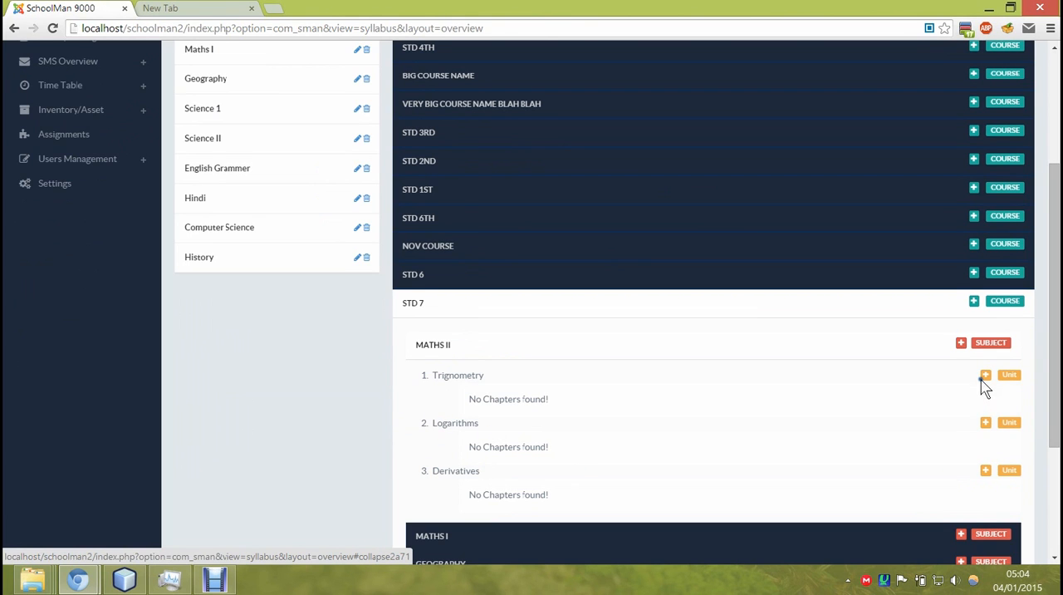
{"action": "left_click", "coordinate": [987, 375]}
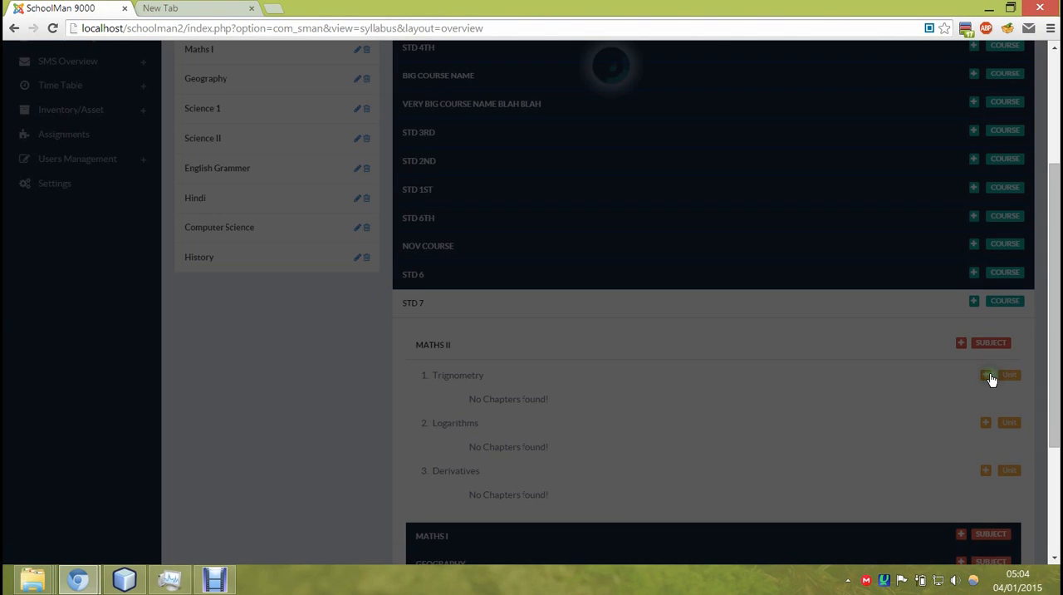
{"action": "left_click", "coordinate": [987, 375]}
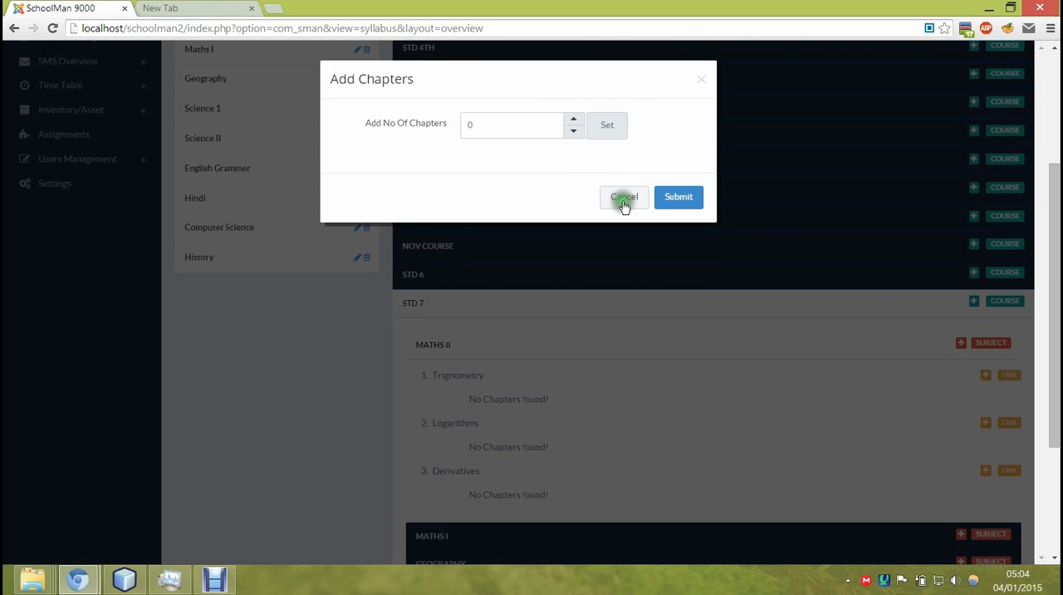
{"action": "left_click", "coordinate": [624, 196]}
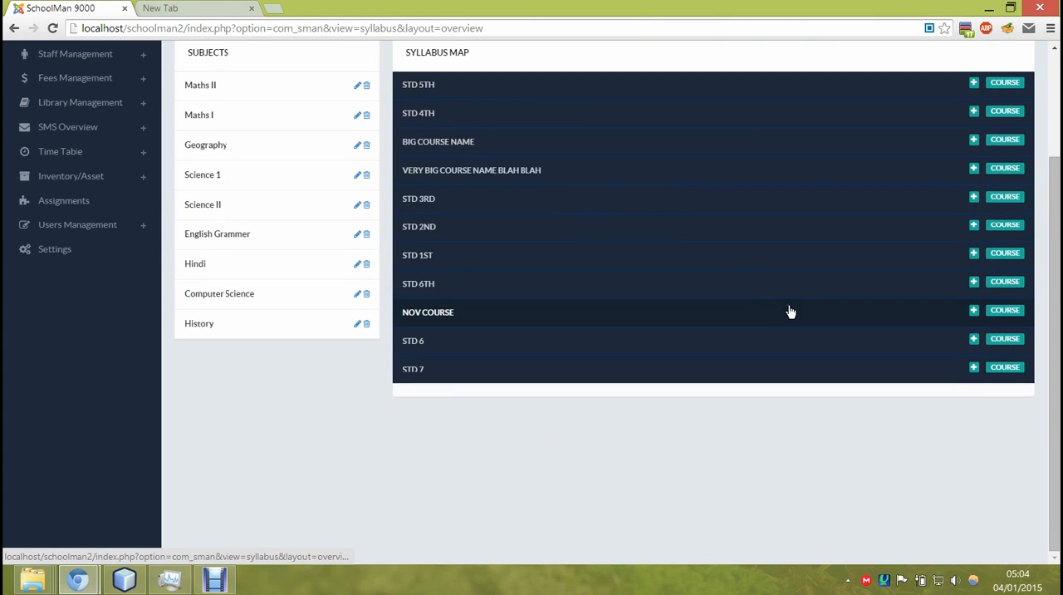
- Add Chapter 4 to the Trigonometry unit of Maths II and confirm
{"action": "left_click", "coordinate": [931, 149]}
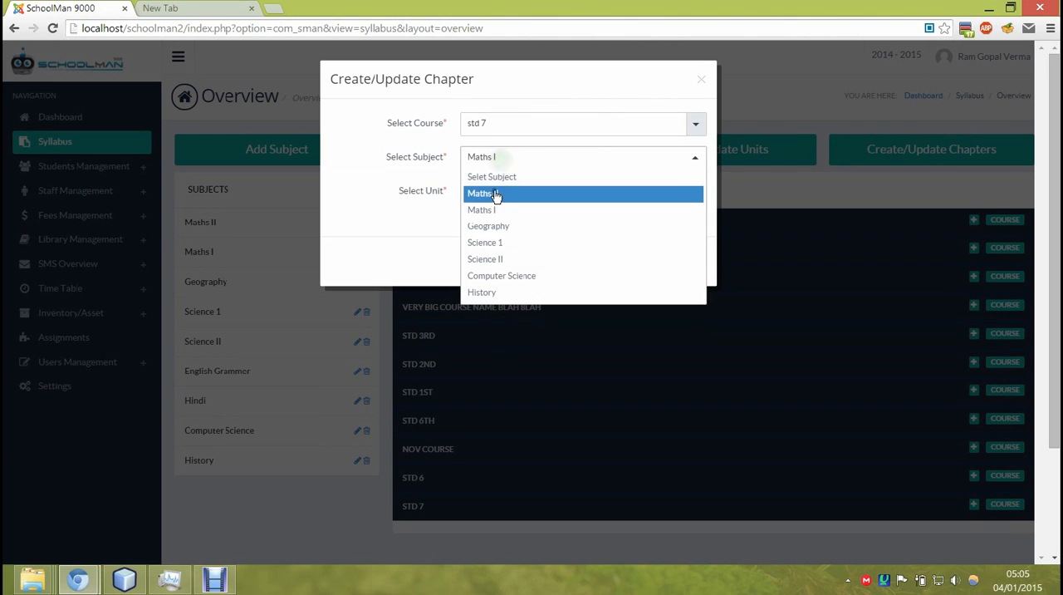
{"action": "left_click", "coordinate": [481, 192]}
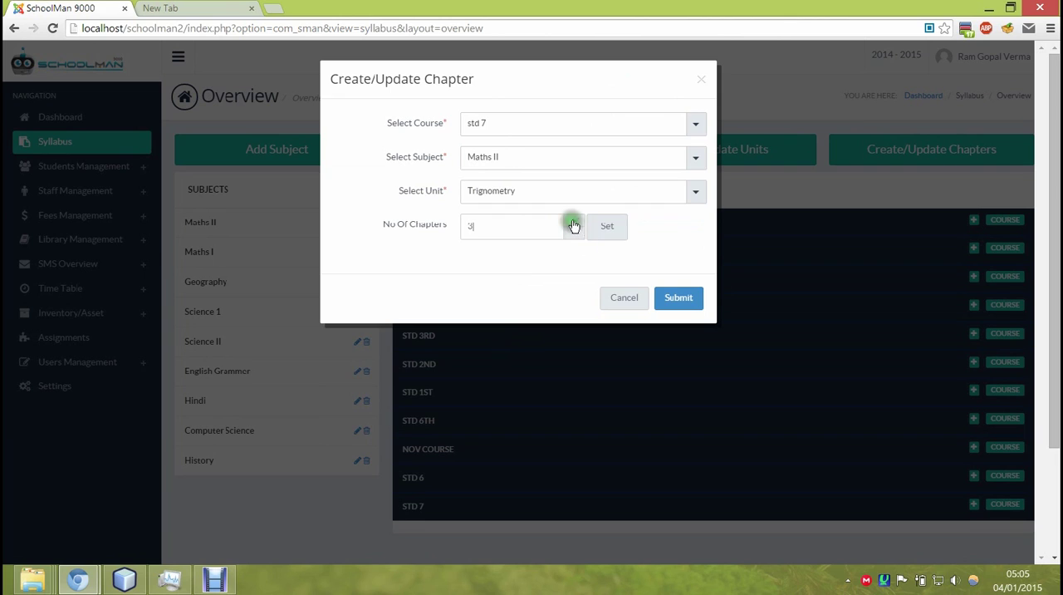
{"action": "left_click", "coordinate": [607, 226]}
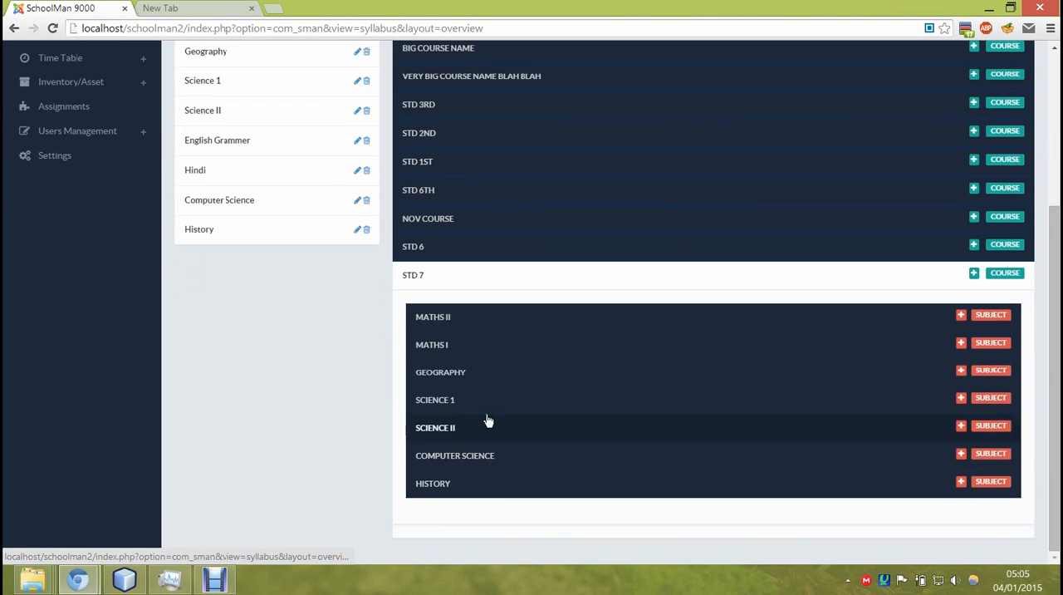
{"action": "left_click", "coordinate": [432, 316]}
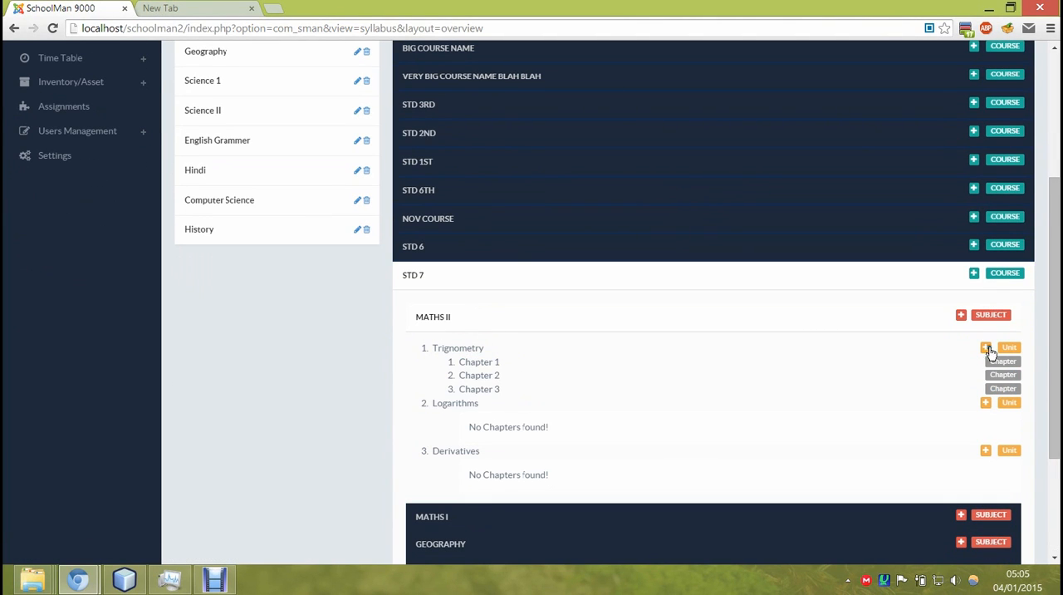
{"action": "left_click", "coordinate": [986, 349]}
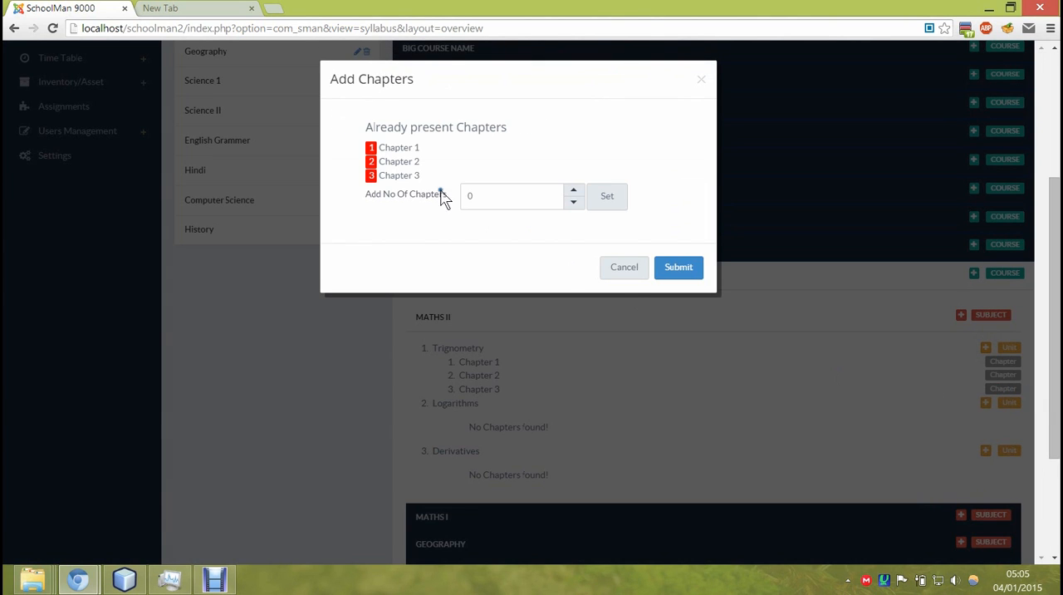
{"action": "mouse_move", "coordinate": [408, 175]}
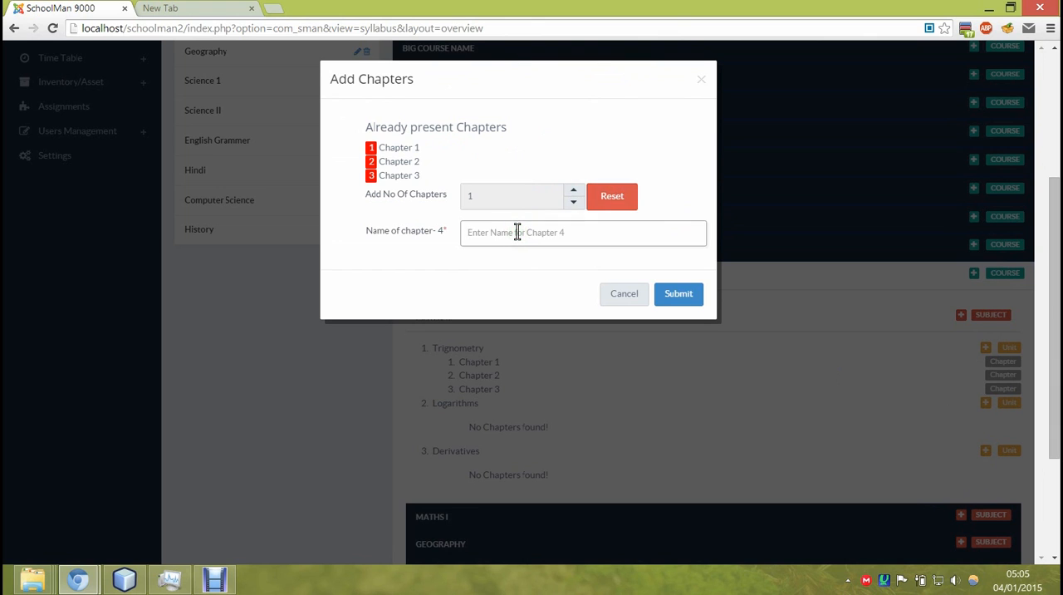
{"action": "left_click", "coordinate": [677, 292]}
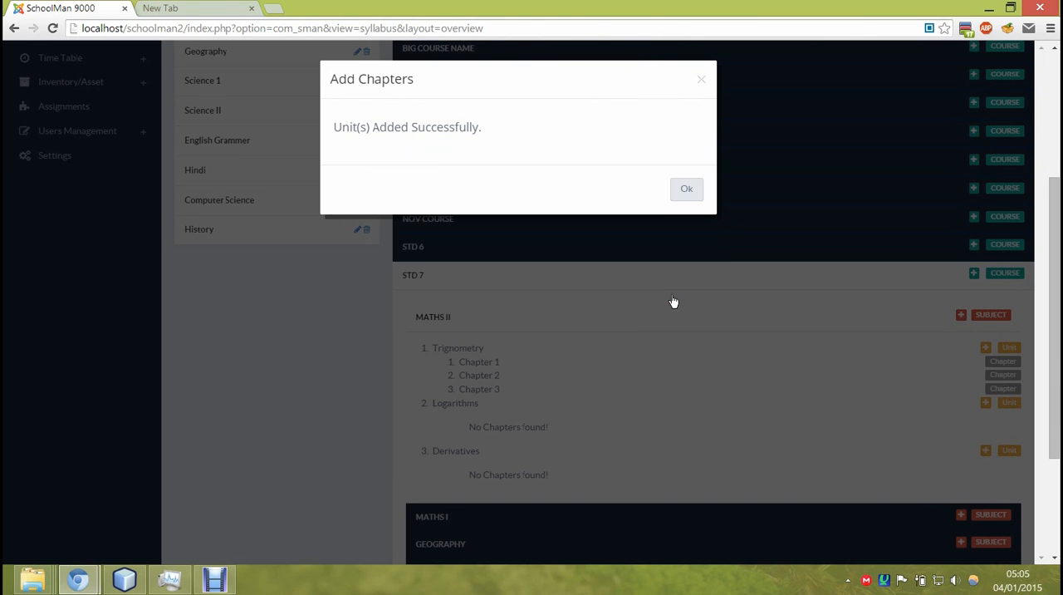
{"action": "left_click", "coordinate": [686, 188]}
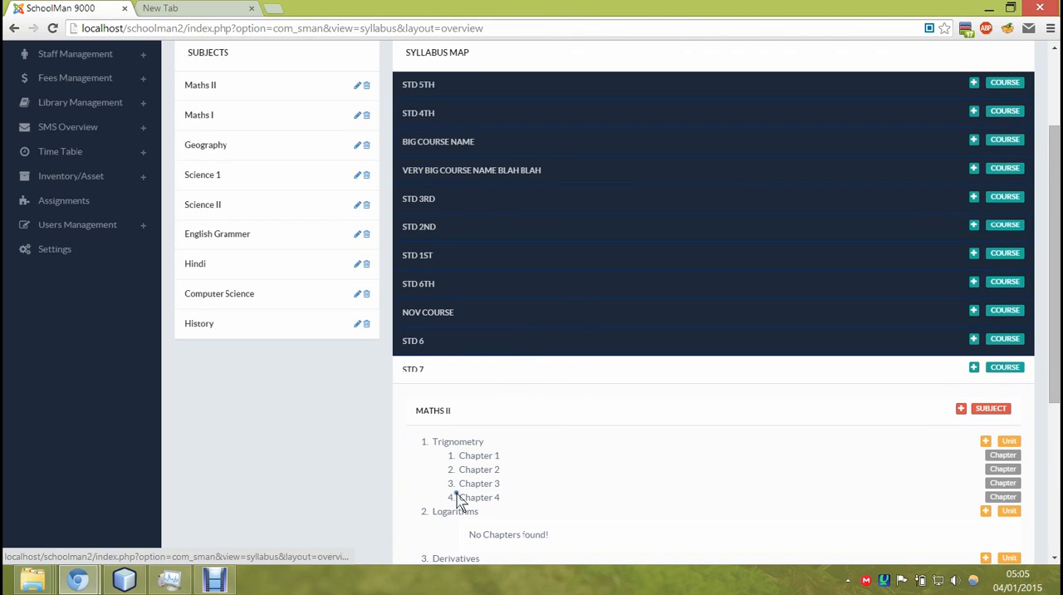
{"action": "mouse_move", "coordinate": [747, 371]}
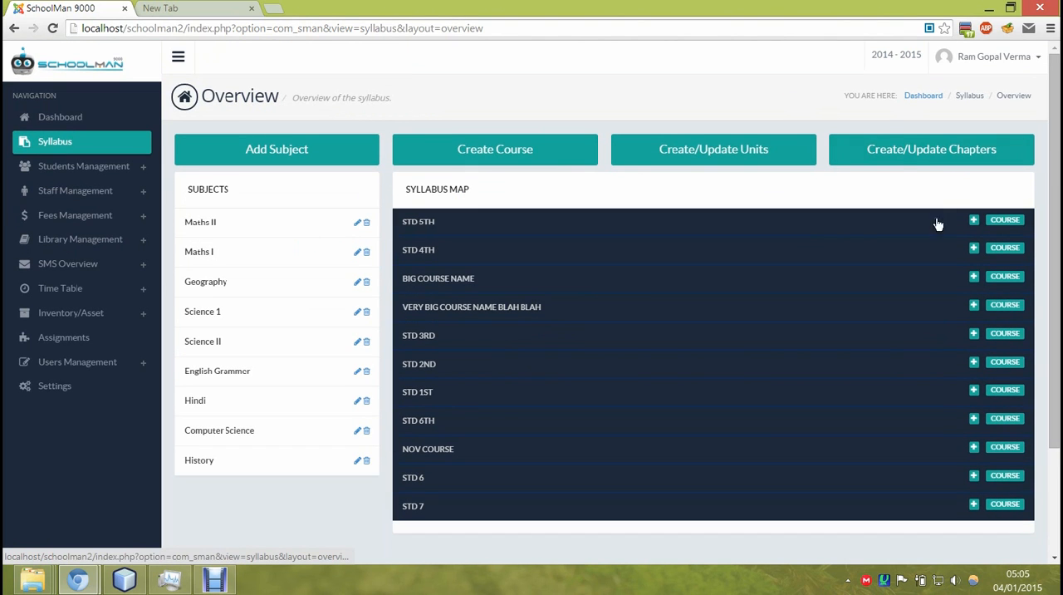
{"action": "mouse_move", "coordinate": [200, 461]}
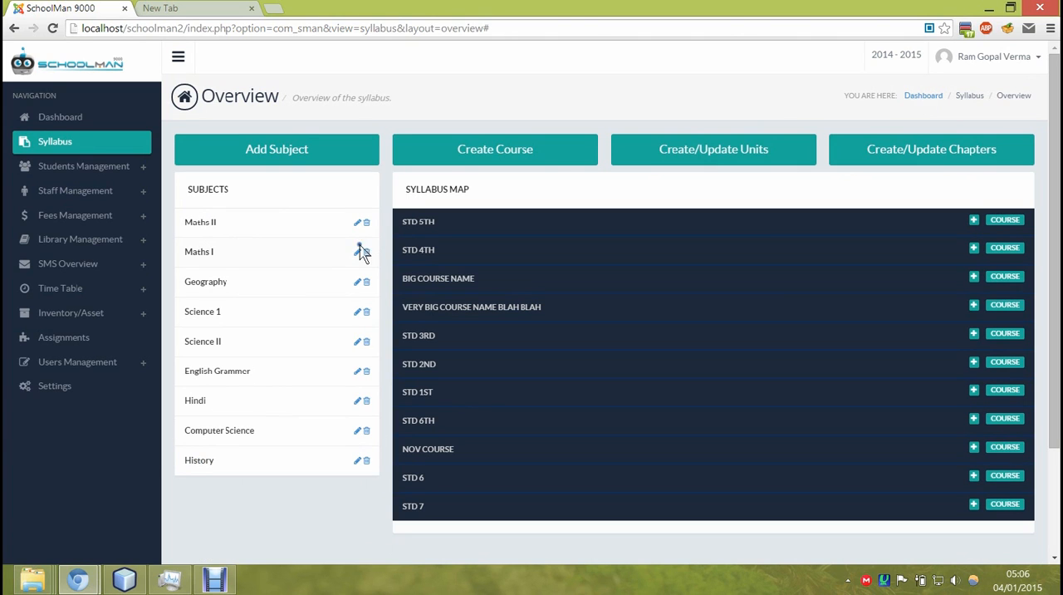
- Rename the subject Maths I to Algebra and confirm
{"action": "left_click", "coordinate": [357, 251]}
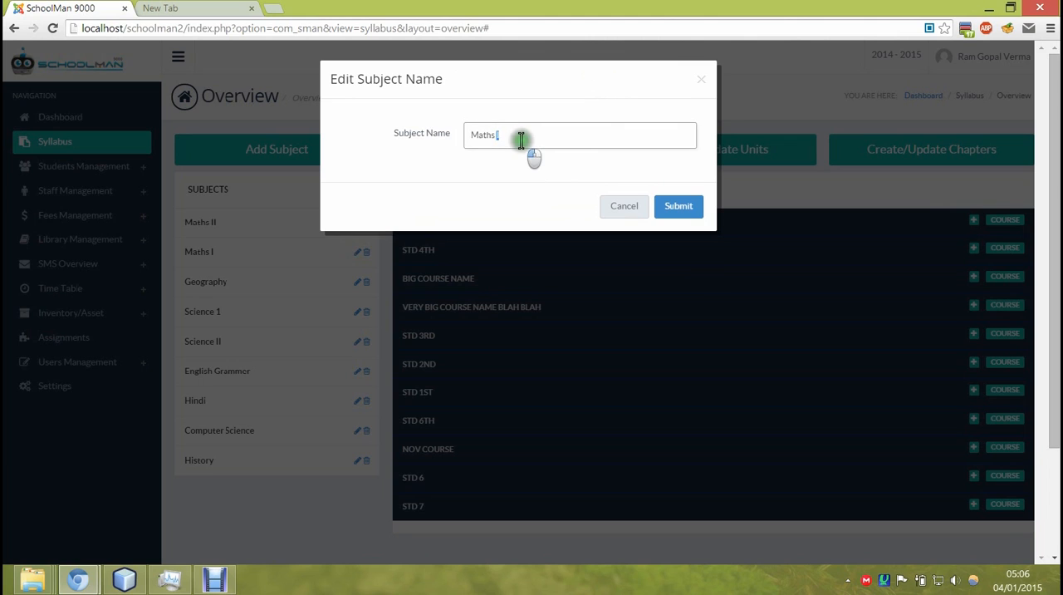
{"action": "type", "text": "Alg"}
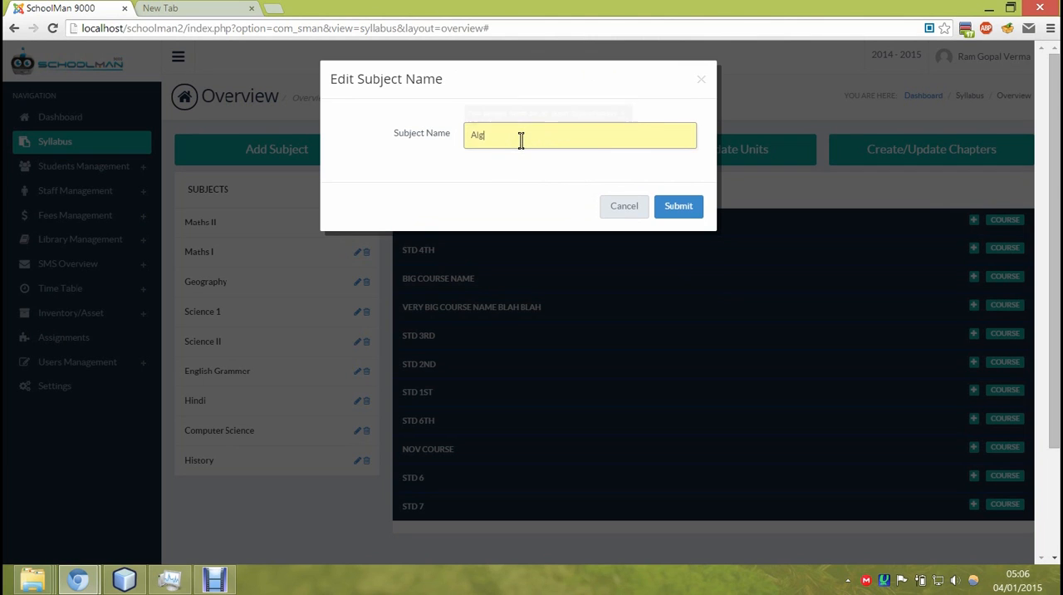
{"action": "type", "text": "ebra"}
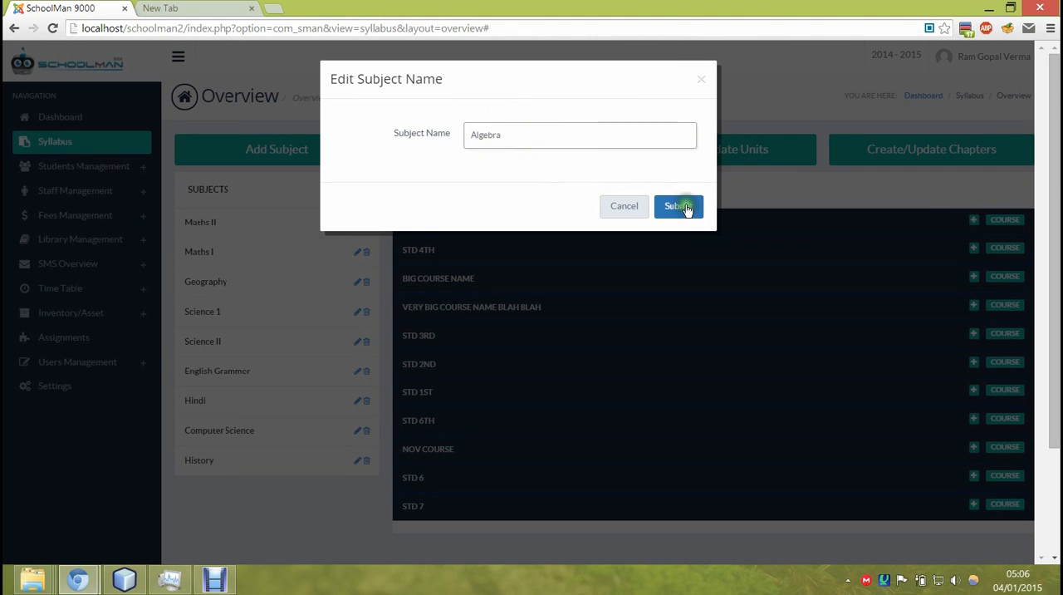
{"action": "left_click", "coordinate": [678, 206]}
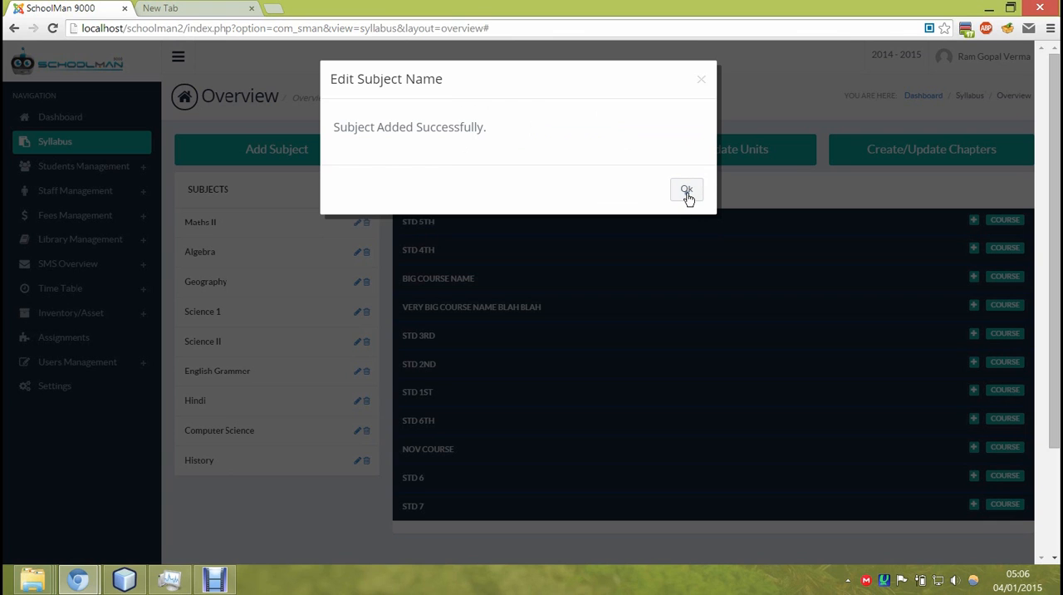
{"action": "left_click", "coordinate": [686, 190]}
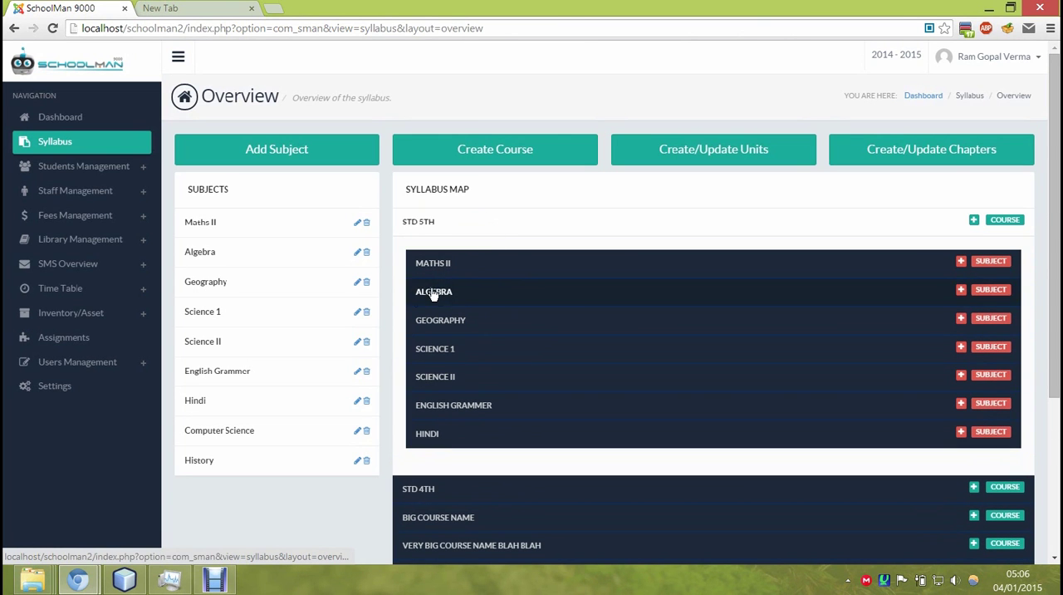
- Rename the subject Maths II to Geometry and confirm
{"action": "scroll", "scroll_direction": "down", "scroll_amount": 3}
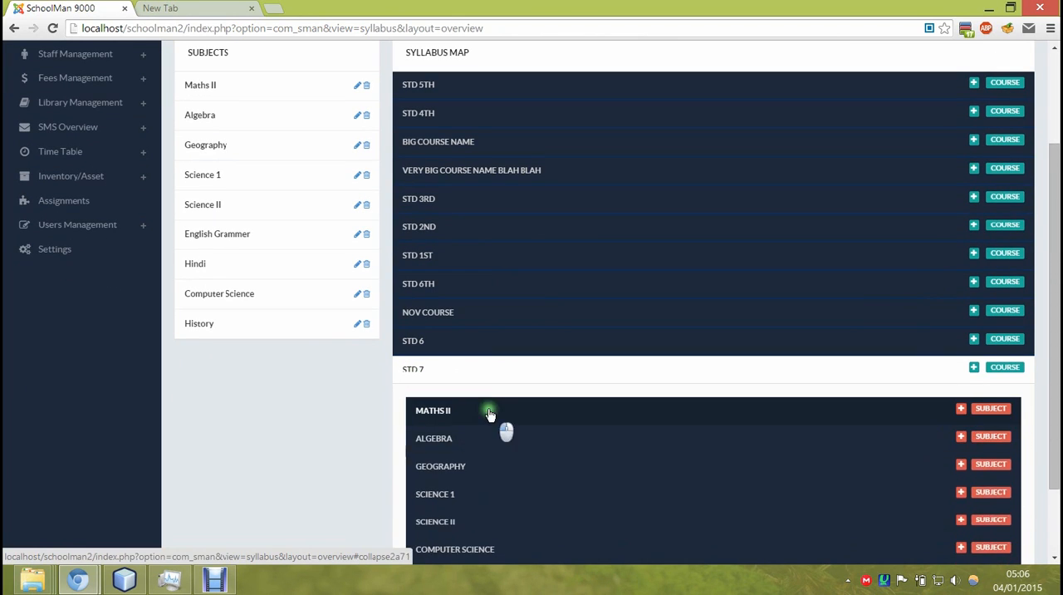
{"action": "scroll", "scroll_direction": "up", "scroll_amount": 3}
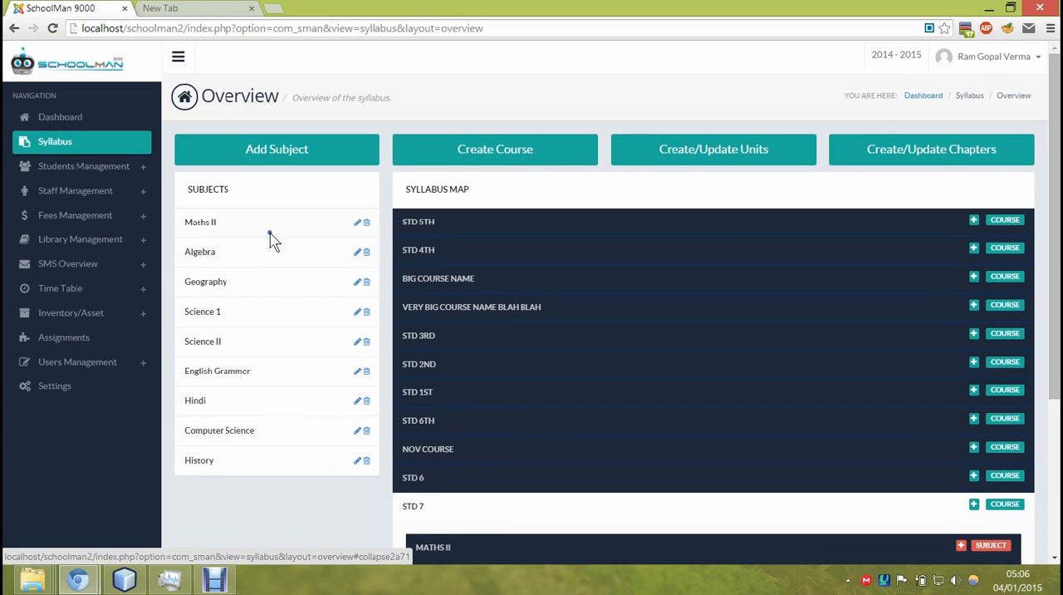
{"action": "left_click", "coordinate": [357, 223]}
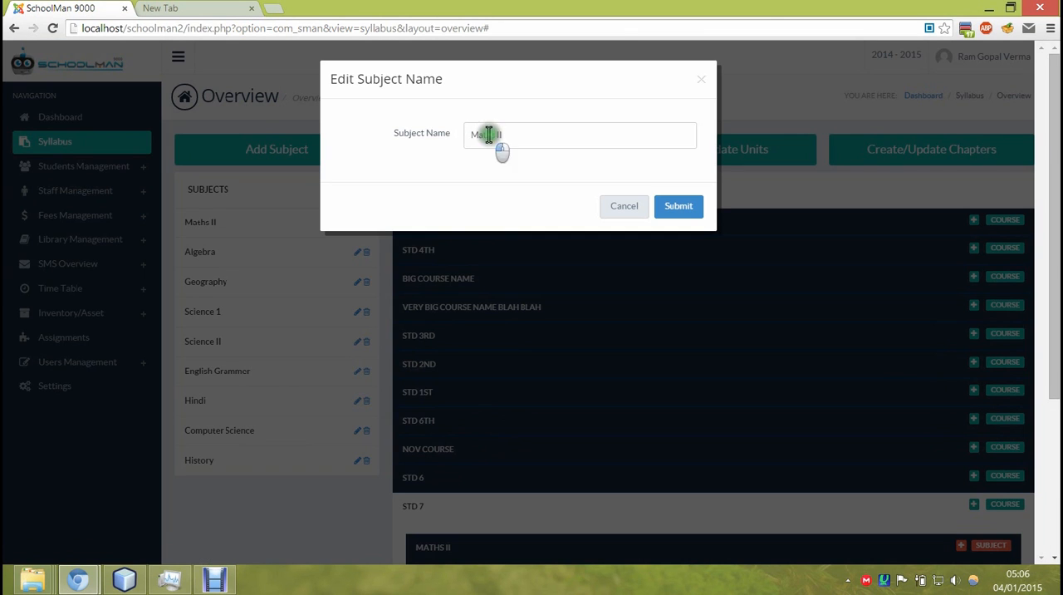
{"action": "type", "text": "Ge"}
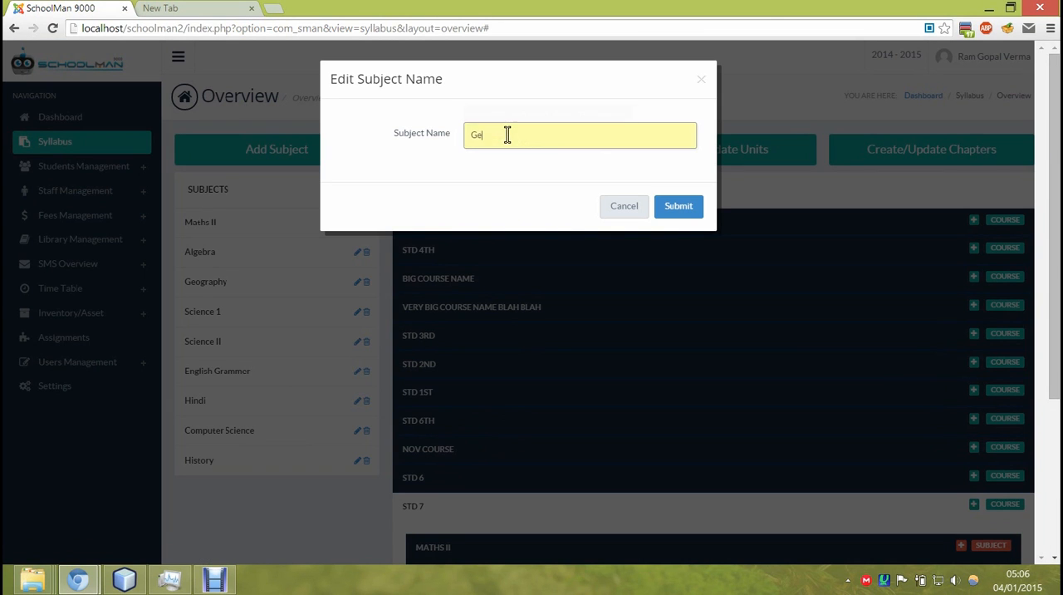
{"action": "type", "text": "ometry"}
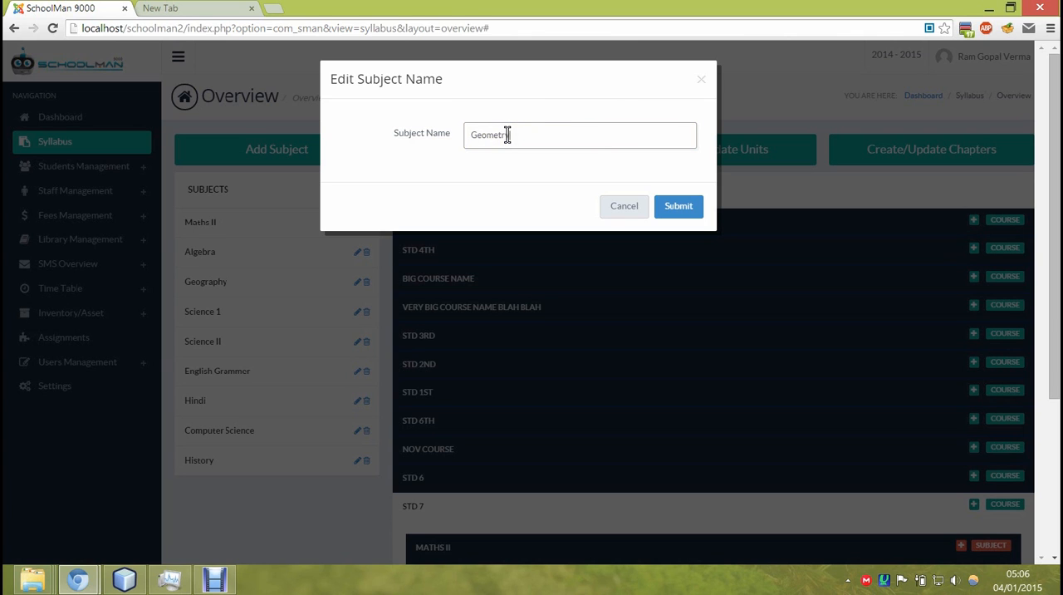
{"action": "left_click", "coordinate": [678, 206]}
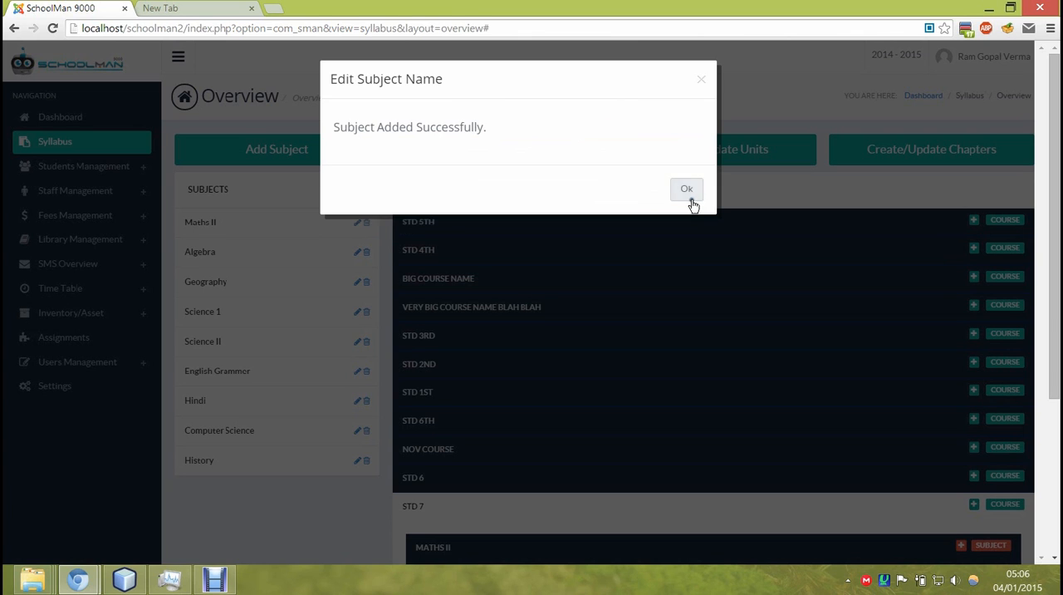
{"action": "left_click", "coordinate": [686, 189]}
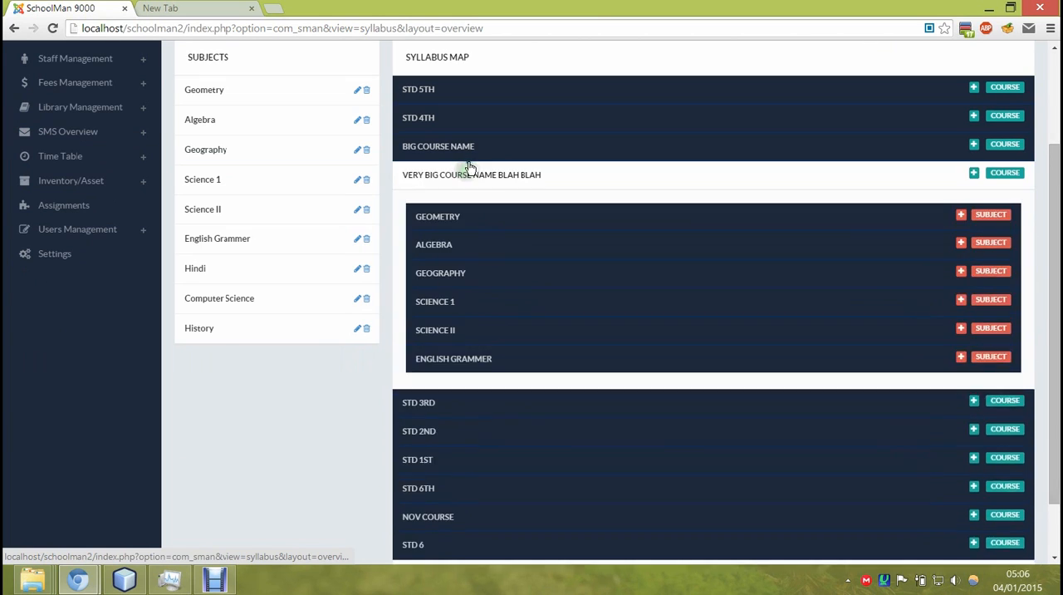
{"action": "left_click", "coordinate": [419, 90]}
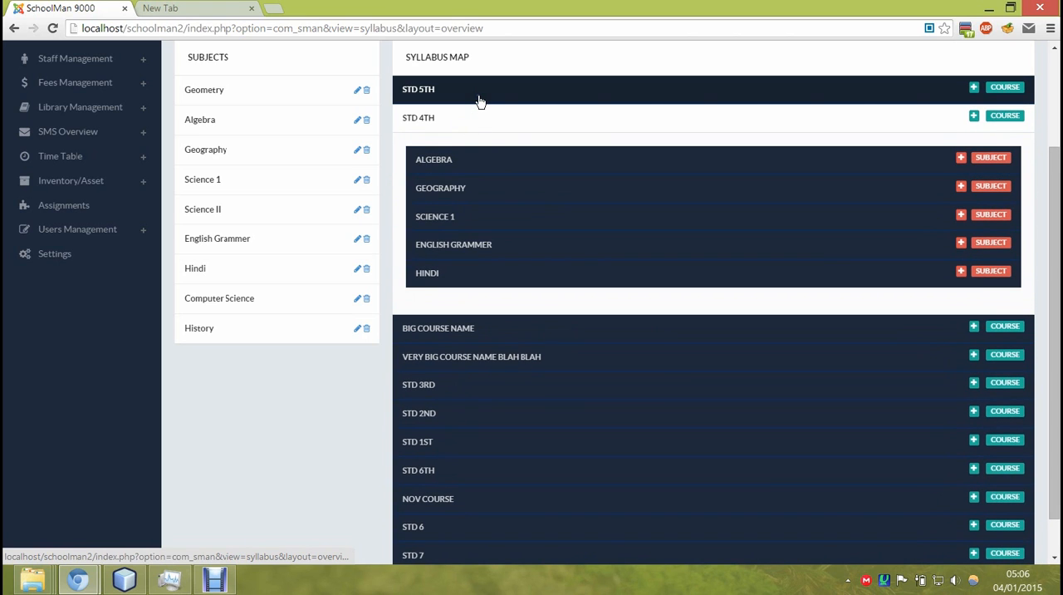
{"action": "left_click", "coordinate": [419, 116]}
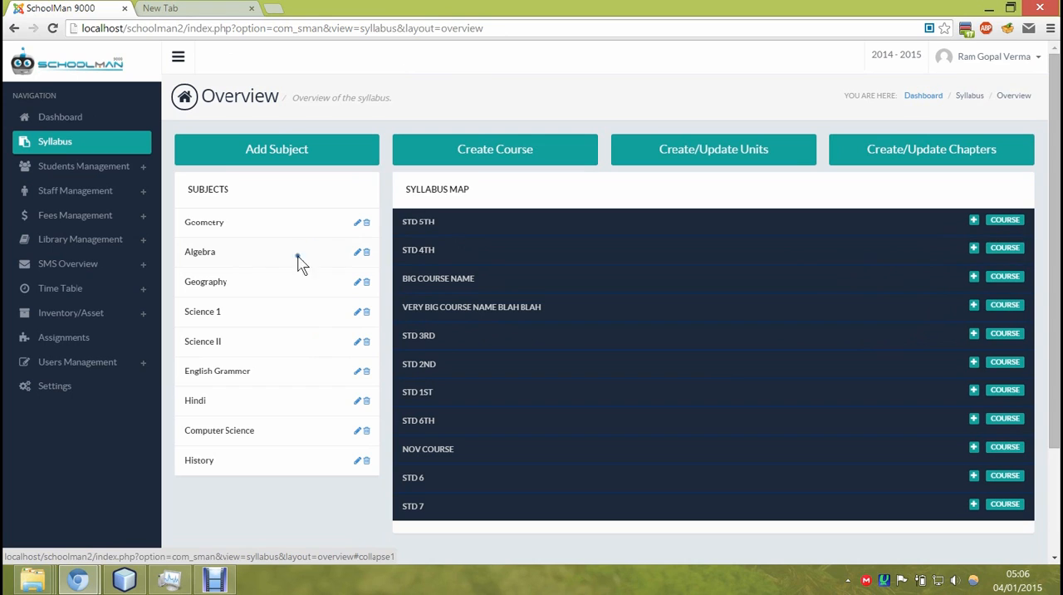
{"action": "mouse_move", "coordinate": [86, 216]}
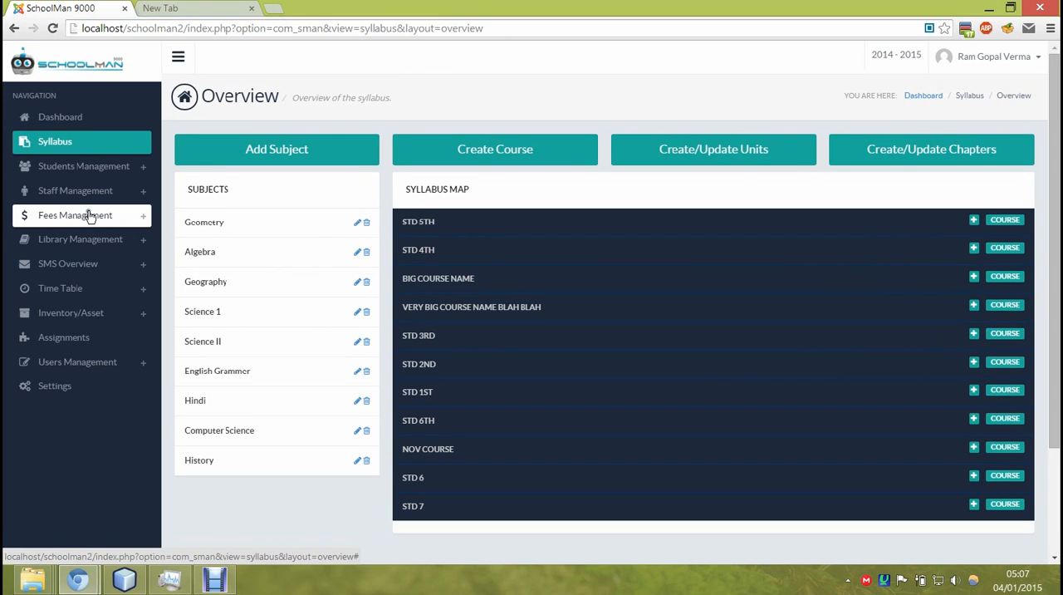
- Show the Fee Overview page under Fees Management and scroll through it
{"action": "left_click", "coordinate": [74, 216]}
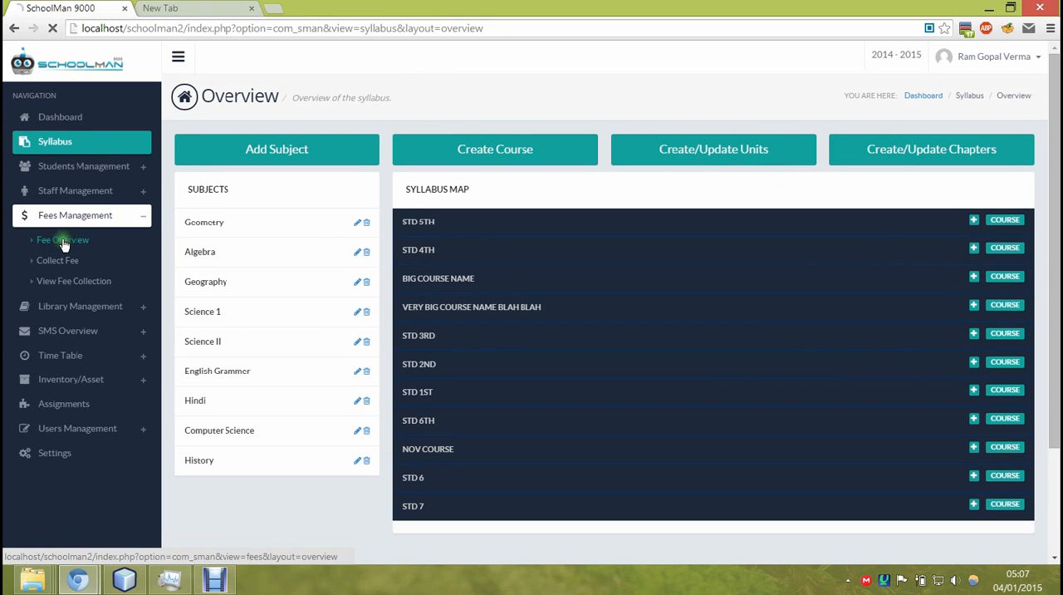
{"action": "left_click", "coordinate": [63, 239]}
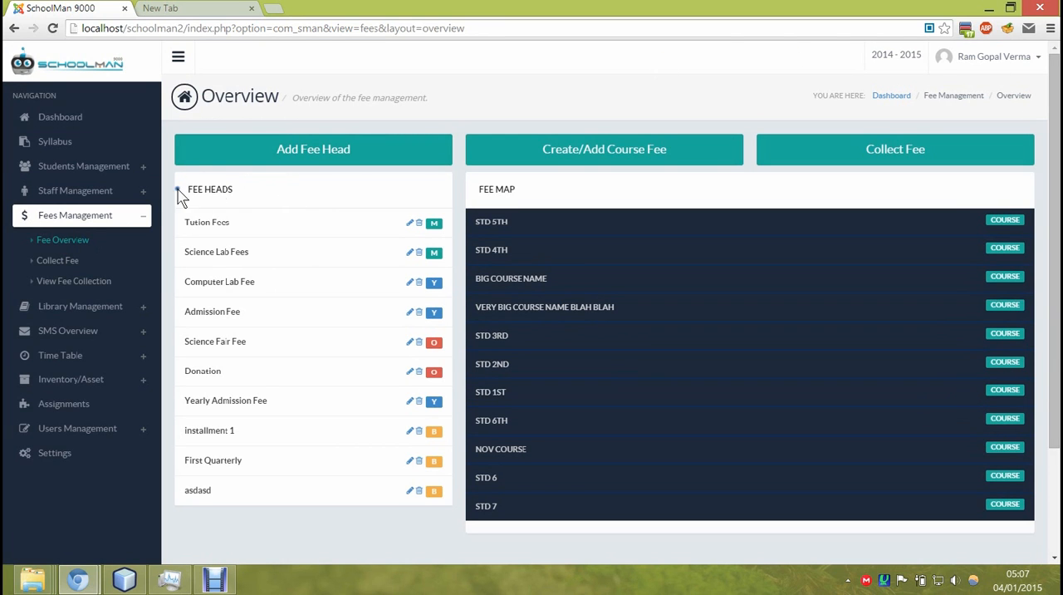
{"action": "scroll", "scroll_direction": "down", "scroll_amount": 3}
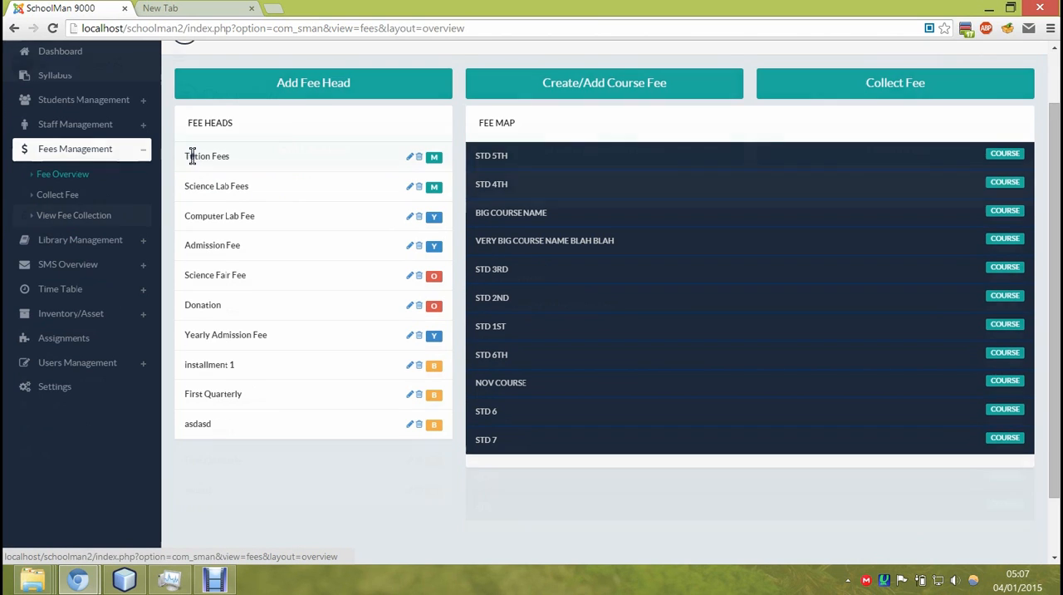
{"action": "scroll", "scroll_direction": "up", "scroll_amount": 3}
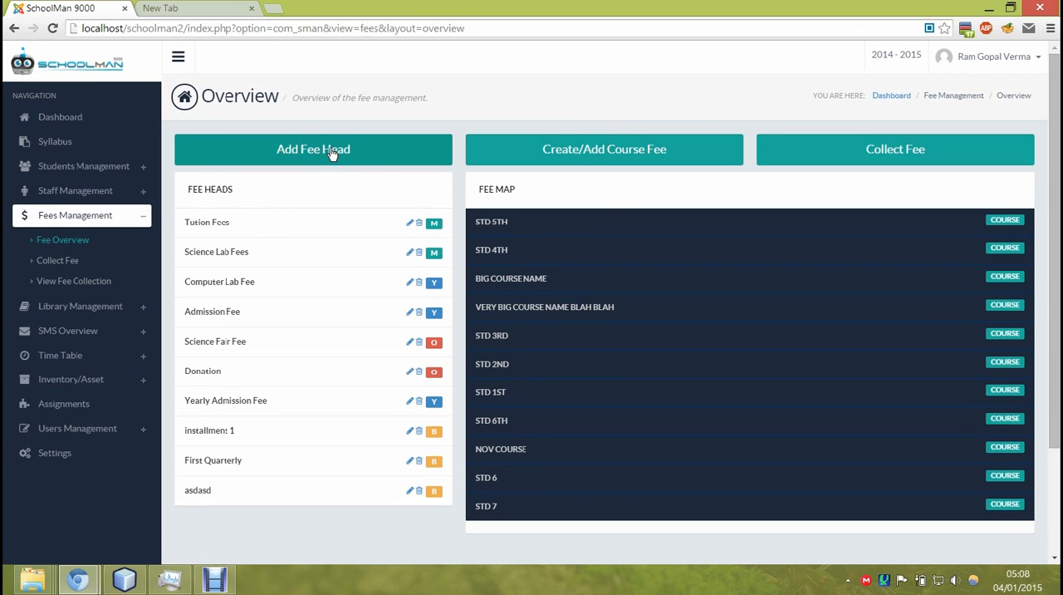
- Start a new fee head named Cultural Fee
{"action": "left_click", "coordinate": [313, 150]}
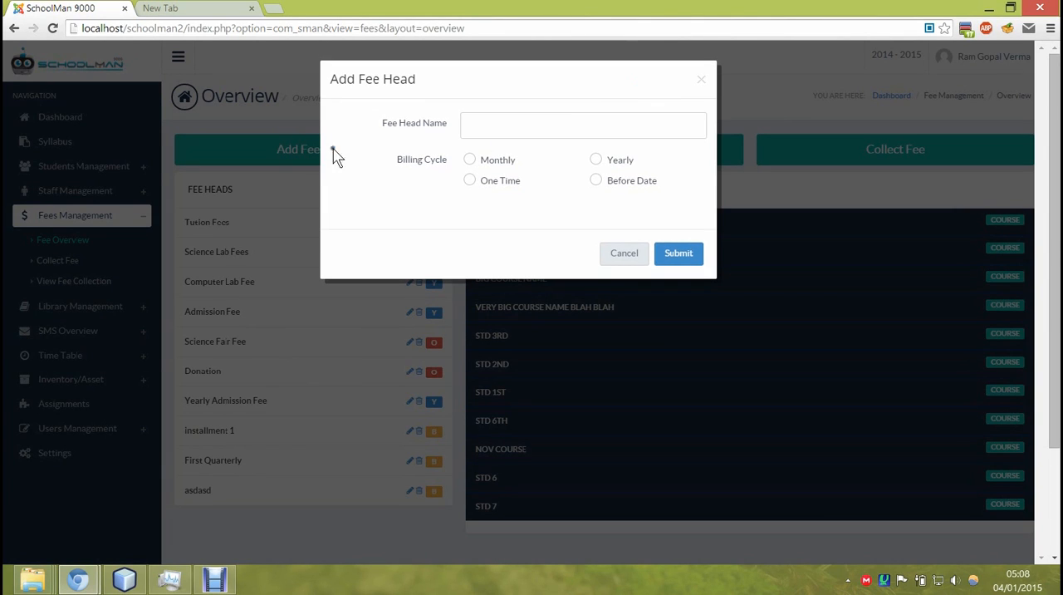
{"action": "left_click", "coordinate": [582, 125]}
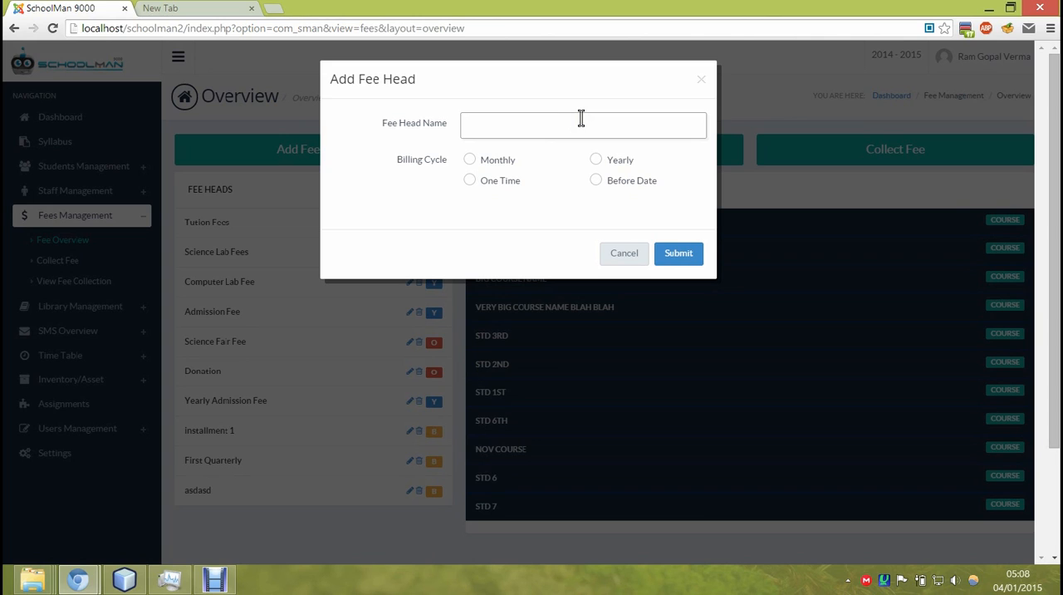
{"action": "type", "text": "Cu"}
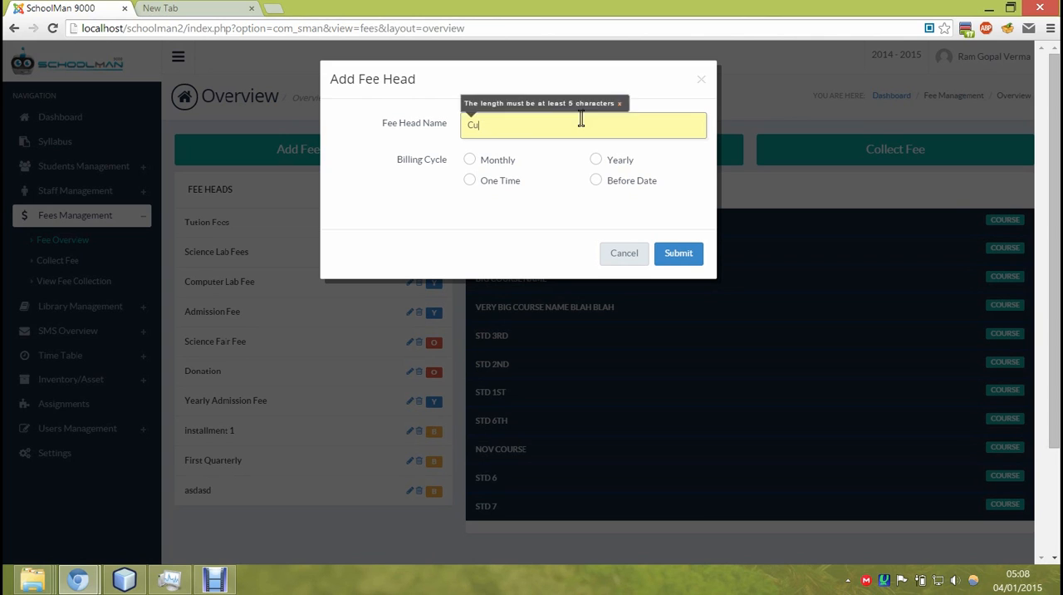
{"action": "type", "text": "ltu"}
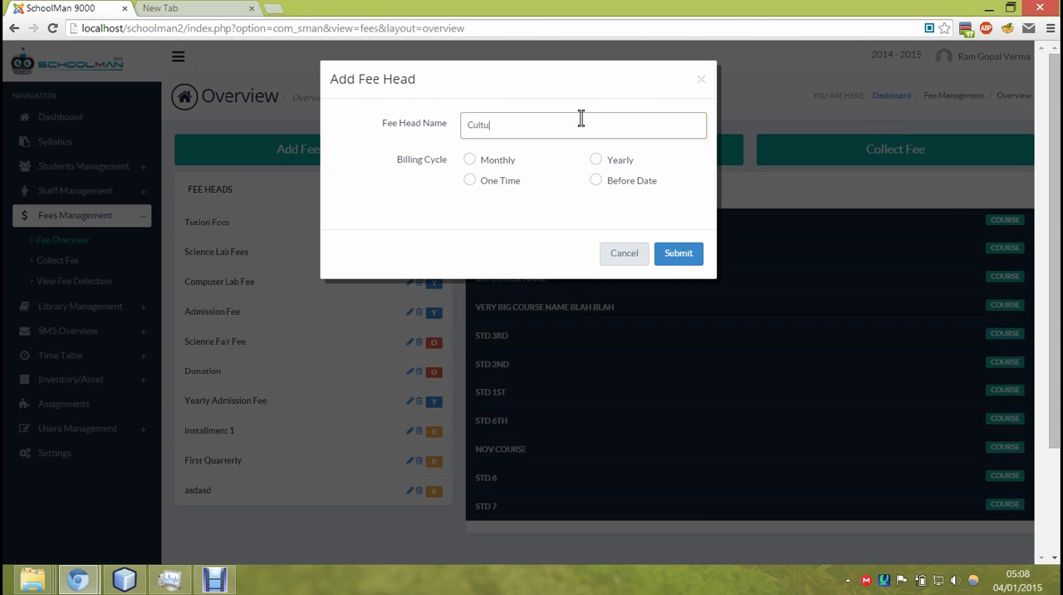
{"action": "type", "text": "ral F"}
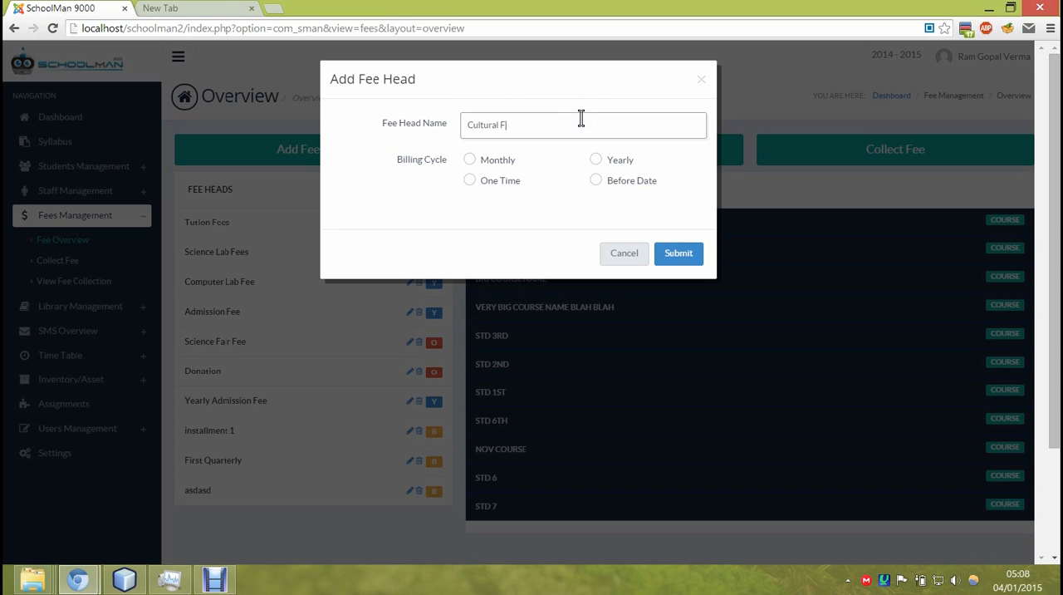
{"action": "type", "text": "ee"}
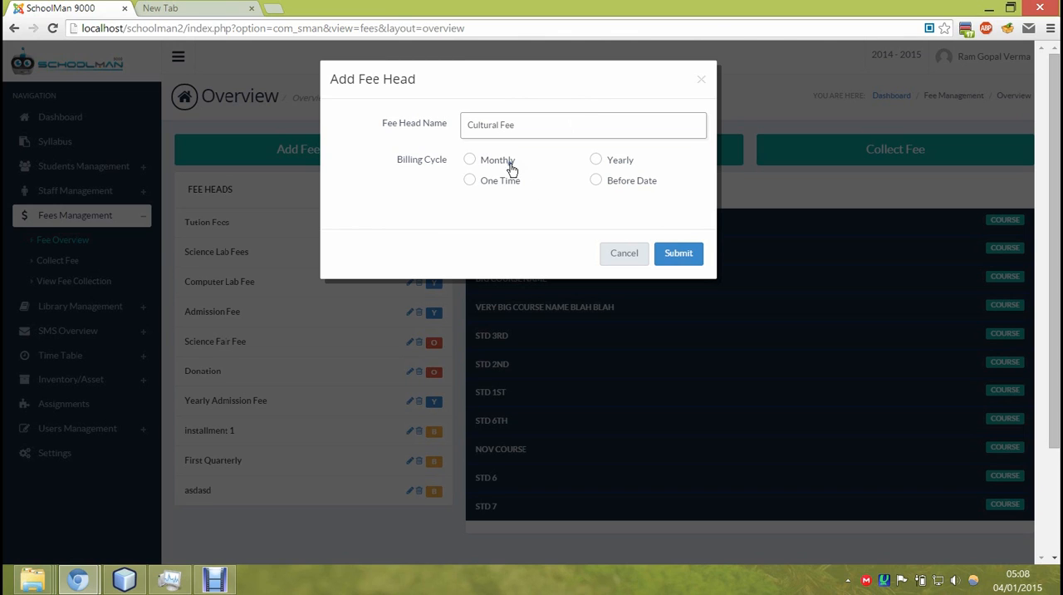
- Try monthly, yearly and one-time billing, then choose Before Date
{"action": "left_click", "coordinate": [469, 159]}
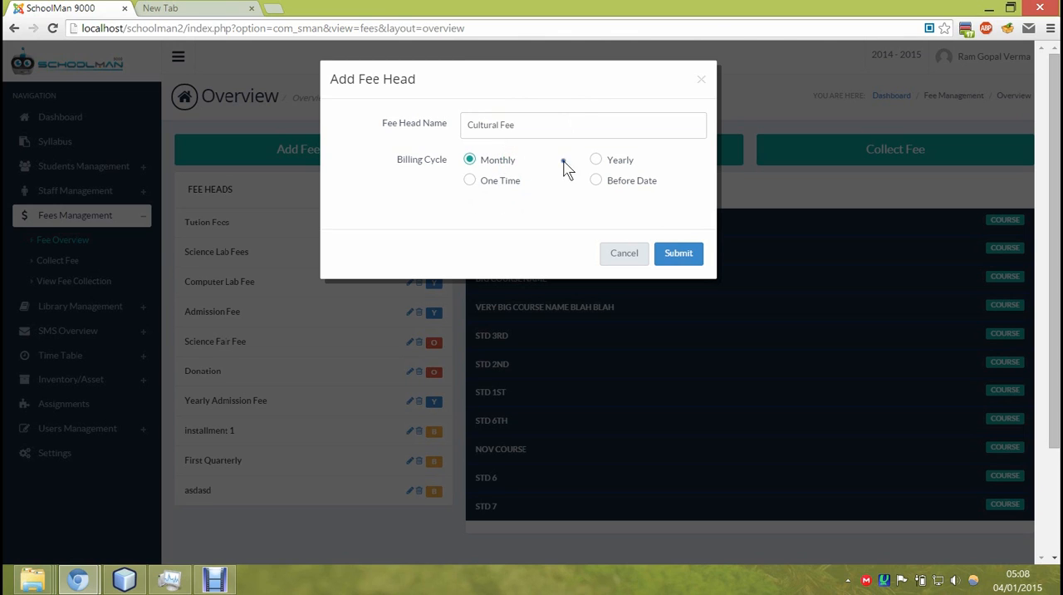
{"action": "left_click", "coordinate": [595, 159]}
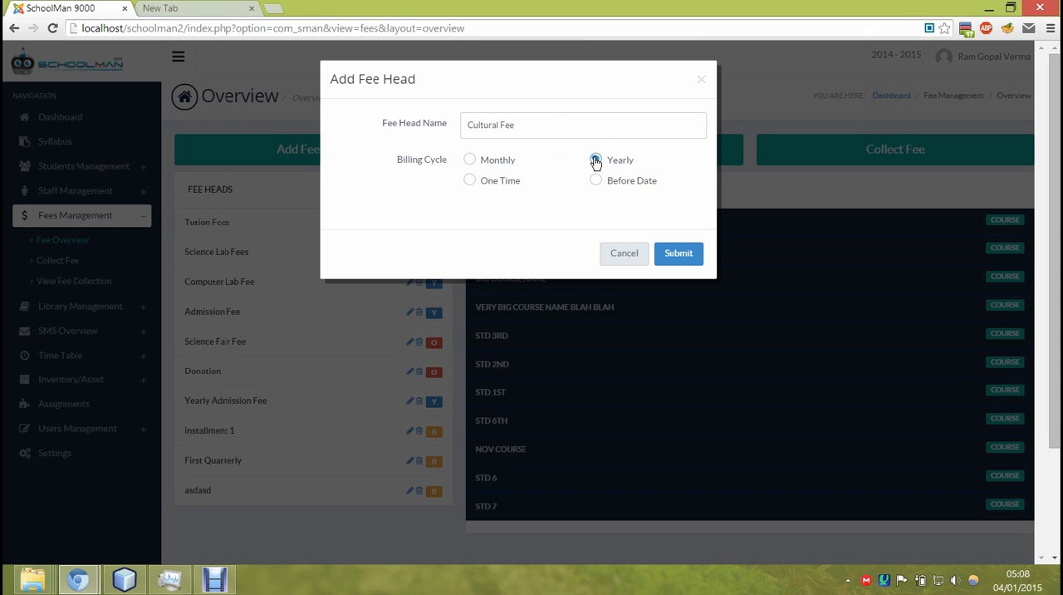
{"action": "left_click", "coordinate": [470, 181]}
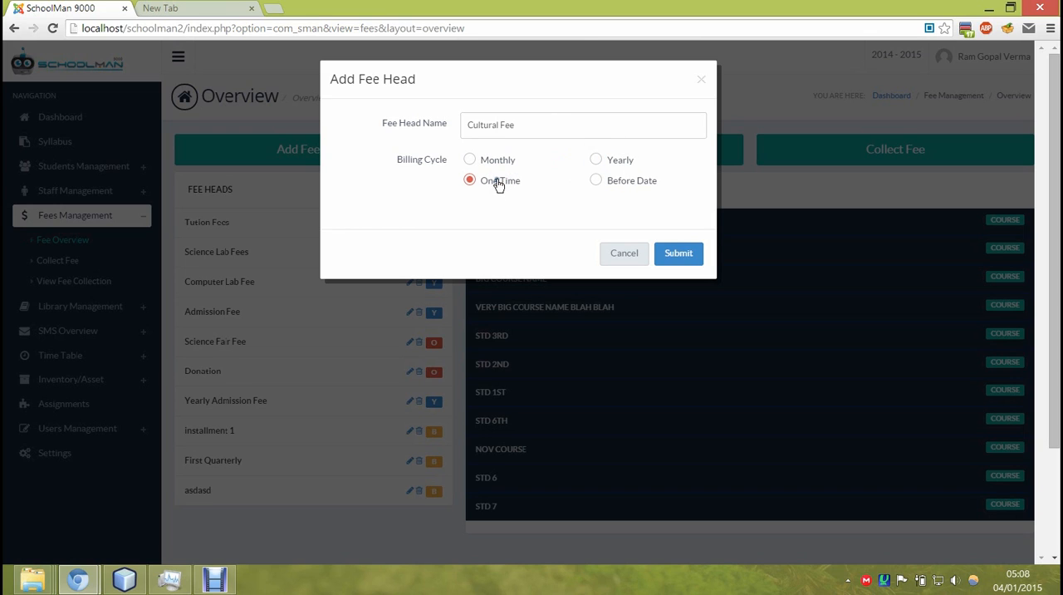
{"action": "left_click", "coordinate": [595, 181]}
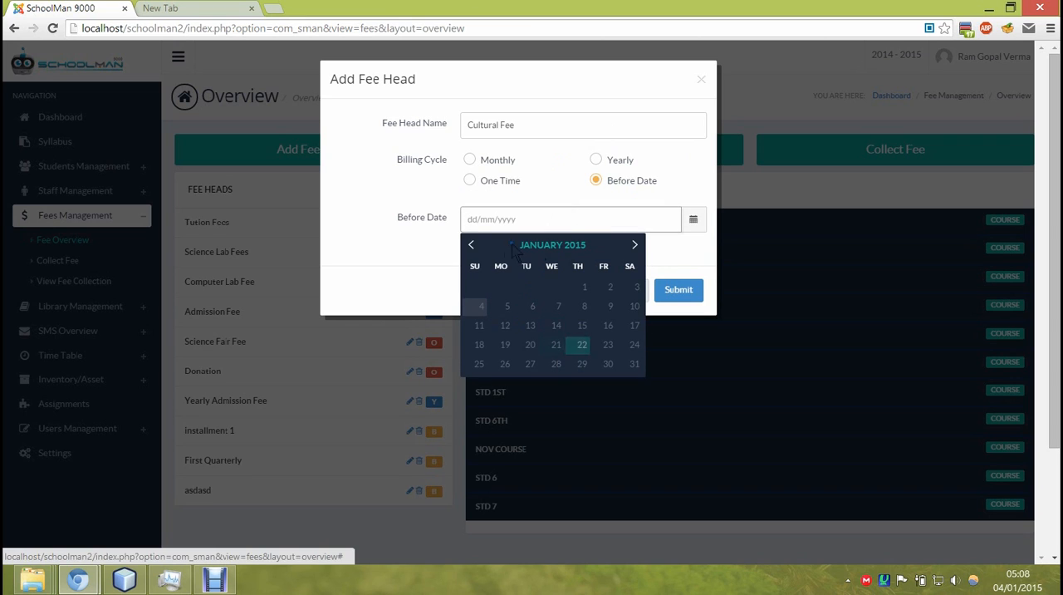
- Choose 06-01-2015 as the Before Date and submit the Cultural Fee head
{"action": "left_click", "coordinate": [634, 244]}
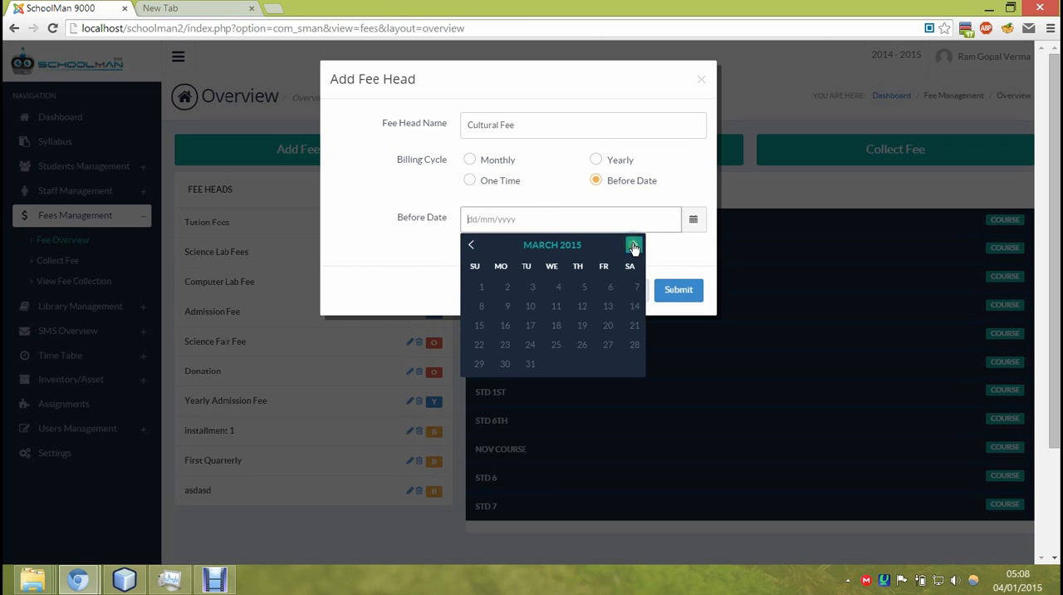
{"action": "left_click", "coordinate": [472, 244]}
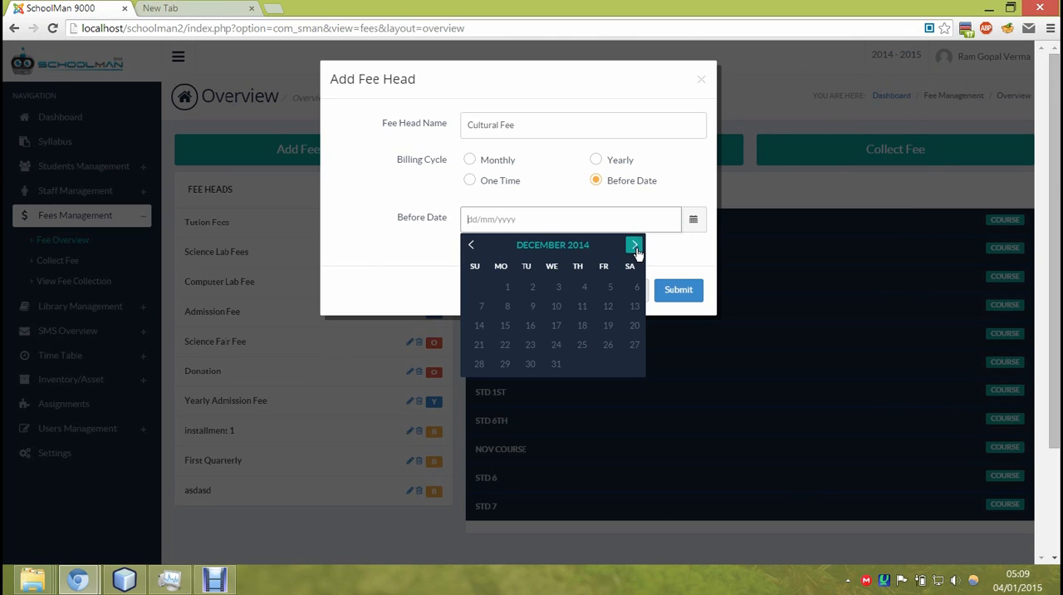
{"action": "left_click", "coordinate": [635, 244]}
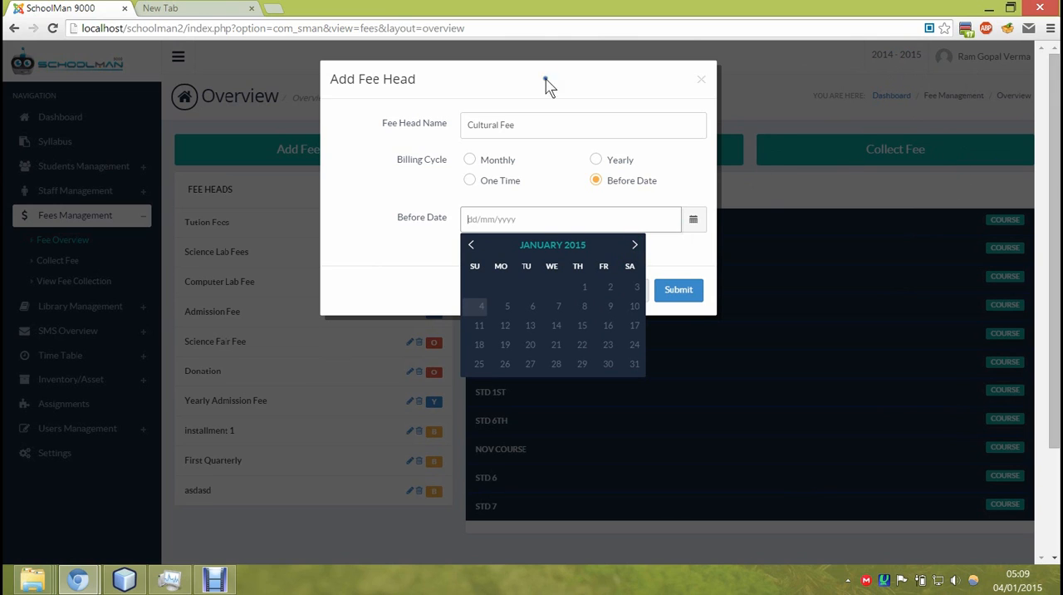
{"action": "mouse_move", "coordinate": [549, 87]}
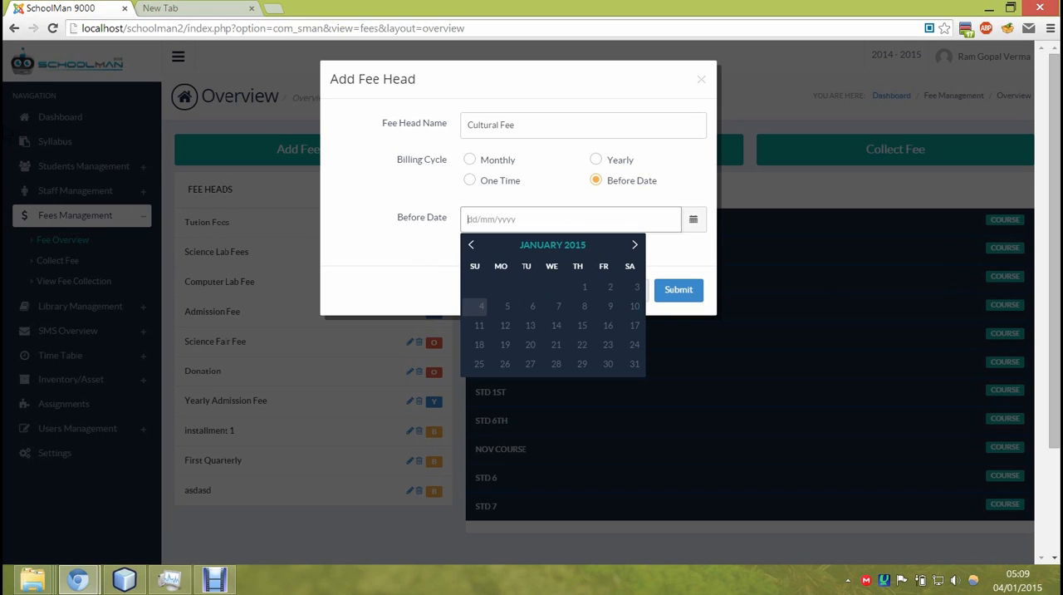
{"action": "mouse_move", "coordinate": [905, 133]}
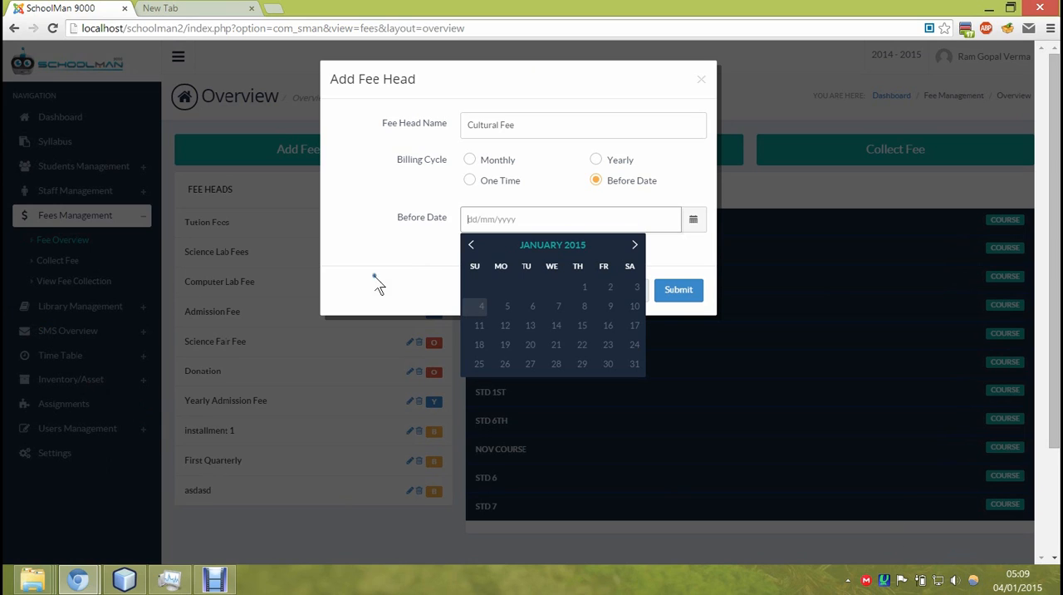
{"action": "mouse_move", "coordinate": [412, 269]}
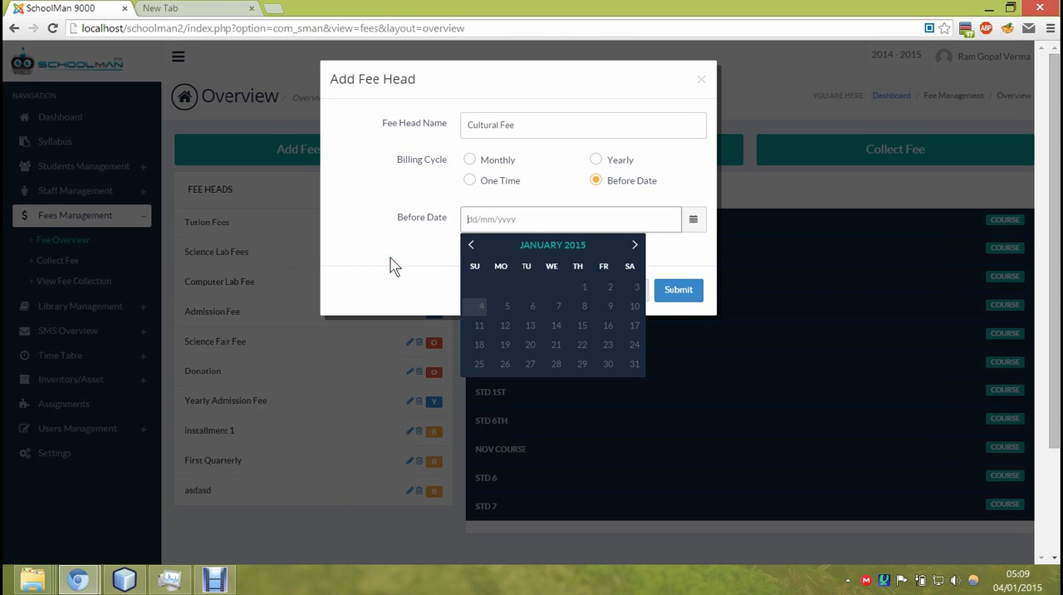
{"action": "left_click", "coordinate": [391, 255]}
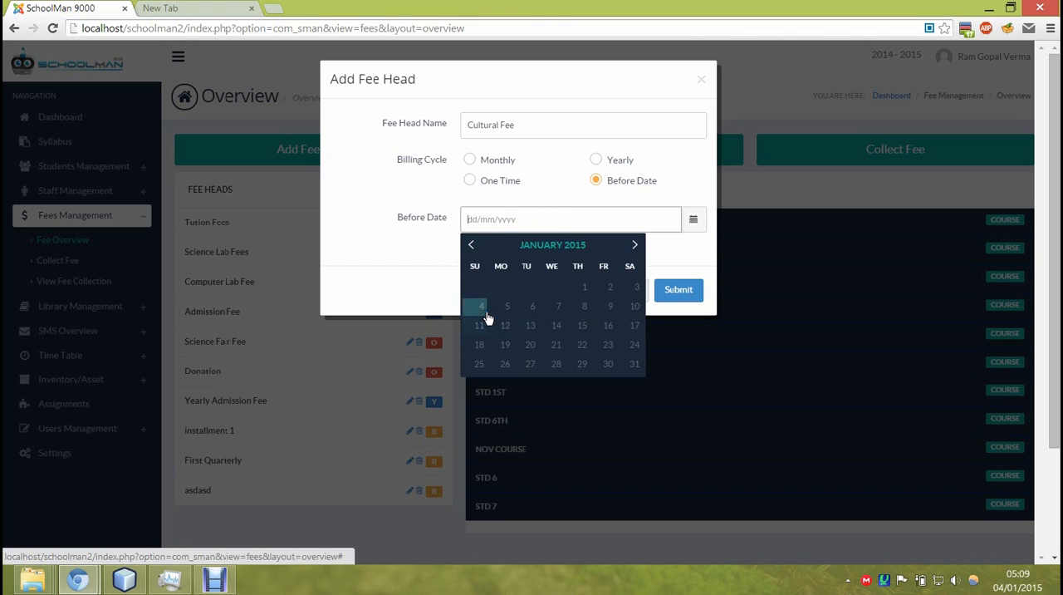
{"action": "mouse_move", "coordinate": [507, 306]}
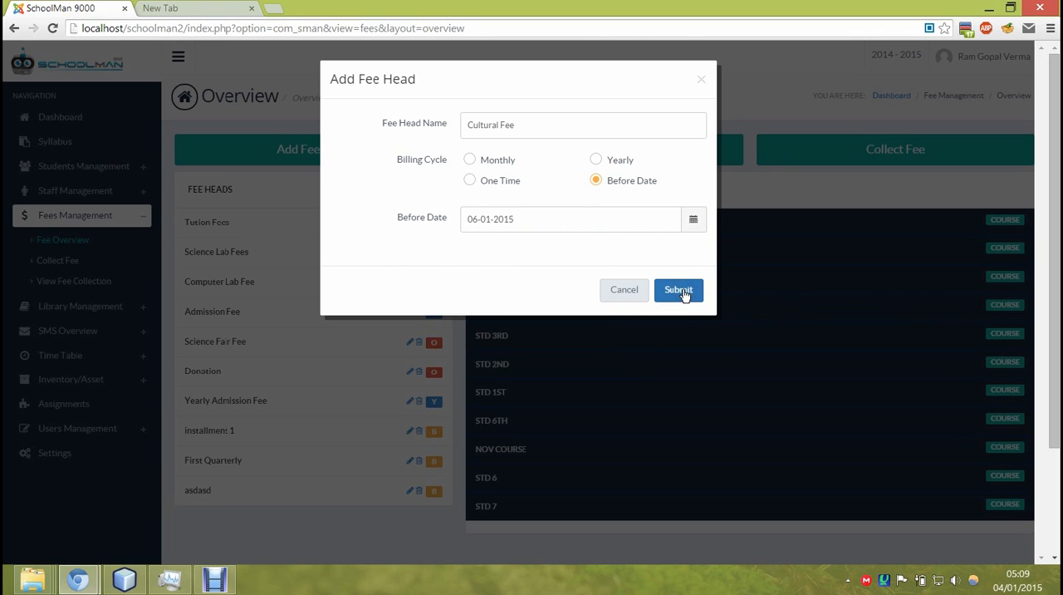
{"action": "left_click", "coordinate": [678, 289]}
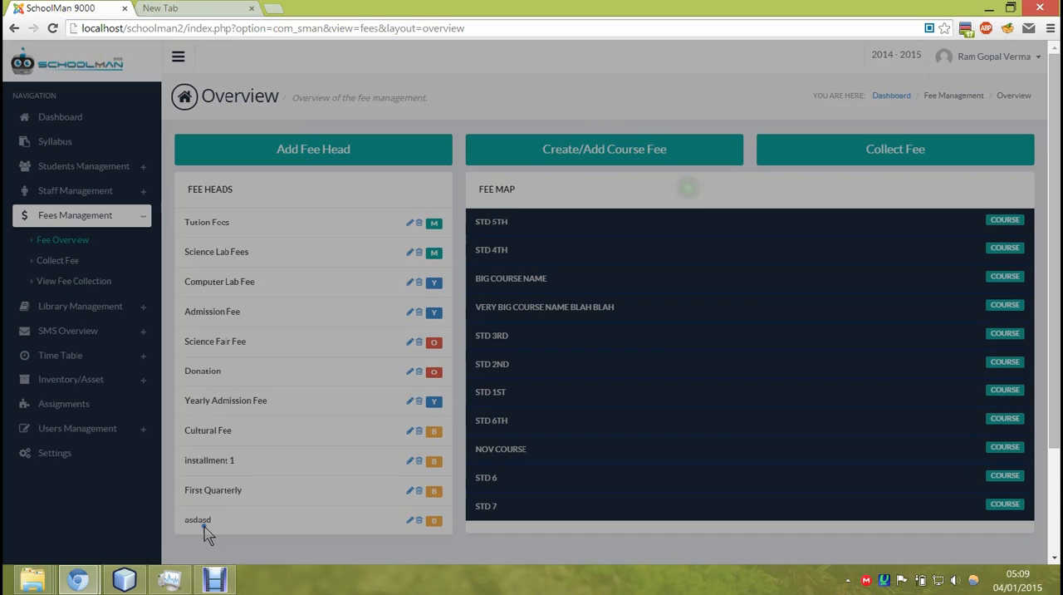
{"action": "mouse_move", "coordinate": [289, 439]}
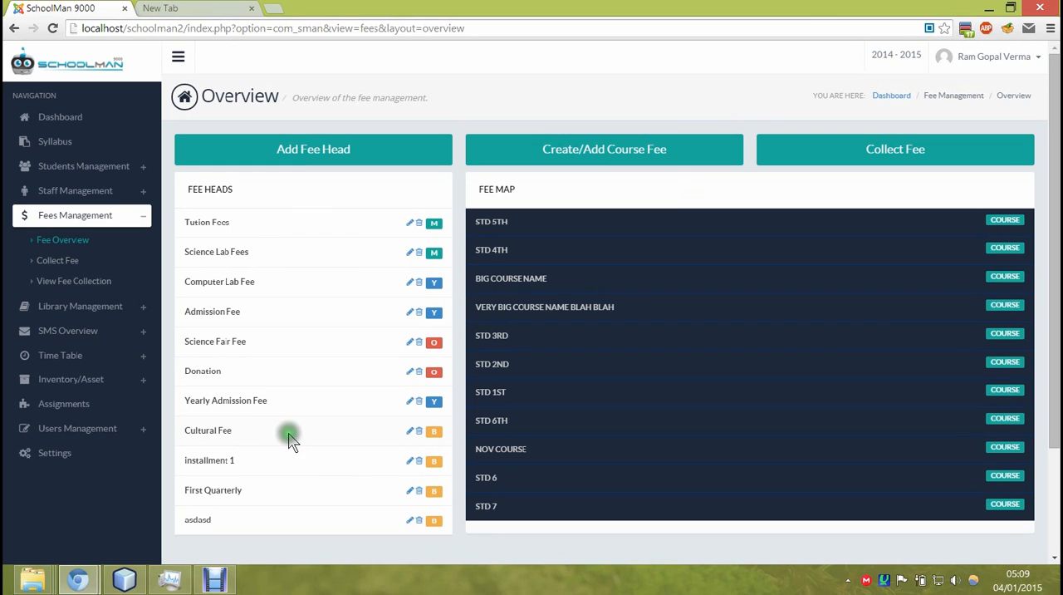
{"action": "mouse_move", "coordinate": [439, 439]}
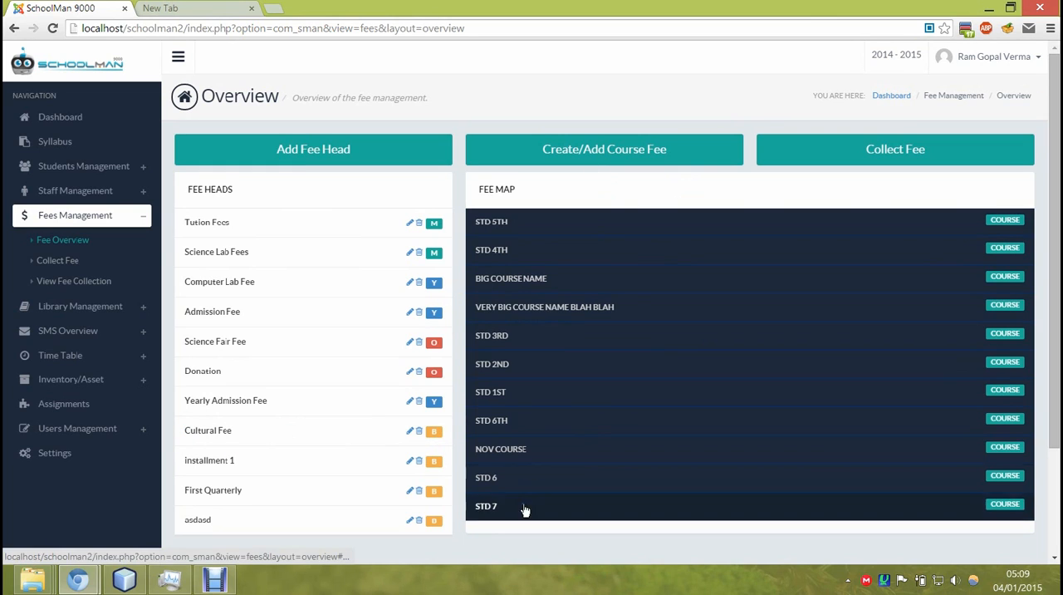
- Review STD 7's fee details and start creating a new course fee
{"action": "scroll", "scroll_direction": "down", "scroll_amount": 3}
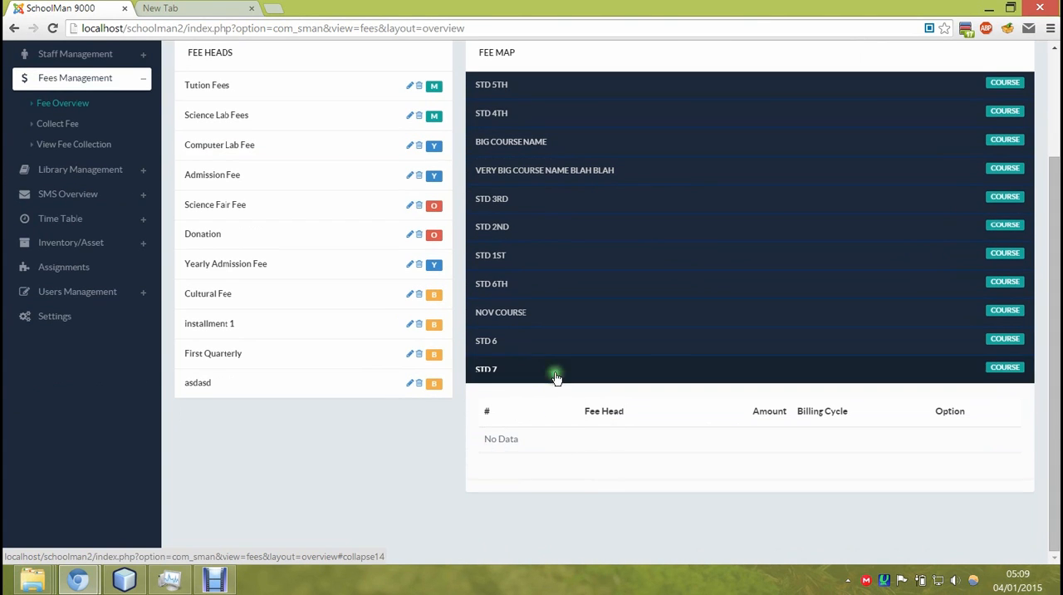
{"action": "left_click", "coordinate": [1004, 366]}
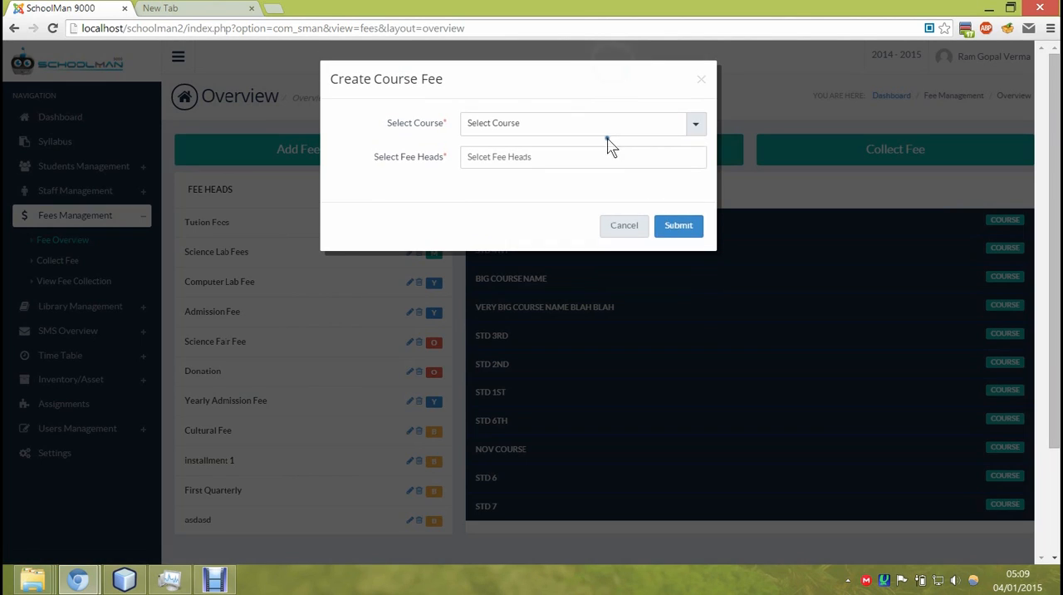
- Save std 7's course fee with Tution 500, Admission 1000 and Cultural 200, confirming the success message
{"action": "left_click", "coordinate": [573, 123]}
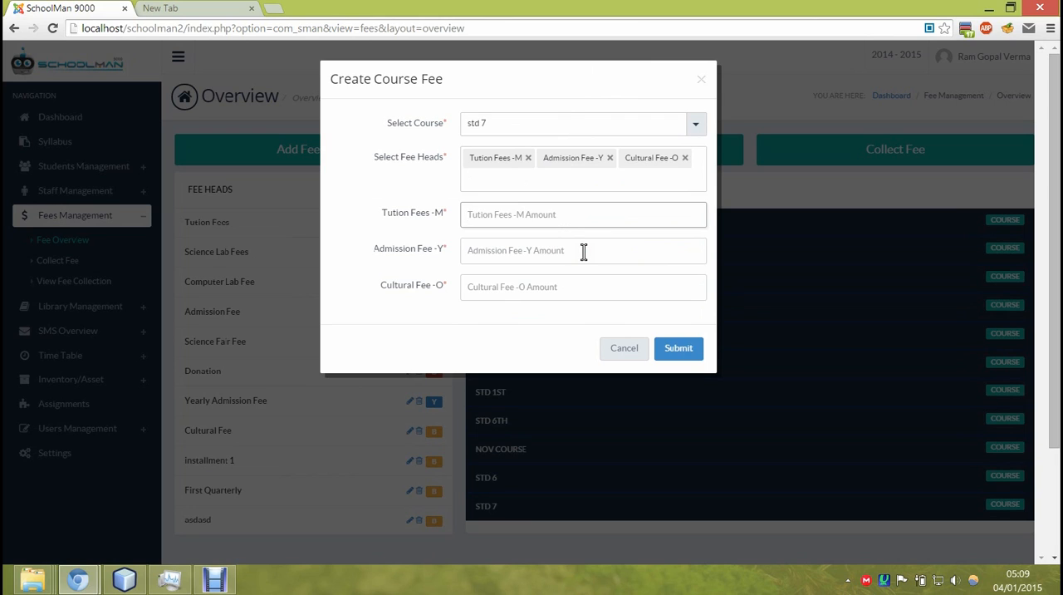
{"action": "left_click", "coordinate": [581, 213]}
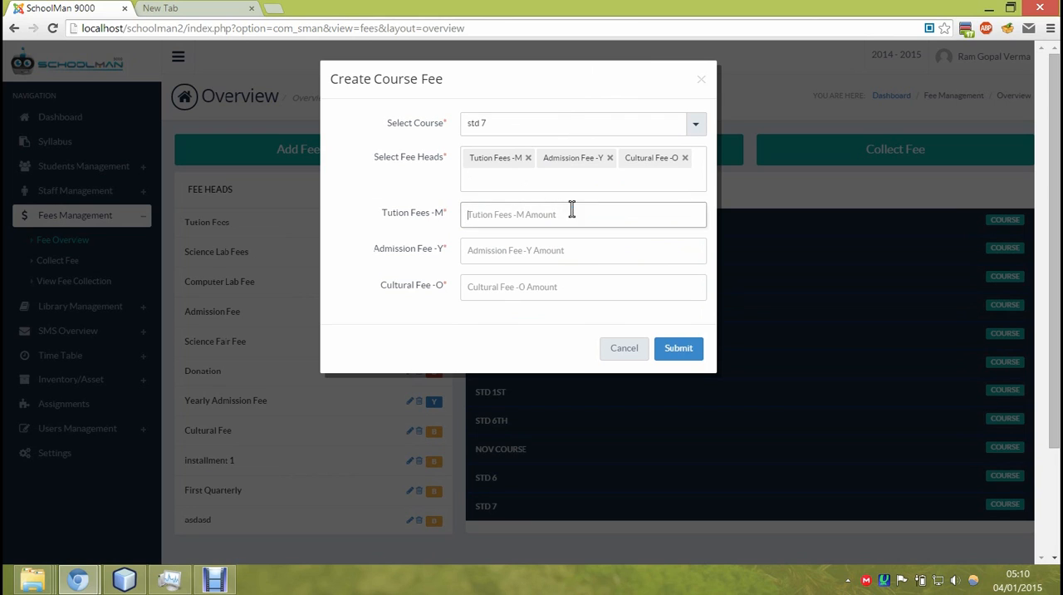
{"action": "type", "text": "1000"}
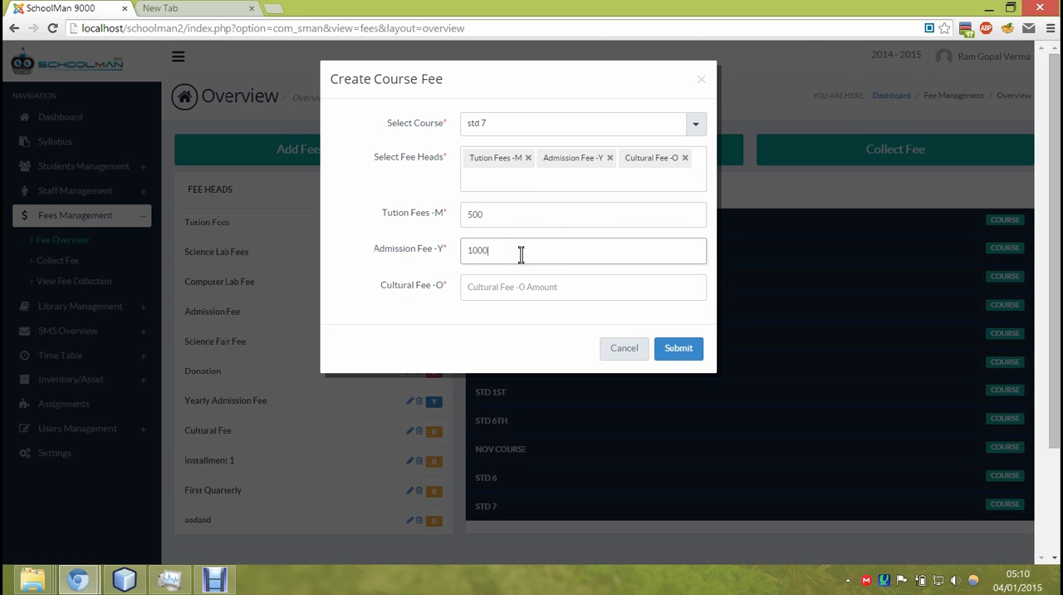
{"action": "left_click", "coordinate": [678, 348]}
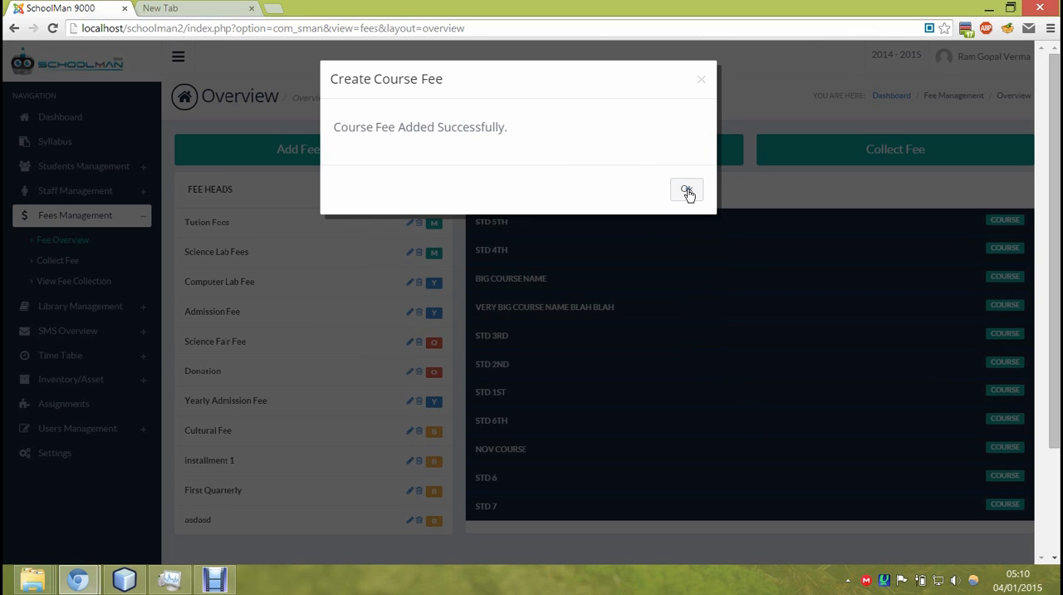
{"action": "left_click", "coordinate": [688, 189]}
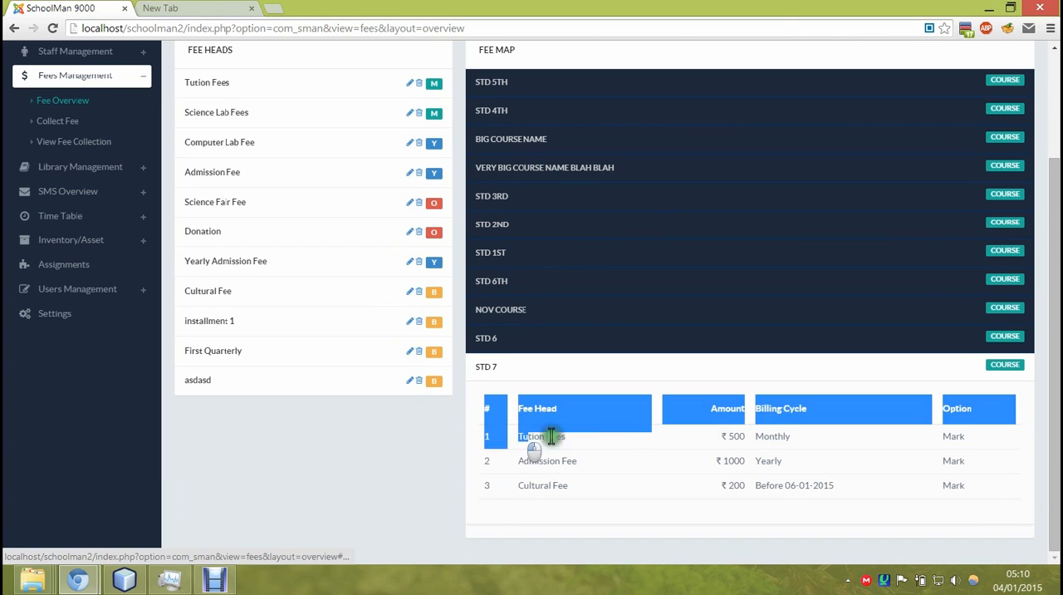
{"action": "mouse_move", "coordinate": [963, 488]}
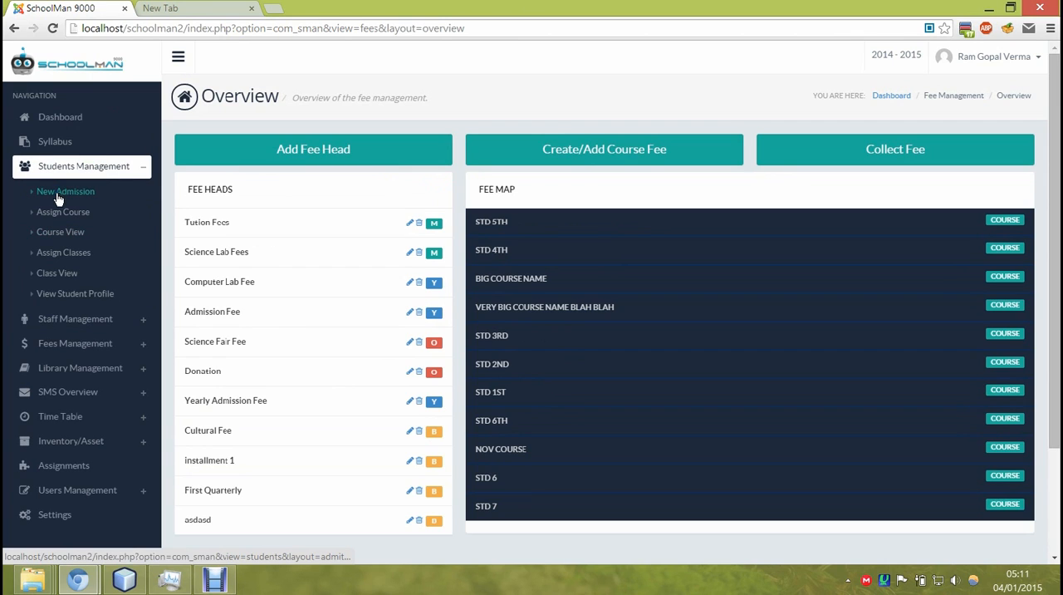
- Go to Students Management > New Admission and choose Detailed Admission
{"action": "left_click", "coordinate": [65, 191]}
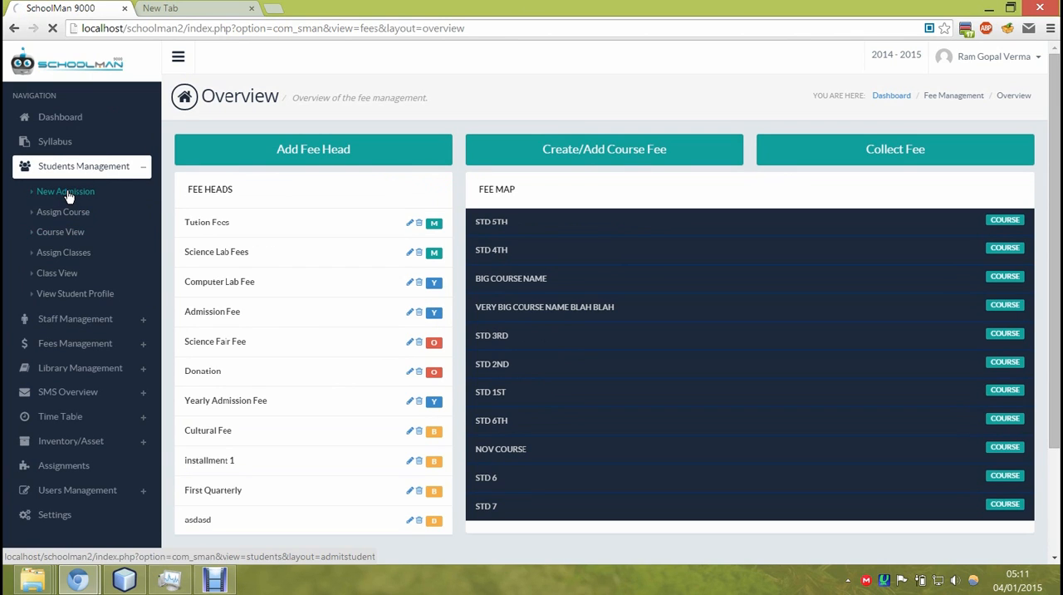
{"action": "left_click", "coordinate": [65, 191]}
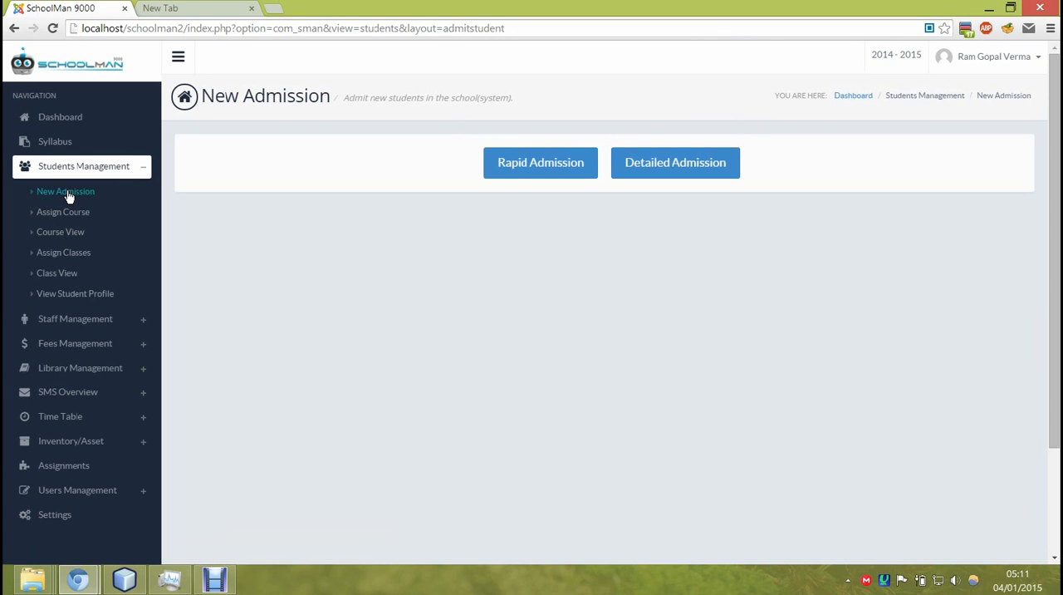
{"action": "mouse_move", "coordinate": [540, 161]}
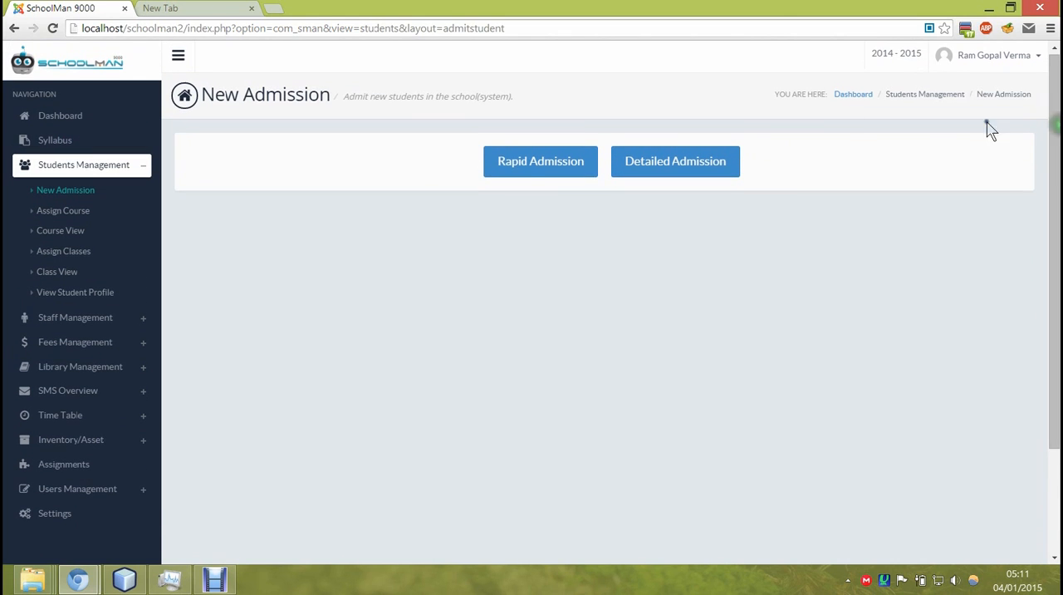
{"action": "mouse_move", "coordinate": [540, 174]}
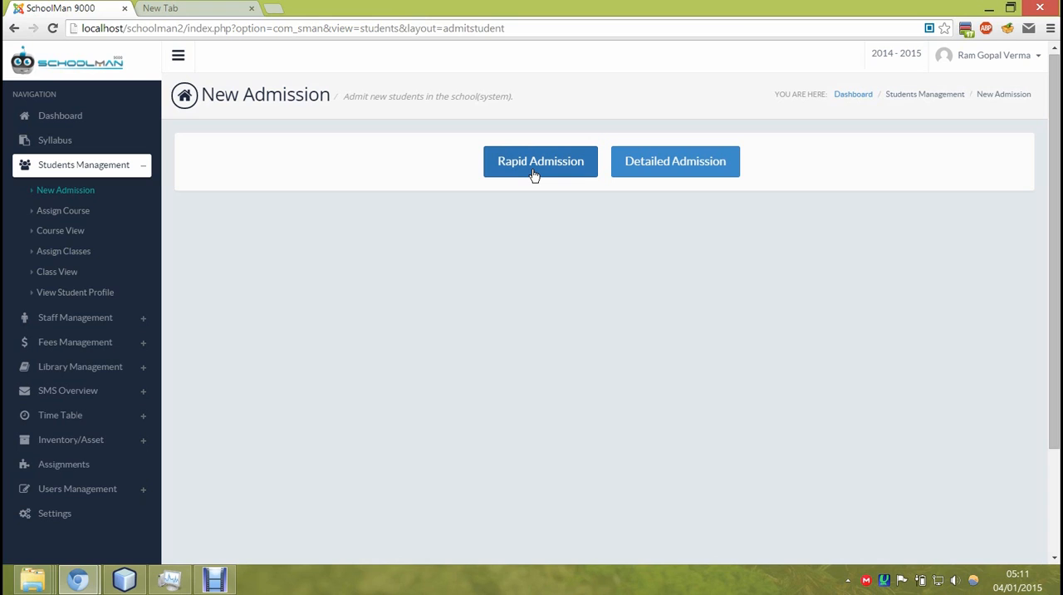
{"action": "mouse_move", "coordinate": [661, 158]}
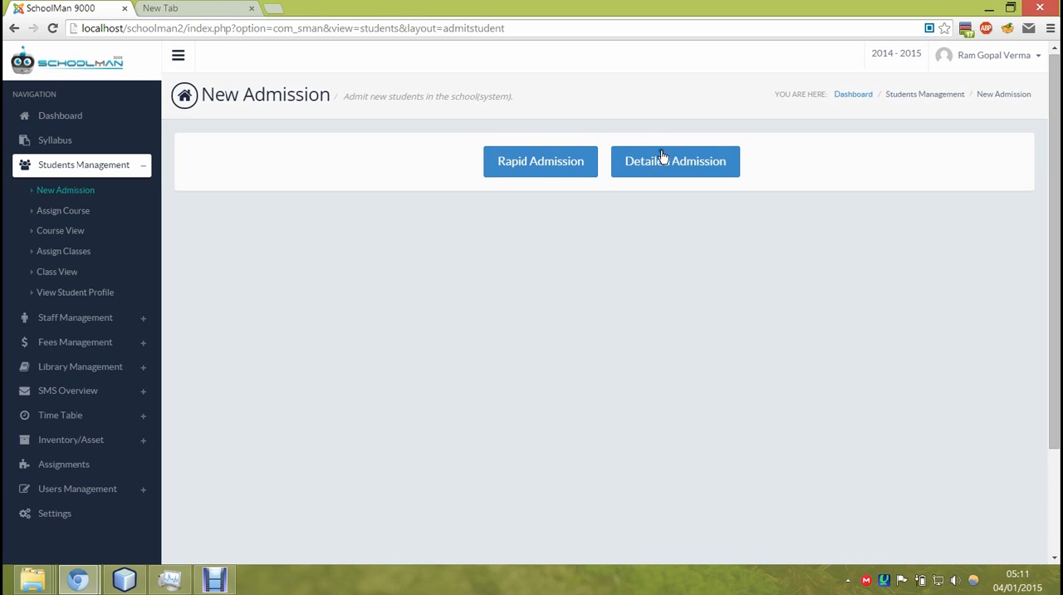
{"action": "mouse_move", "coordinate": [541, 161]}
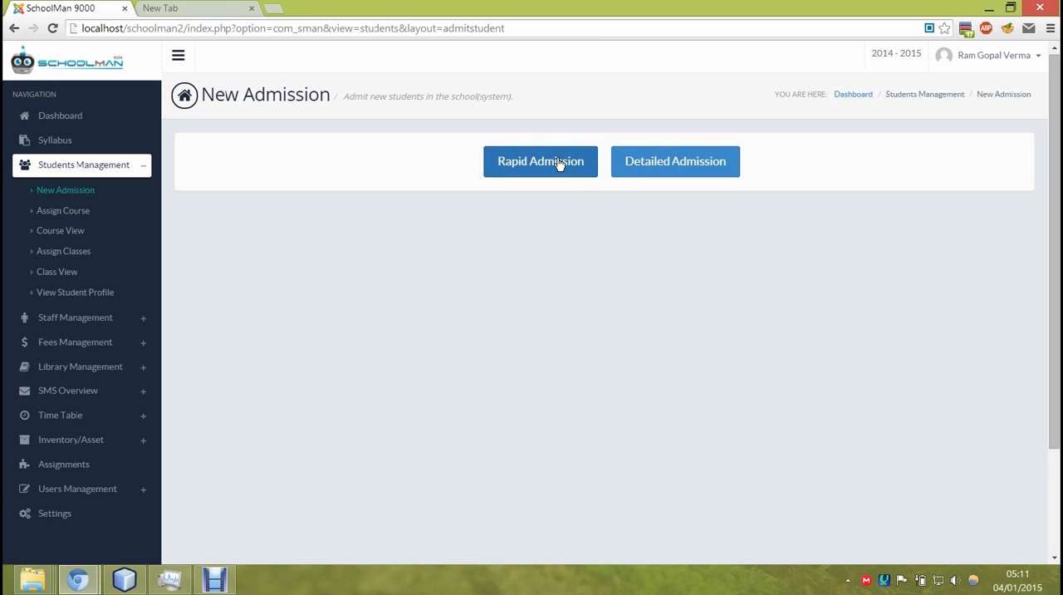
{"action": "mouse_move", "coordinate": [674, 161]}
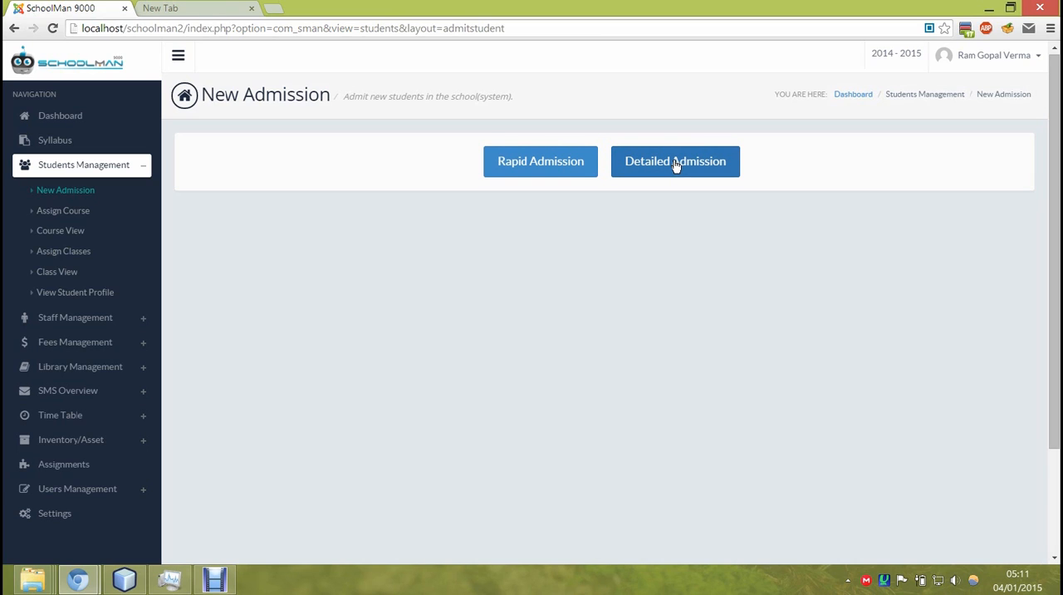
{"action": "left_click", "coordinate": [674, 161]}
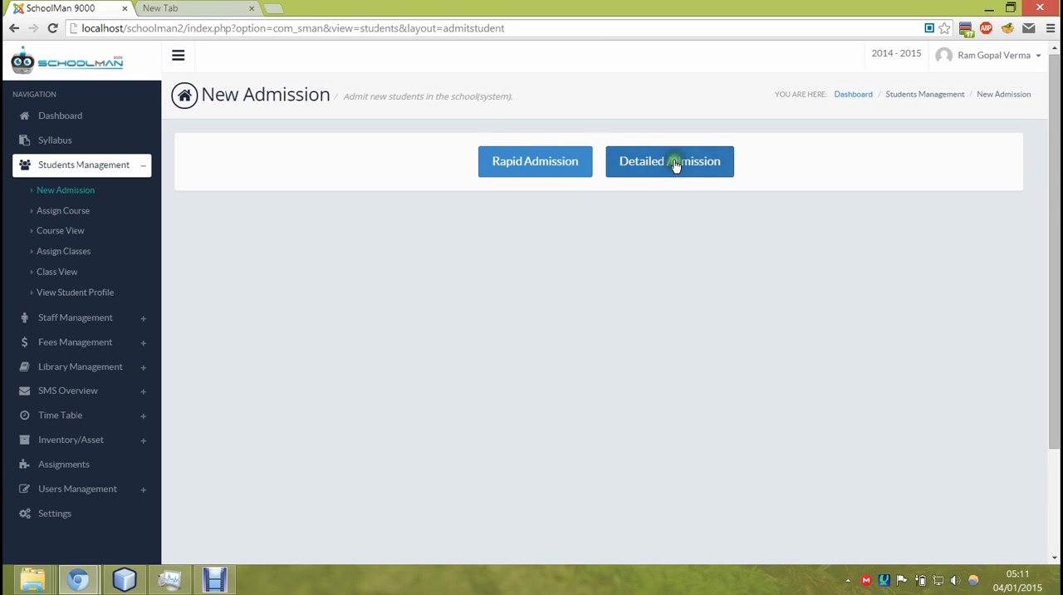
{"action": "left_click", "coordinate": [669, 161]}
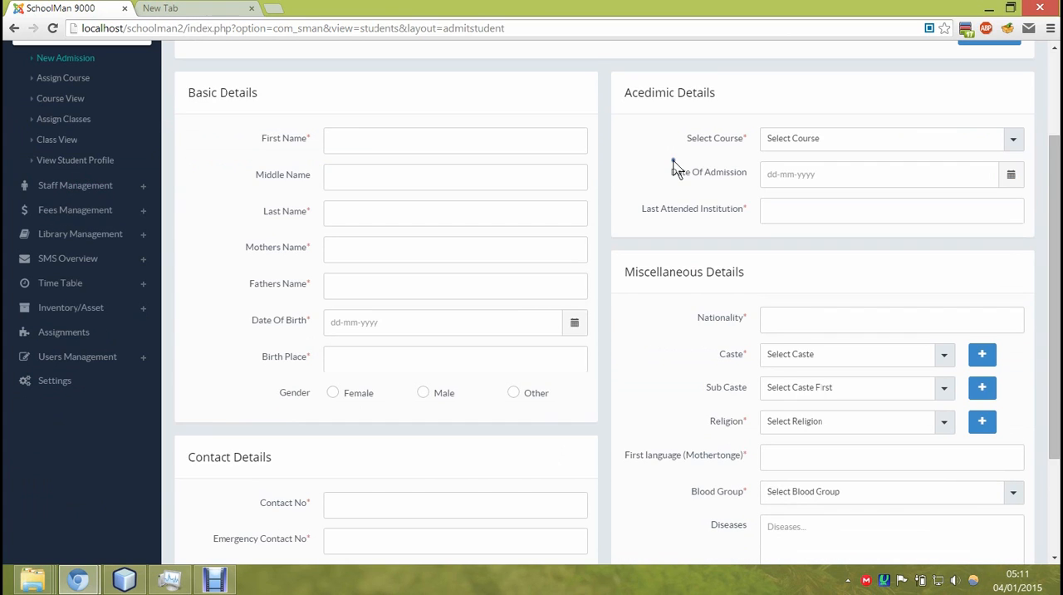
{"action": "scroll", "scroll_direction": "down", "scroll_amount": 3}
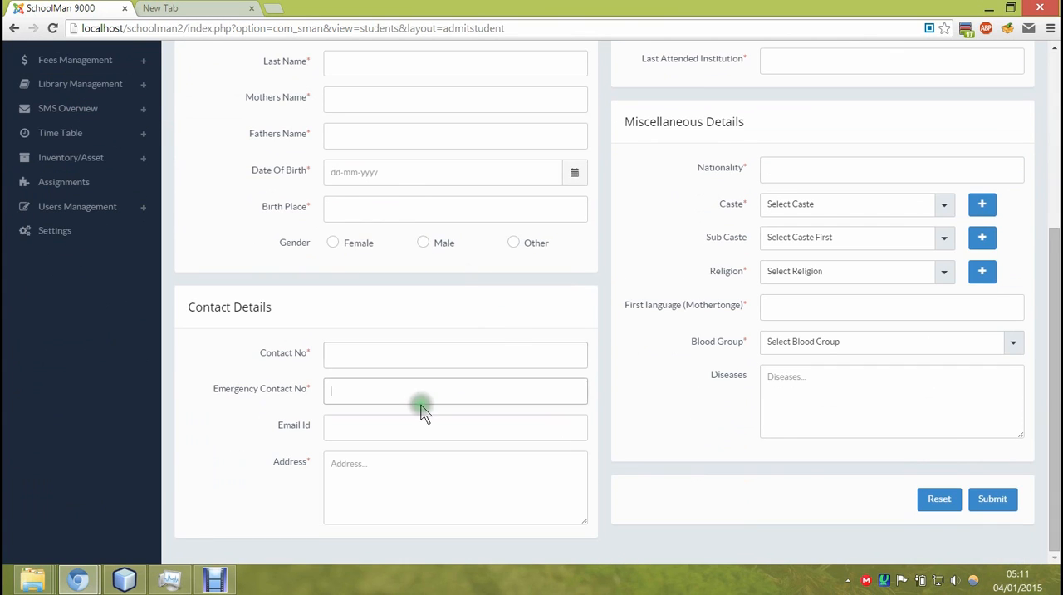
{"action": "scroll", "scroll_direction": "up", "scroll_amount": 3}
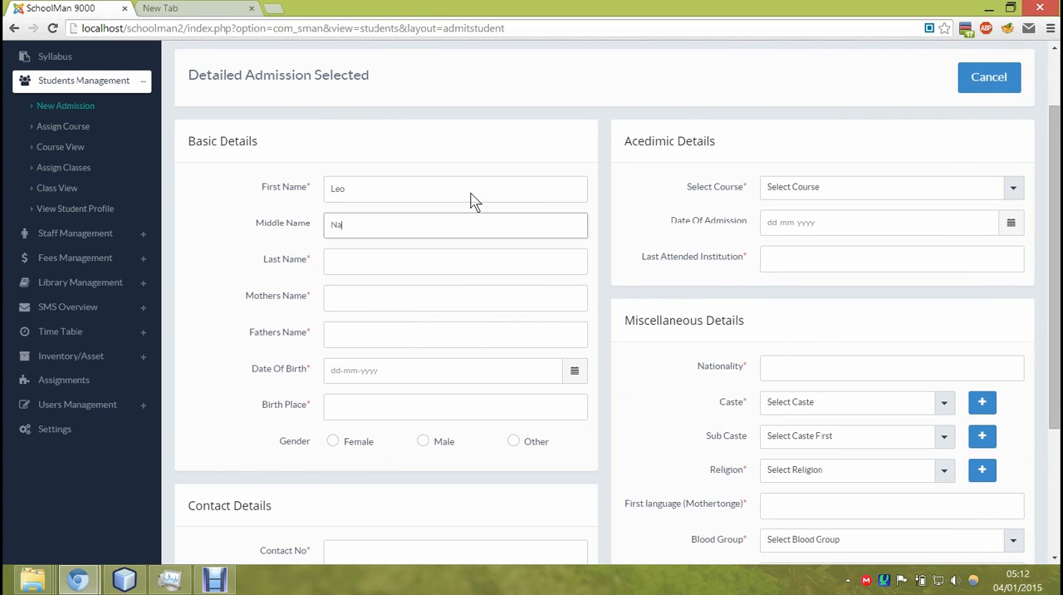
{"action": "type", "text": "DeCaprio"}
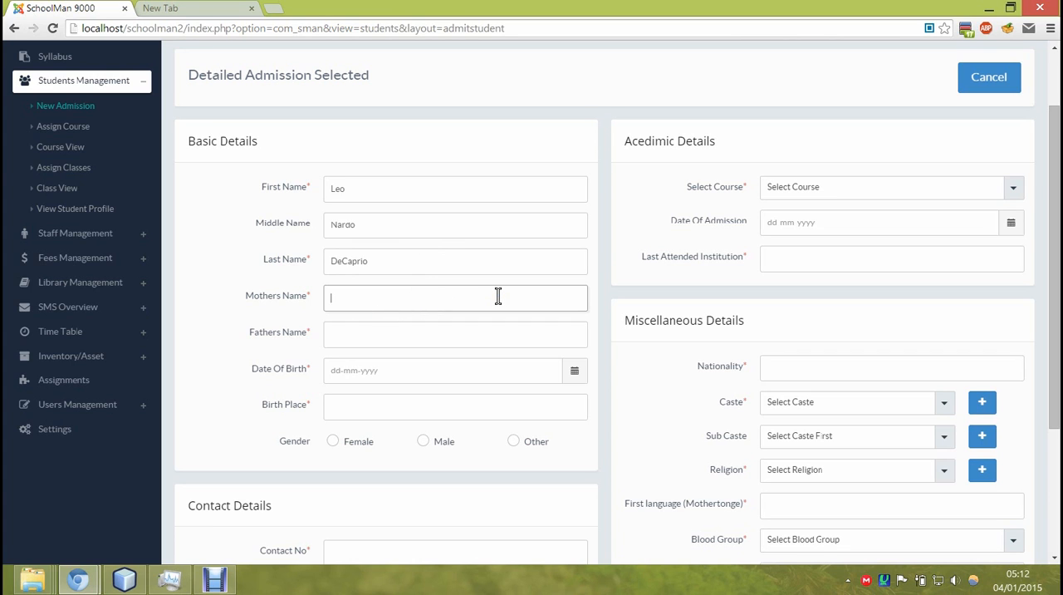
{"action": "type", "text": "Jack Danny"}
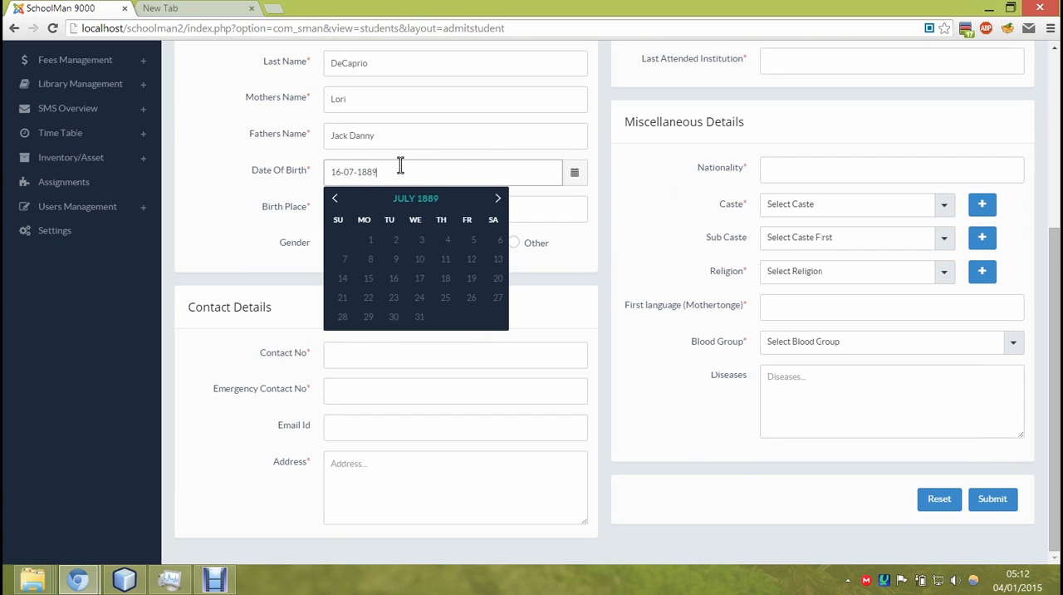
{"action": "type", "text": "Washington DC"}
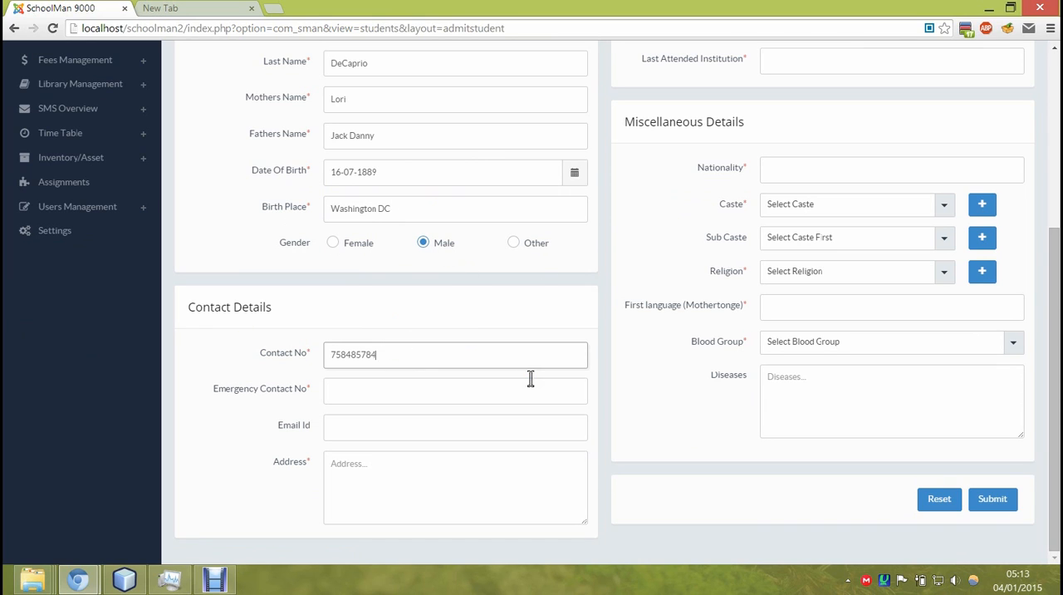
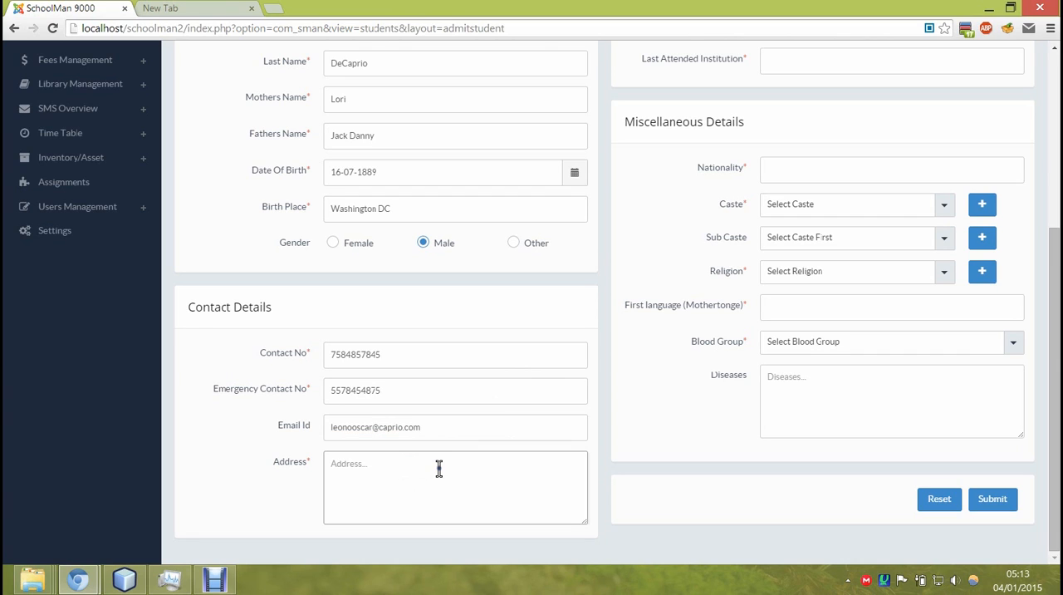
{"action": "type", "text": "Planet earth, veg"}
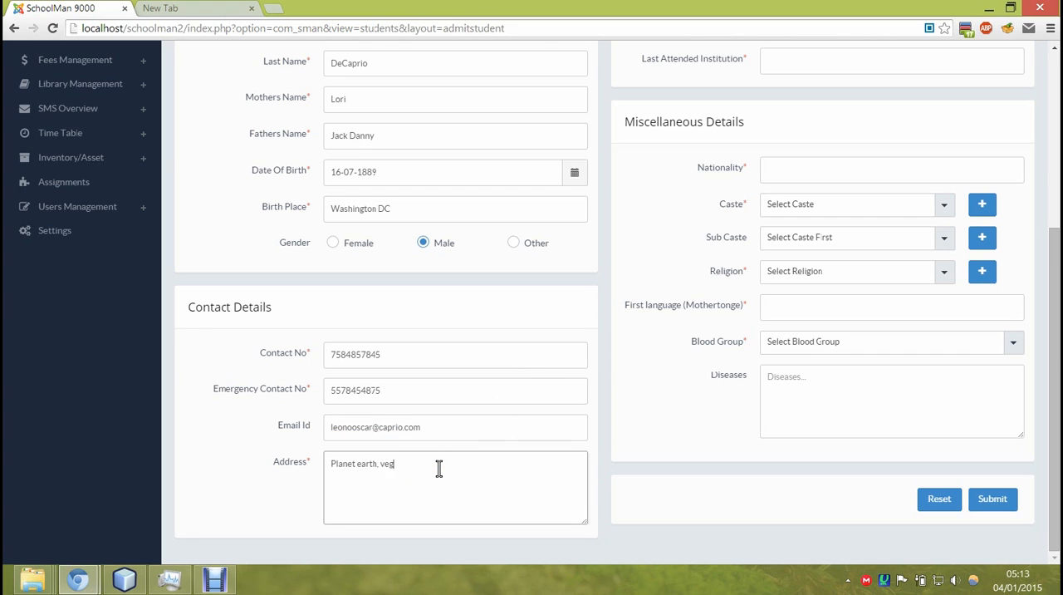
{"action": "type", "text": "as street, blah"}
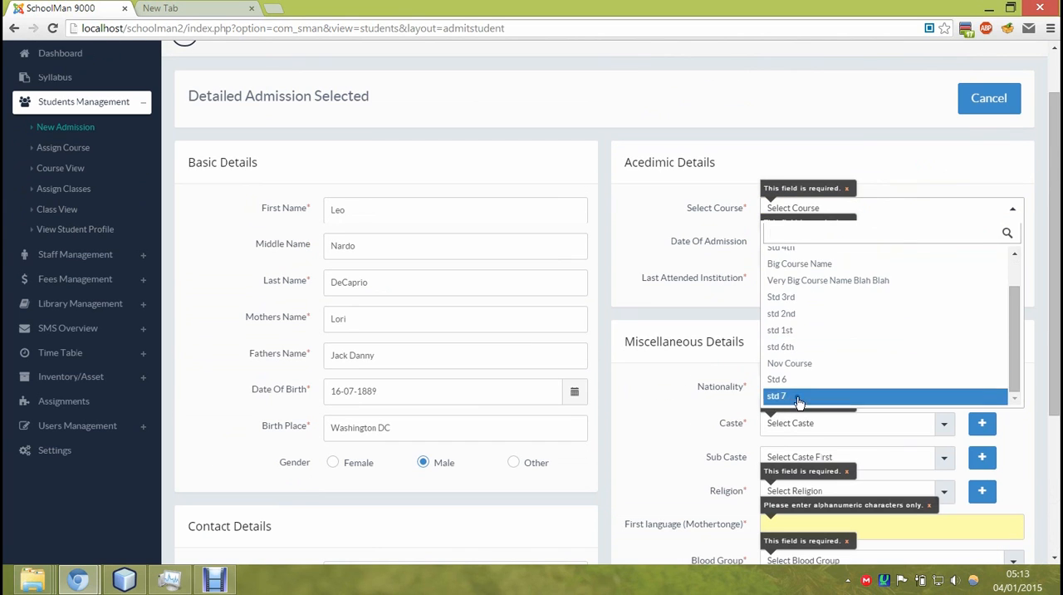
- Set course std 7, remarks 'No Oscar', add new caste NRI and choose religion Sikh
{"action": "left_click", "coordinate": [777, 396]}
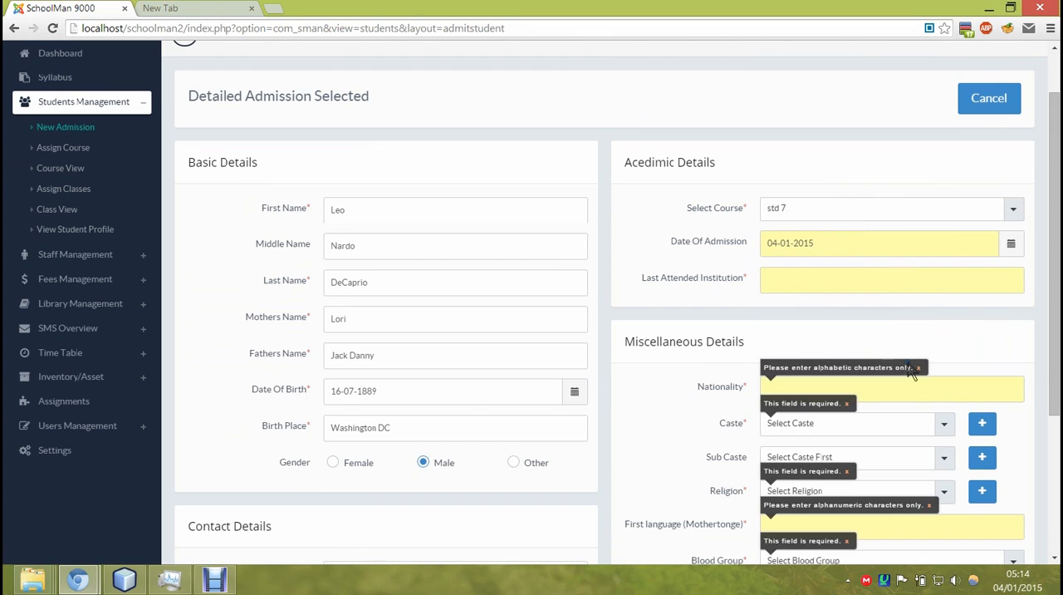
{"action": "type", "text": "No Oscars Acdemy"}
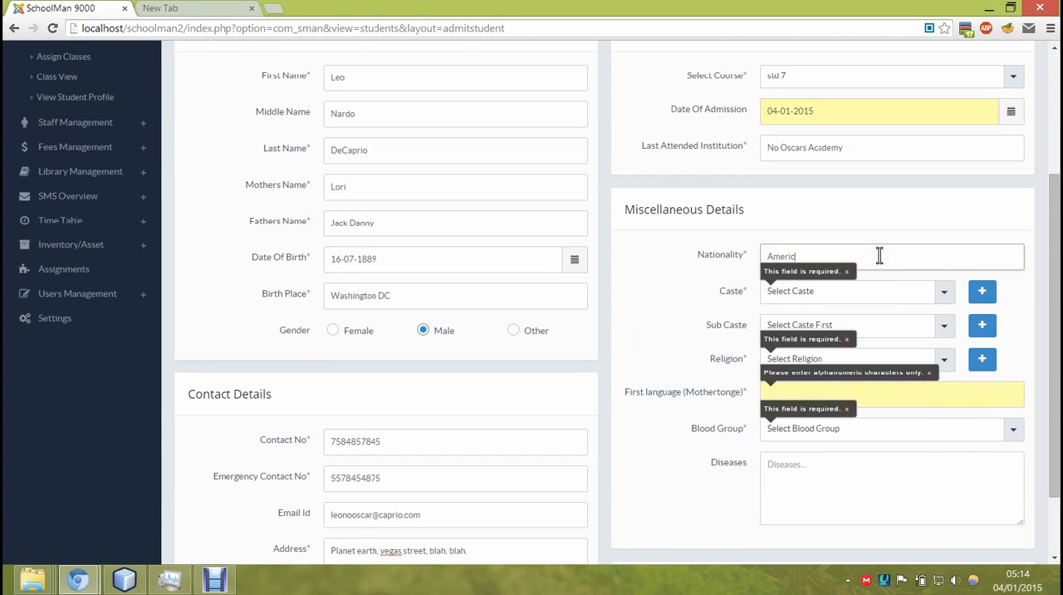
{"action": "type", "text": "an"}
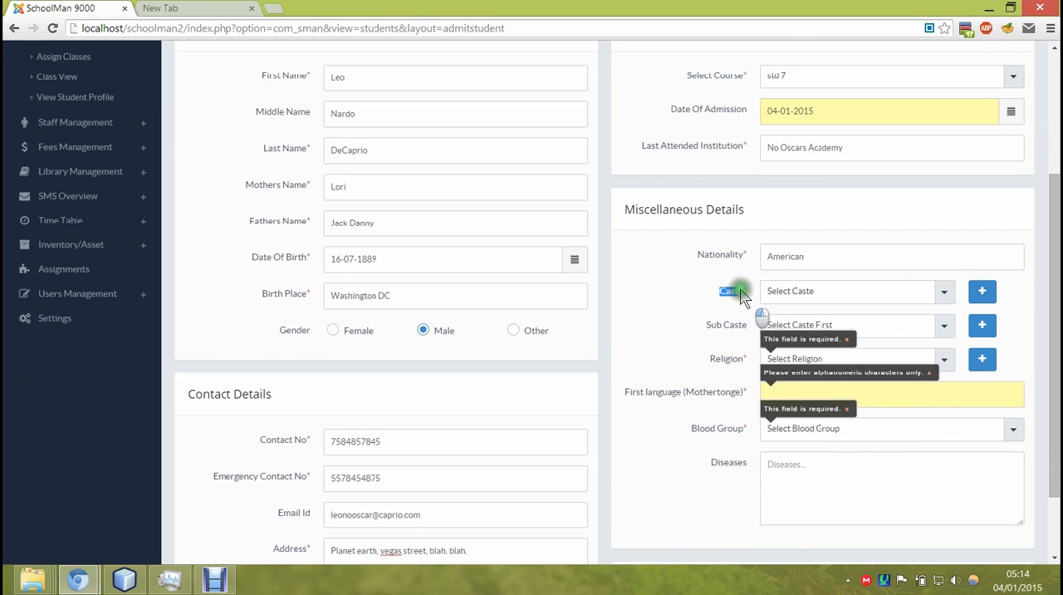
{"action": "mouse_move", "coordinate": [729, 291]}
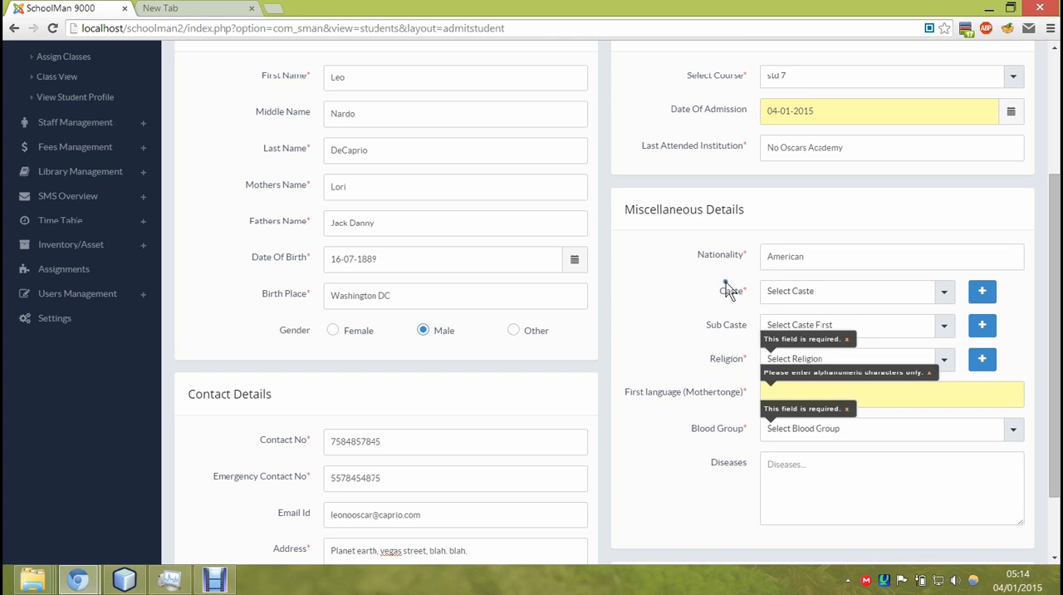
{"action": "left_click", "coordinate": [982, 291]}
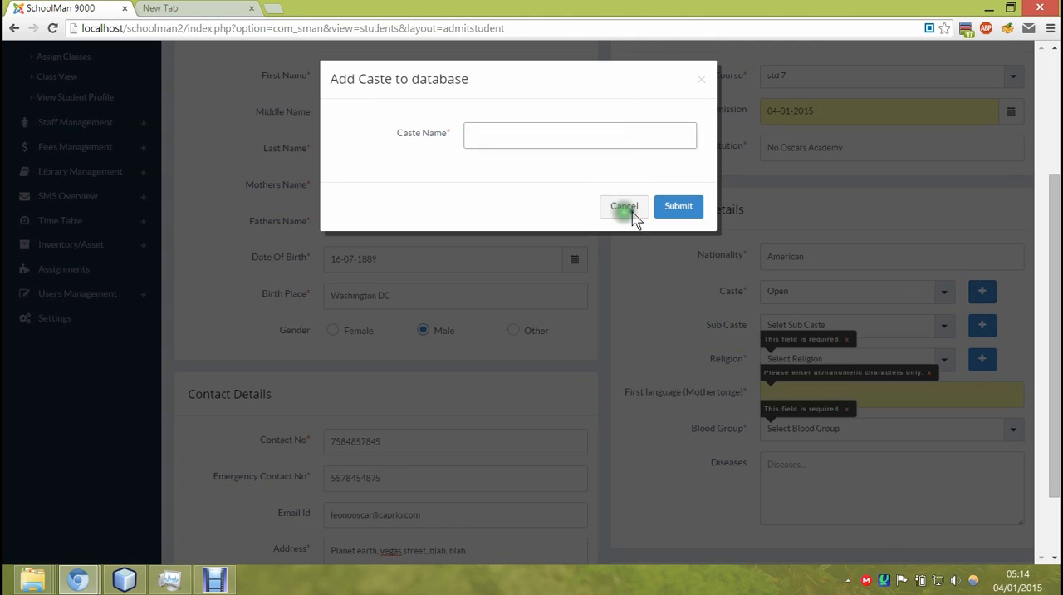
{"action": "left_click", "coordinate": [580, 135]}
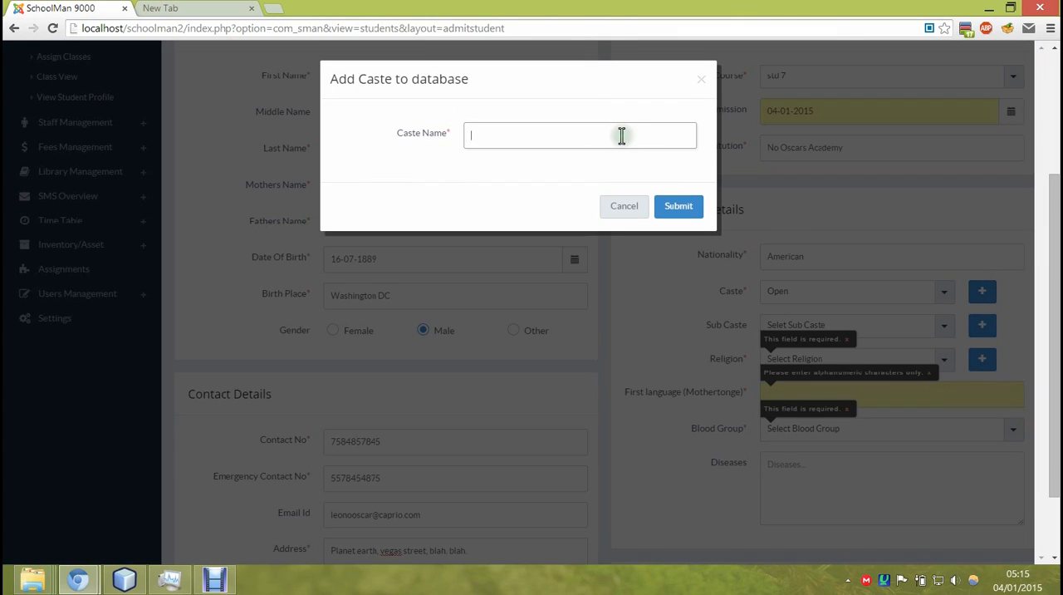
{"action": "type", "text": "NRI"}
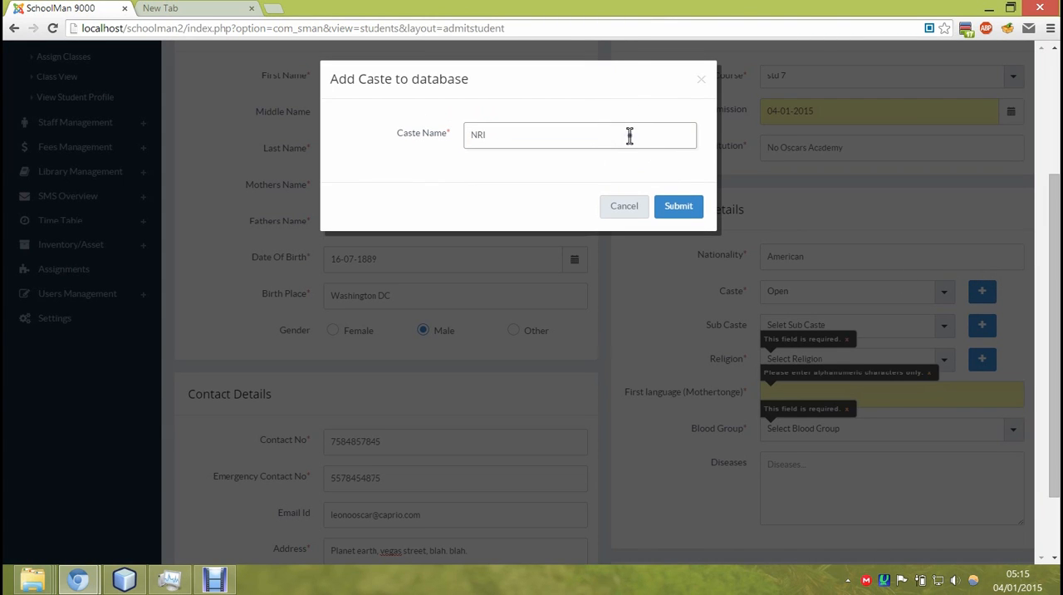
{"action": "left_click", "coordinate": [678, 206]}
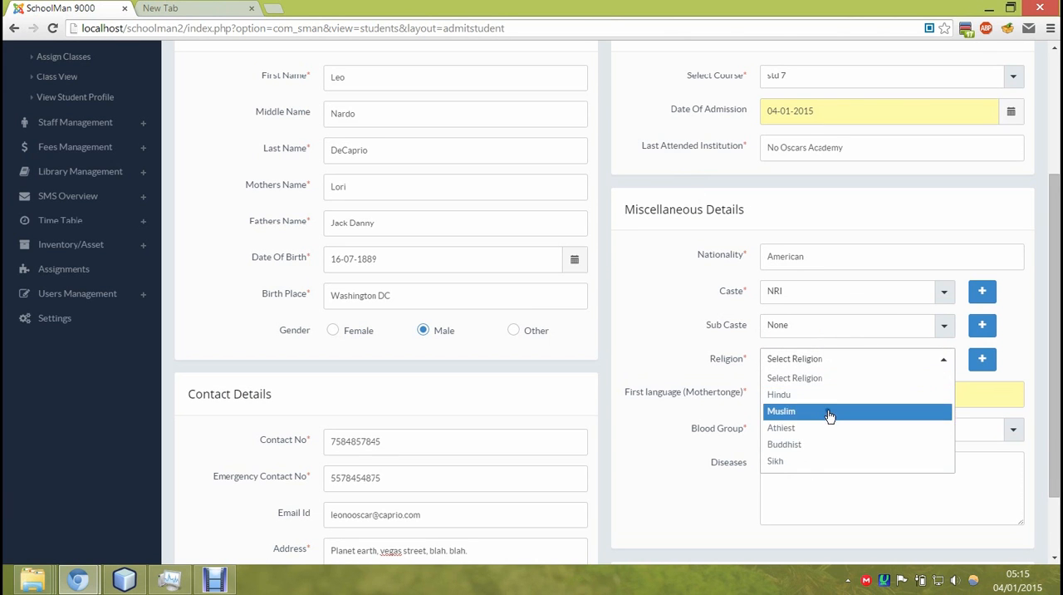
{"action": "left_click", "coordinate": [774, 460]}
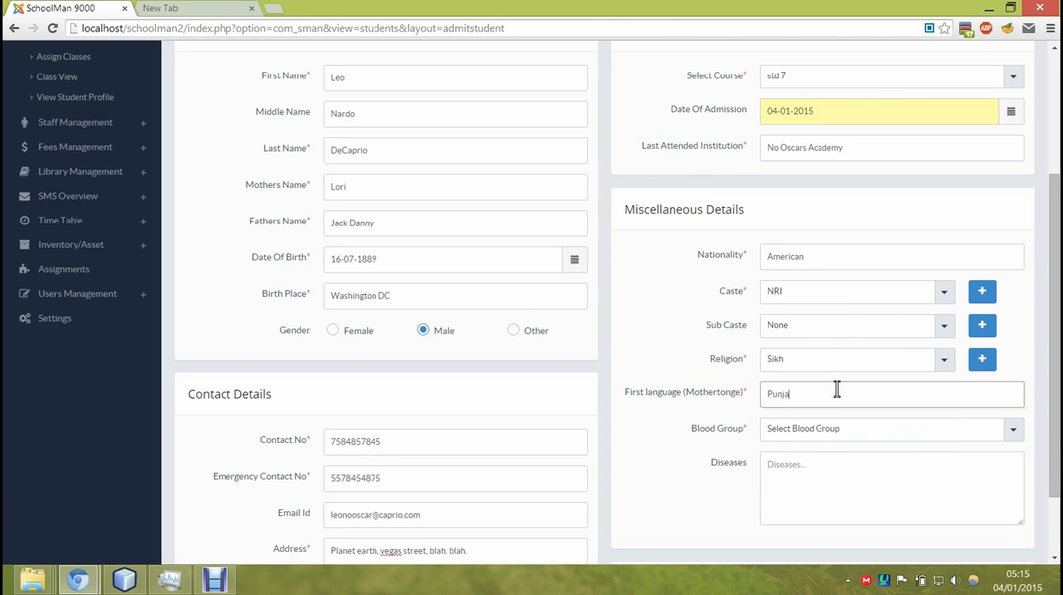
{"action": "scroll", "scroll_direction": "down", "scroll_amount": 3}
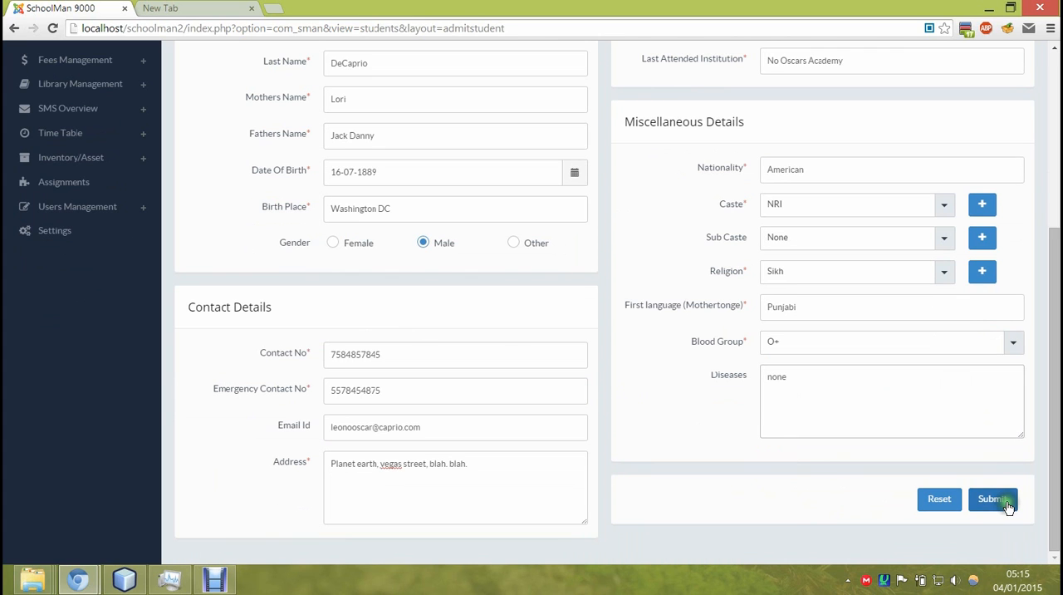
- Submit the admission form so Leo DiCaprio is added to the database
{"action": "left_click", "coordinate": [994, 498]}
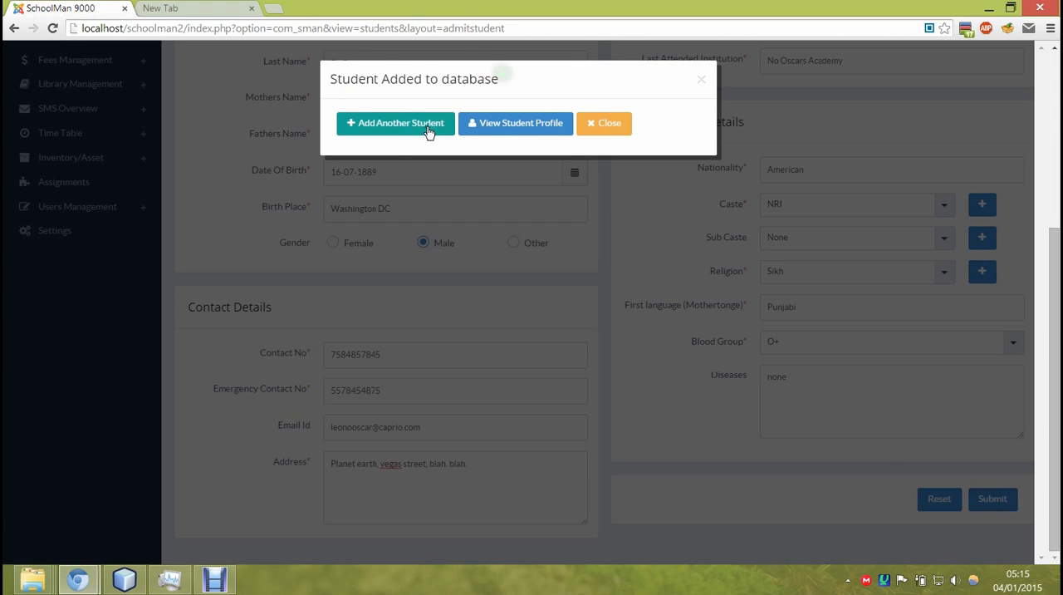
{"action": "mouse_move", "coordinate": [606, 123]}
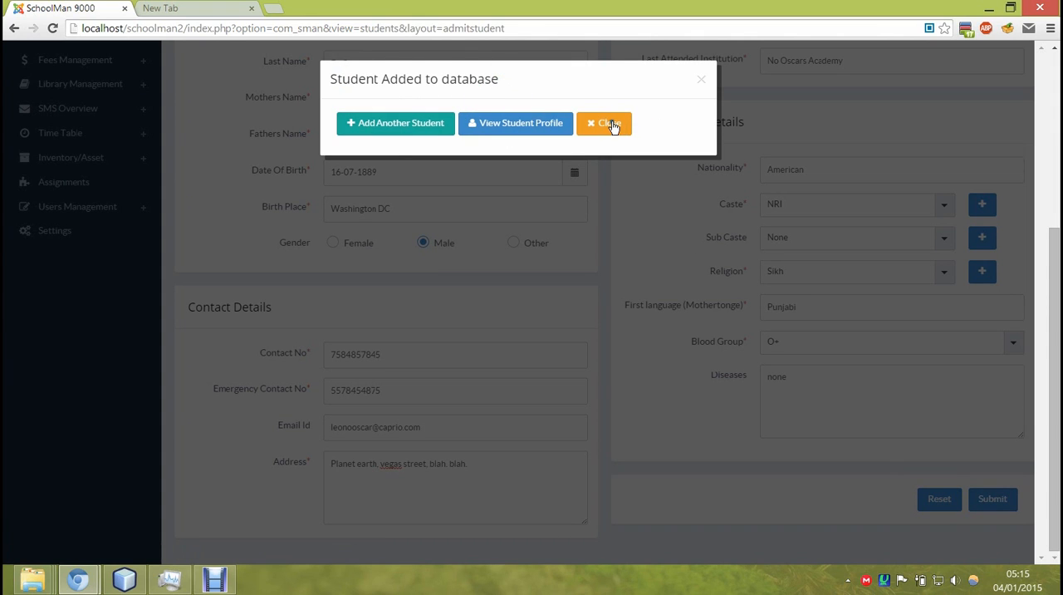
{"action": "mouse_move", "coordinate": [385, 123]}
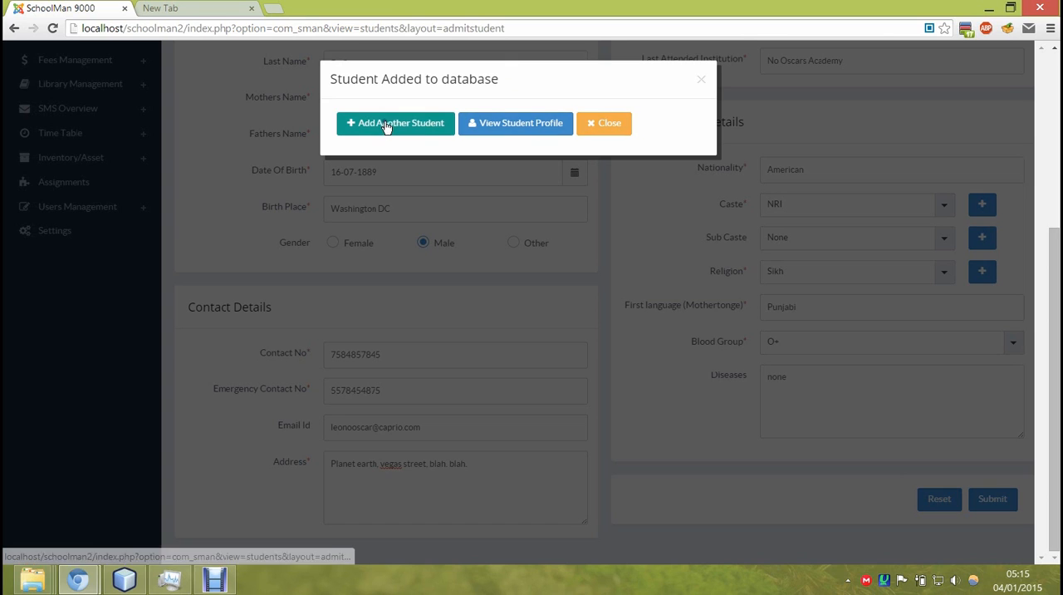
{"action": "mouse_move", "coordinate": [515, 123]}
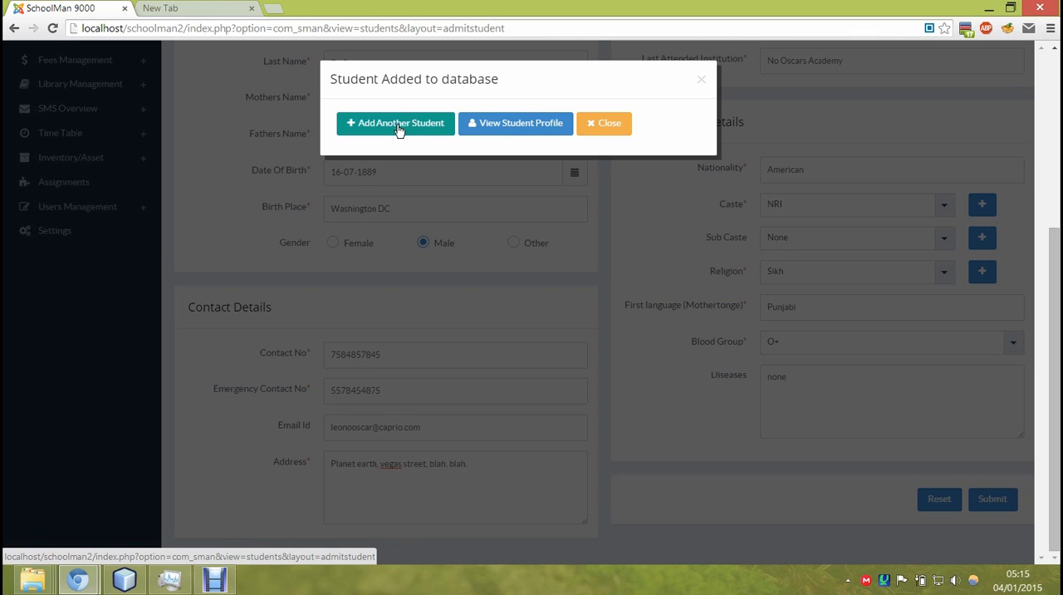
{"action": "mouse_move", "coordinate": [1053, 343]}
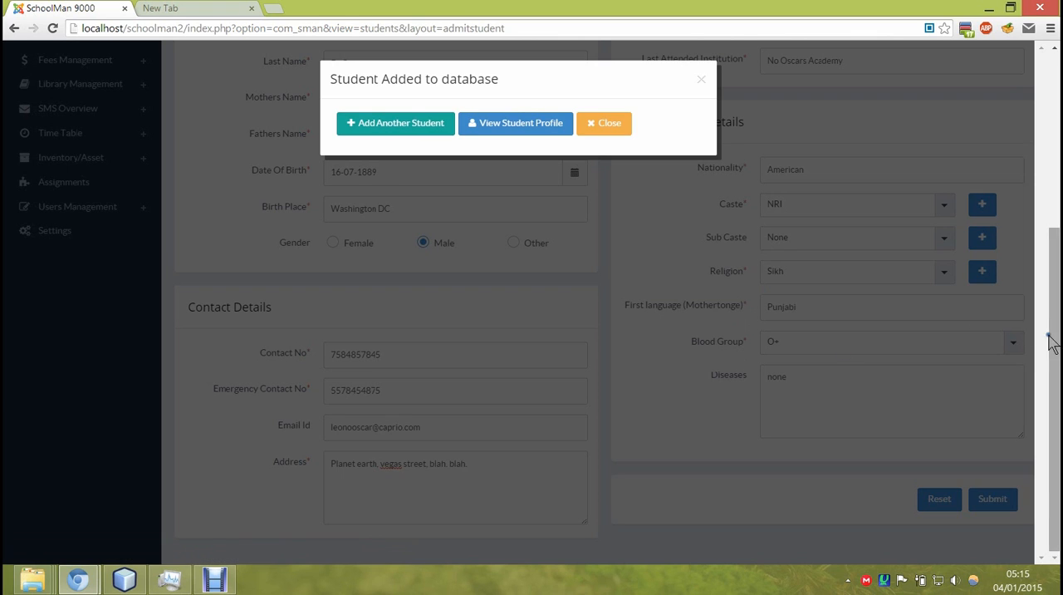
{"action": "scroll", "scroll_direction": "up", "scroll_amount": 3}
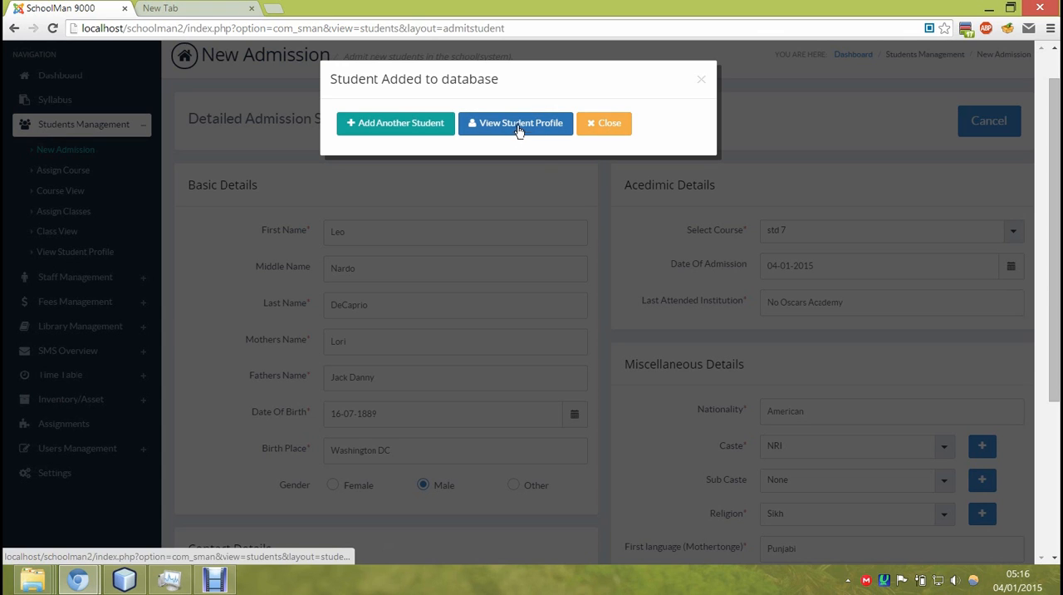
- View the newly admitted student's profile, then head back toward the syllabus overview
{"action": "left_click", "coordinate": [515, 123]}
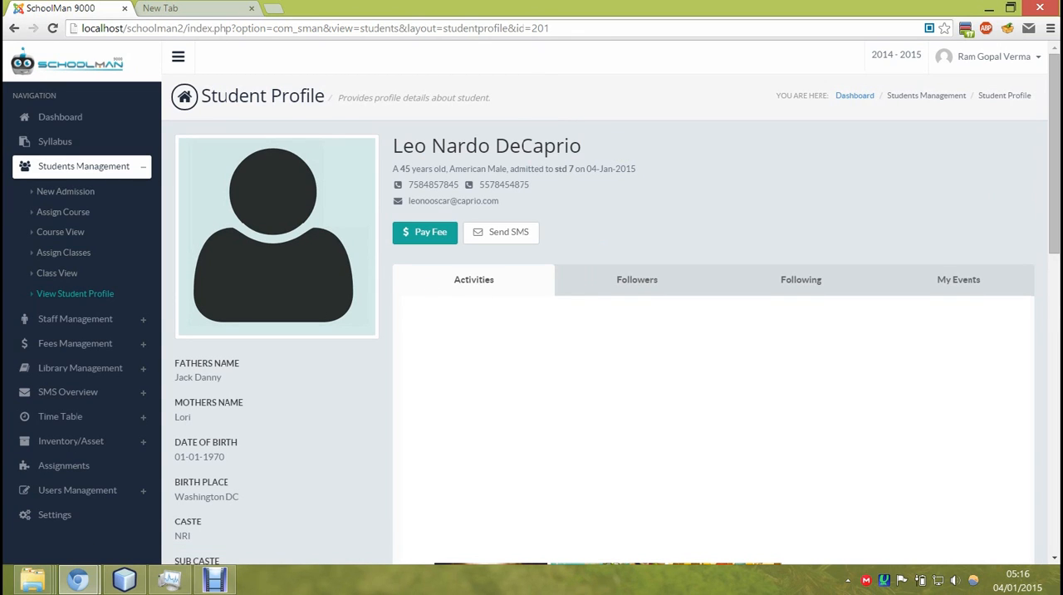
{"action": "mouse_move", "coordinate": [628, 251]}
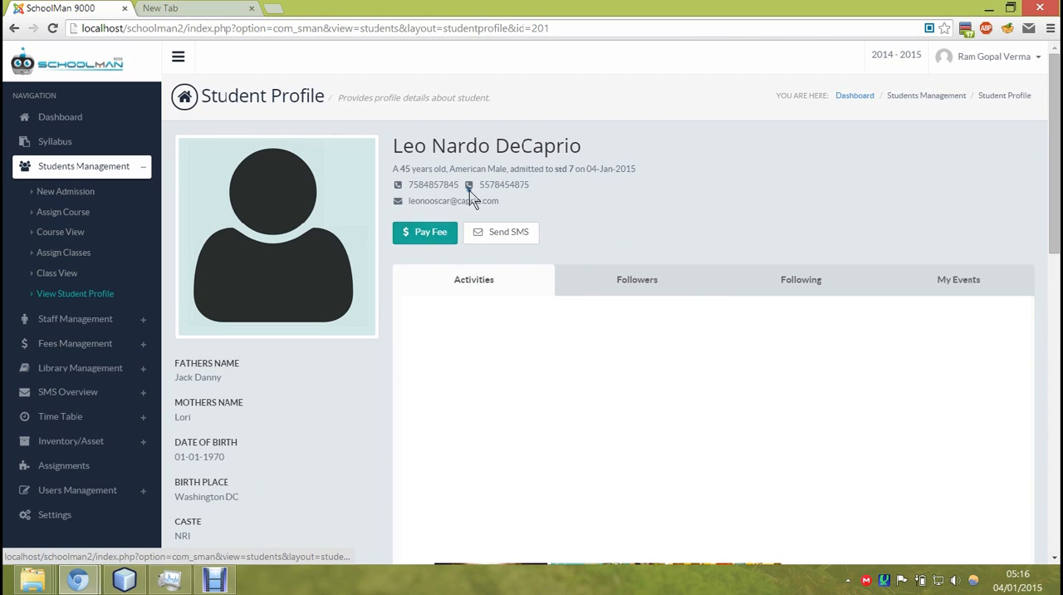
{"action": "mouse_move", "coordinate": [590, 184]}
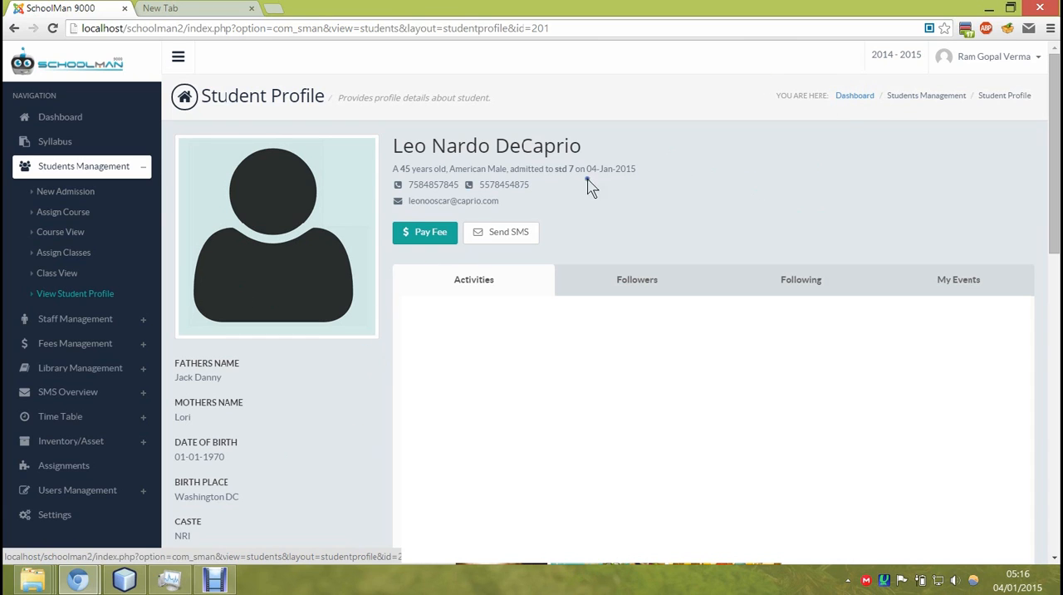
{"action": "left_click", "coordinate": [55, 141]}
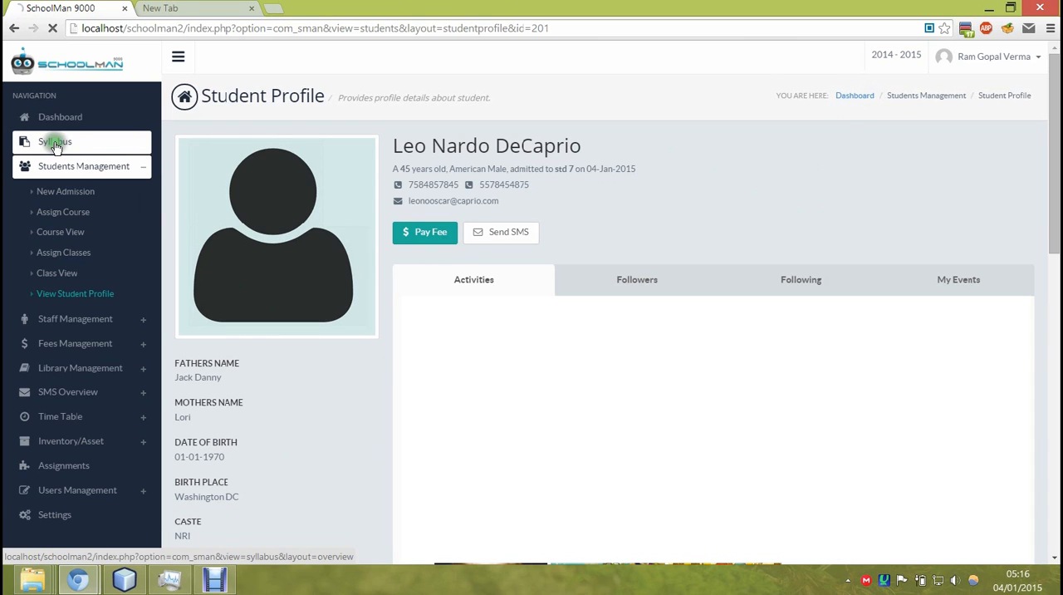
- Return to the syllabus overview and bring up Override Session Year Locally from the header
{"action": "left_click", "coordinate": [55, 142]}
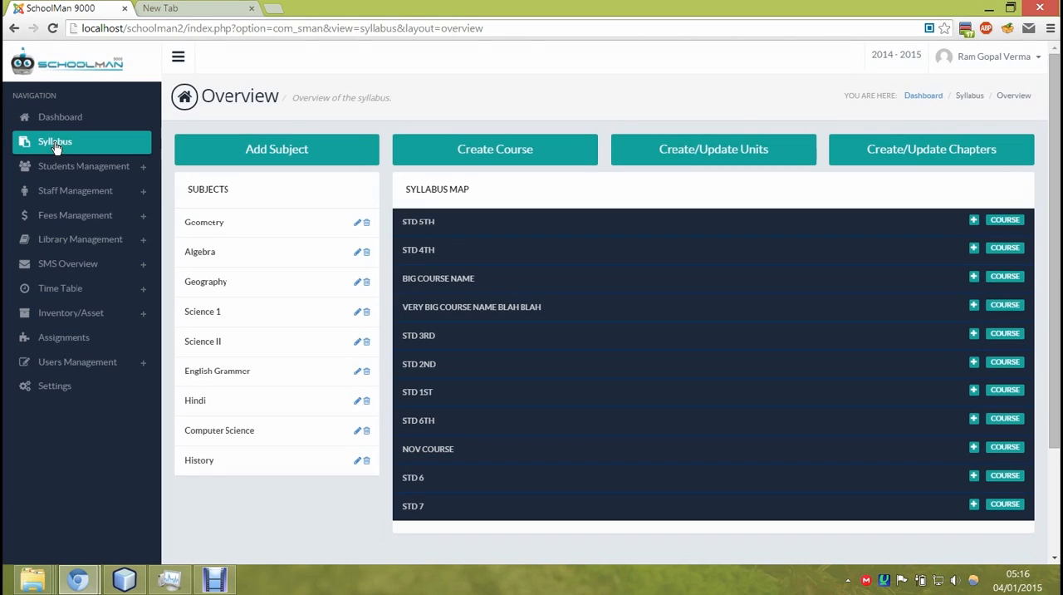
{"action": "mouse_move", "coordinate": [896, 55]}
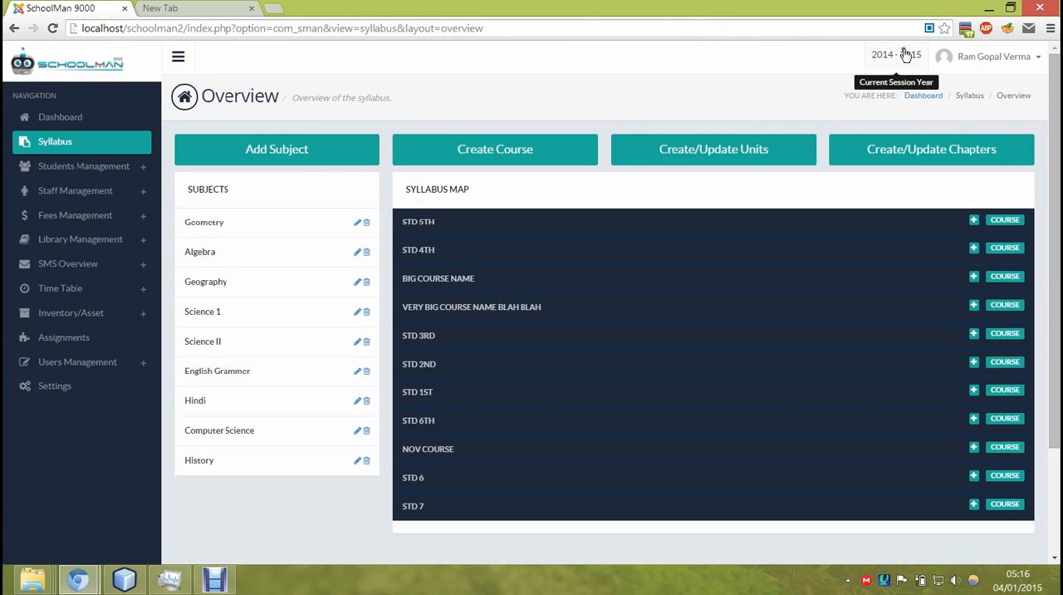
{"action": "left_click", "coordinate": [895, 55]}
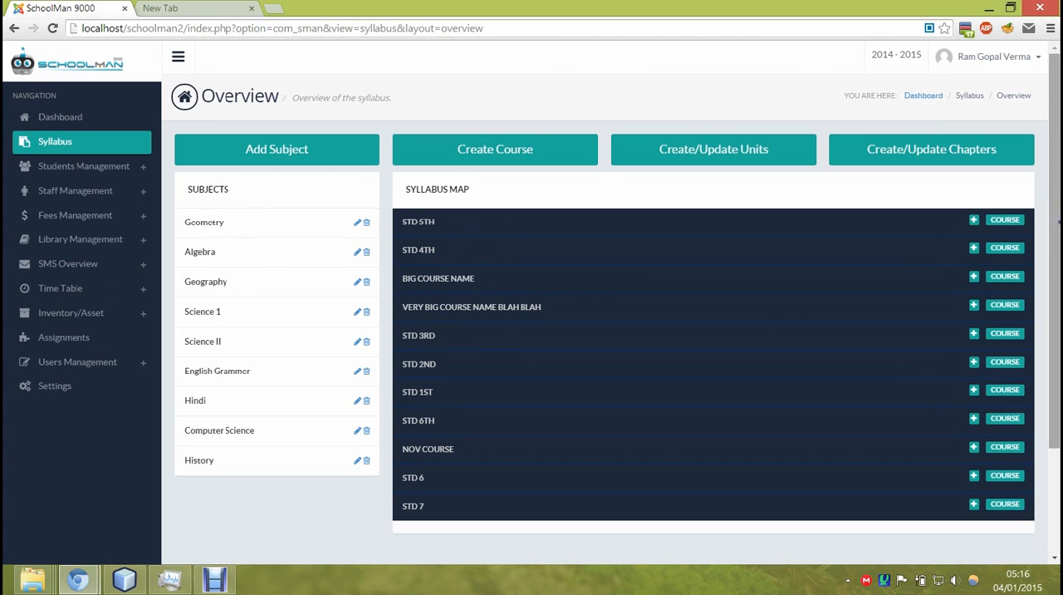
{"action": "left_click", "coordinate": [896, 55]}
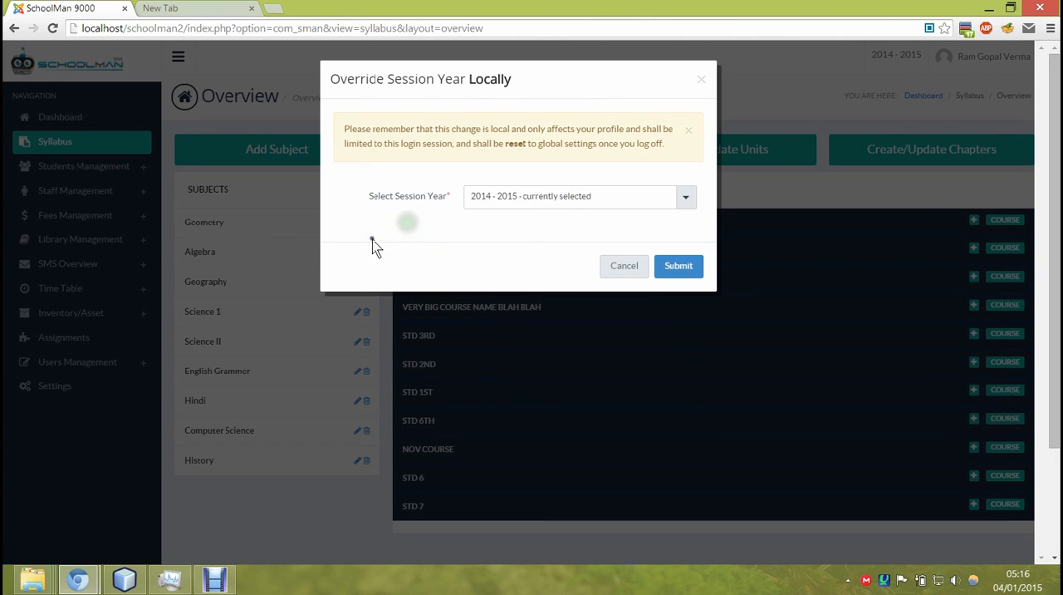
- Override the session year to 2015 - 2016 and confirm the success message
{"action": "left_click", "coordinate": [684, 196]}
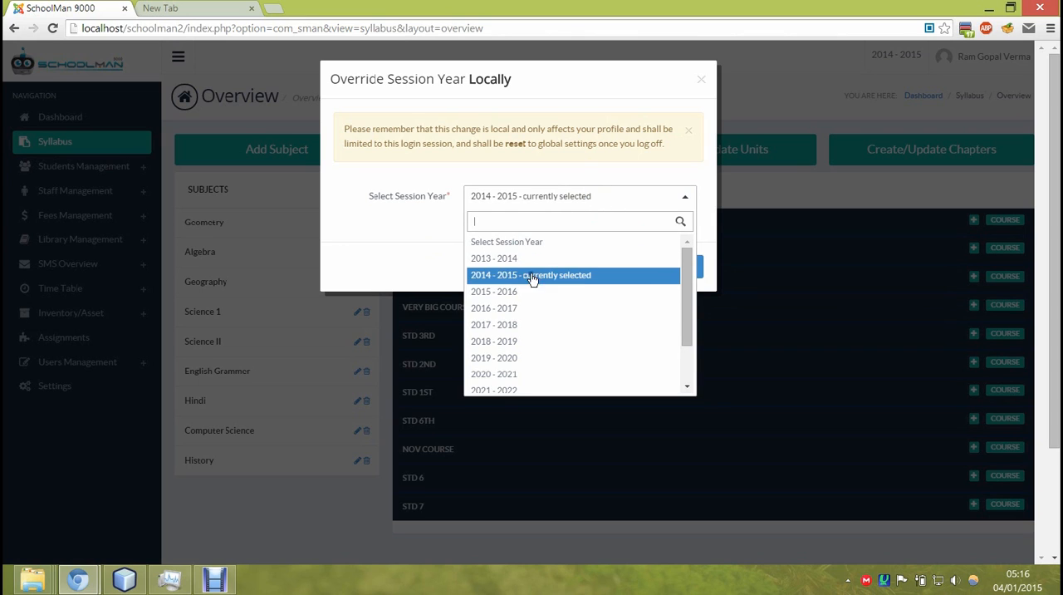
{"action": "mouse_move", "coordinate": [545, 279]}
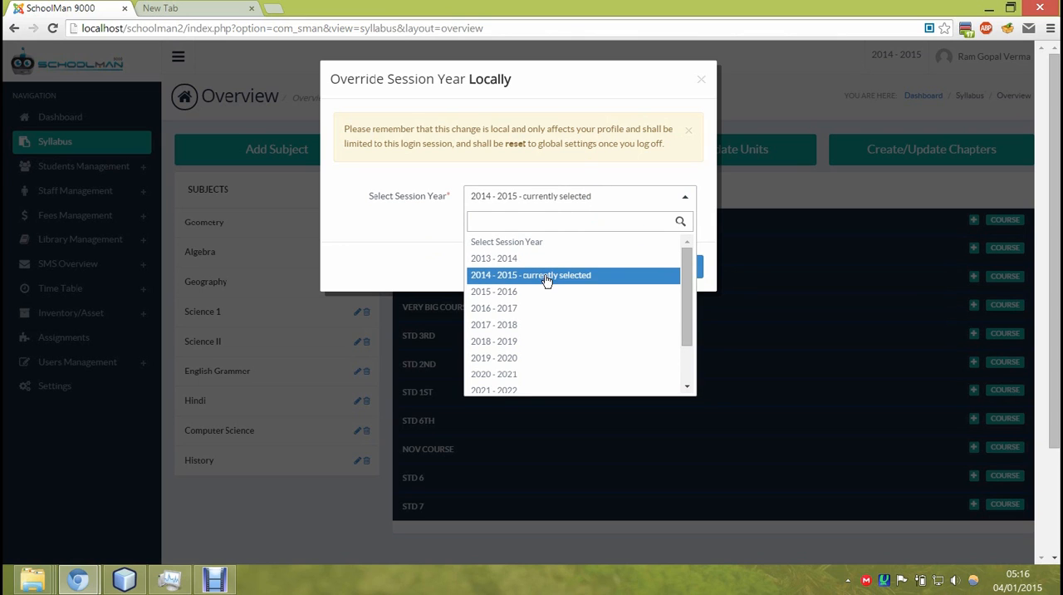
{"action": "mouse_move", "coordinate": [495, 293]}
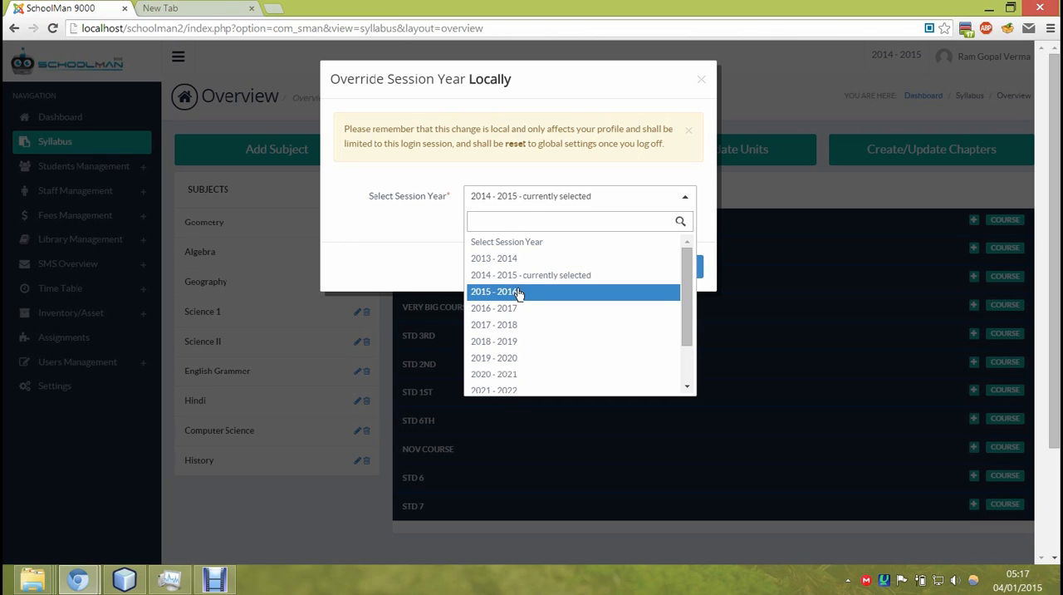
{"action": "mouse_move", "coordinate": [524, 296]}
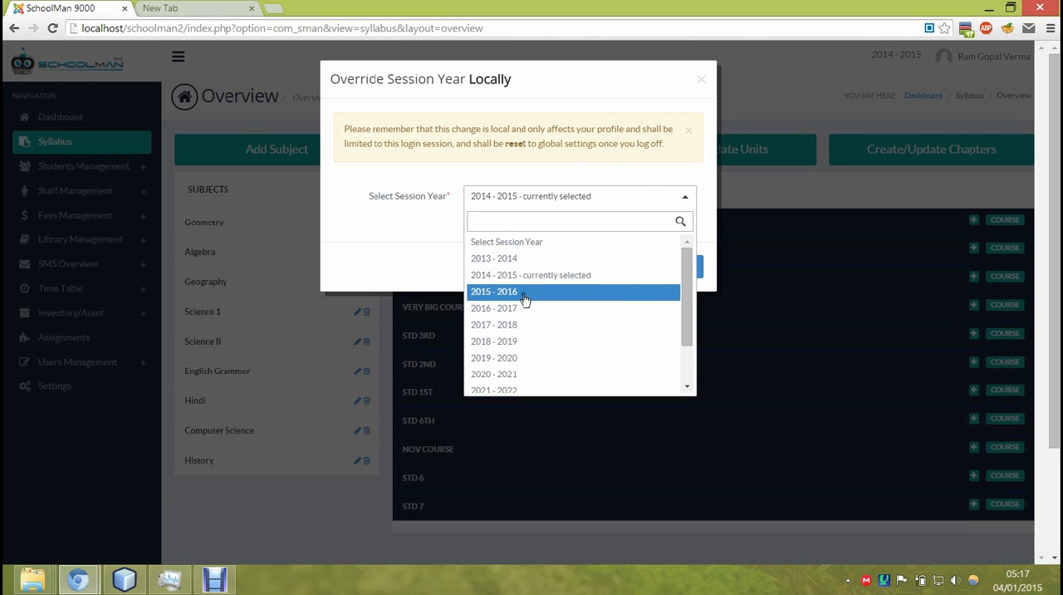
{"action": "left_click", "coordinate": [493, 291]}
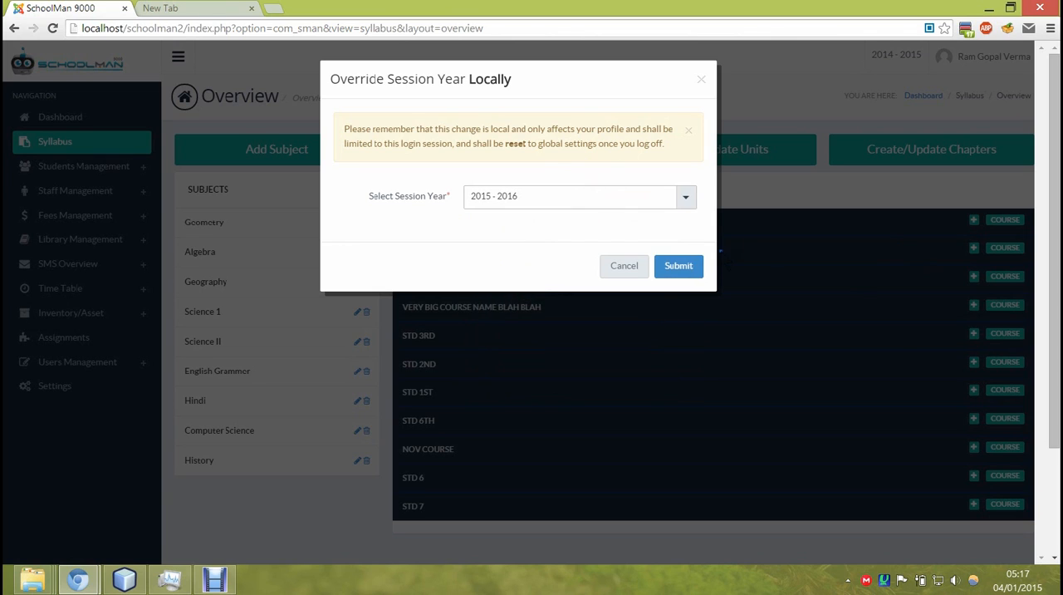
{"action": "left_click", "coordinate": [678, 266]}
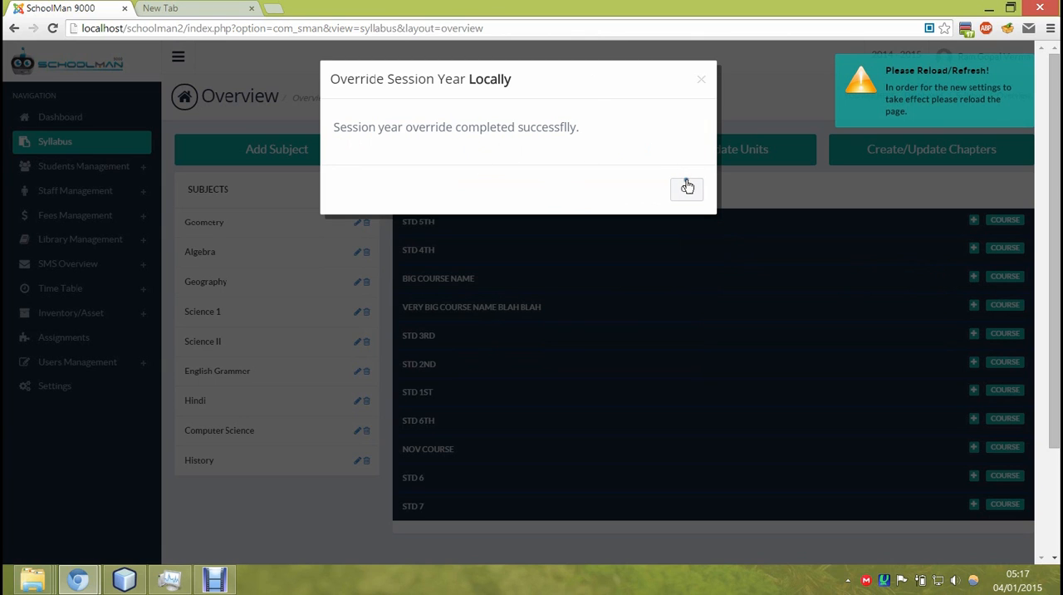
{"action": "mouse_move", "coordinate": [572, 131]}
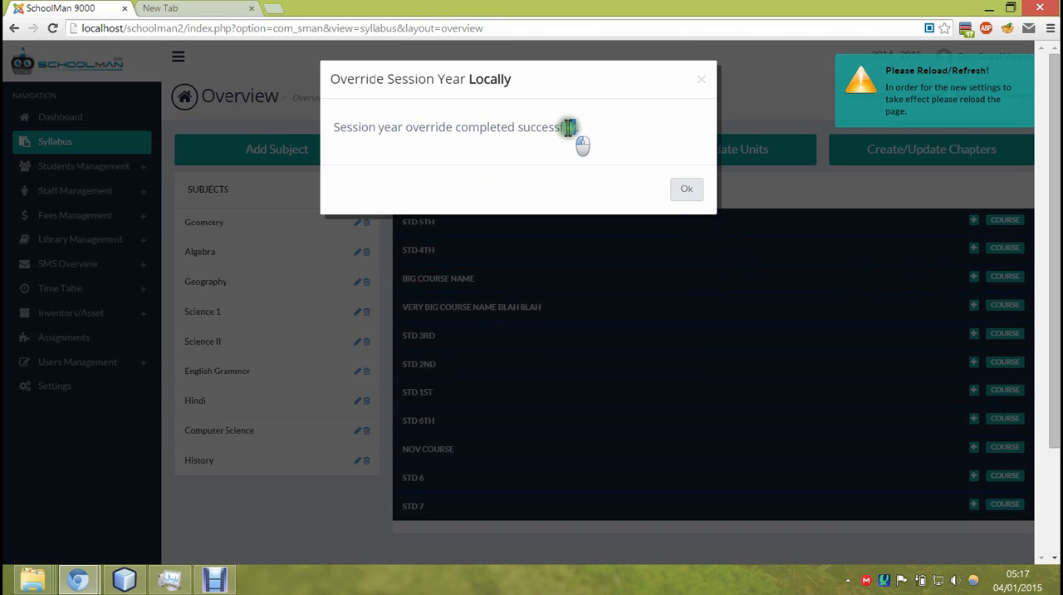
{"action": "mouse_move", "coordinate": [530, 162]}
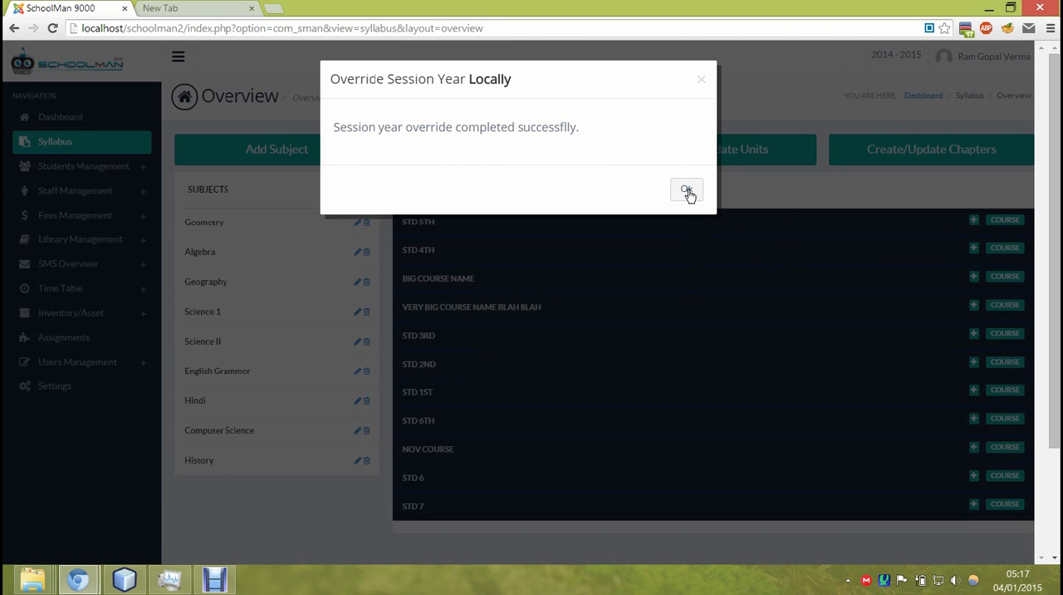
{"action": "left_click", "coordinate": [688, 189]}
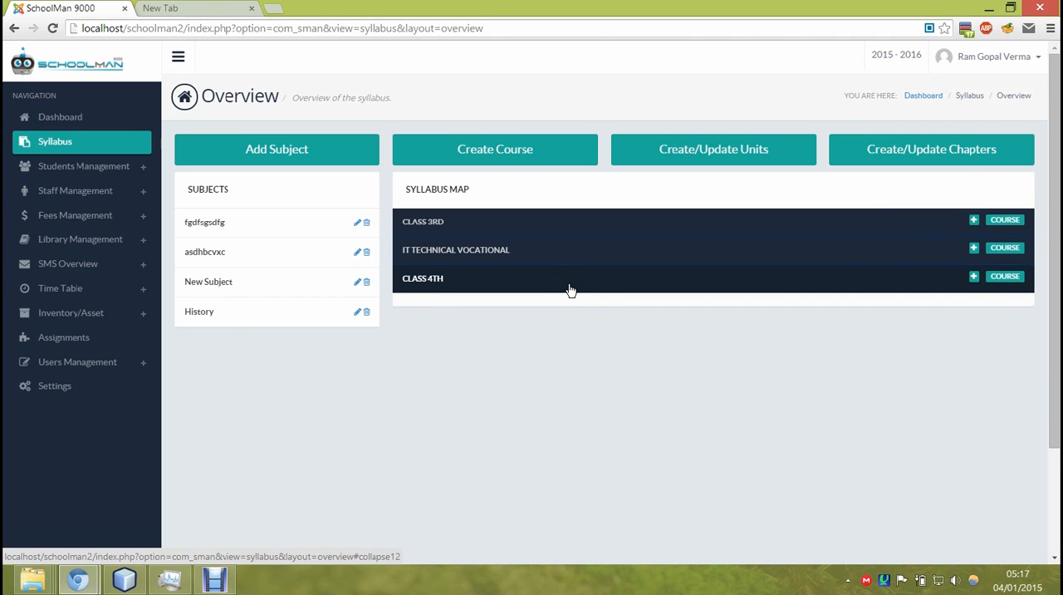
- Revert the session year to 2014 - 2015 (system selected) and reload the syllabus overview
{"action": "left_click", "coordinate": [495, 150]}
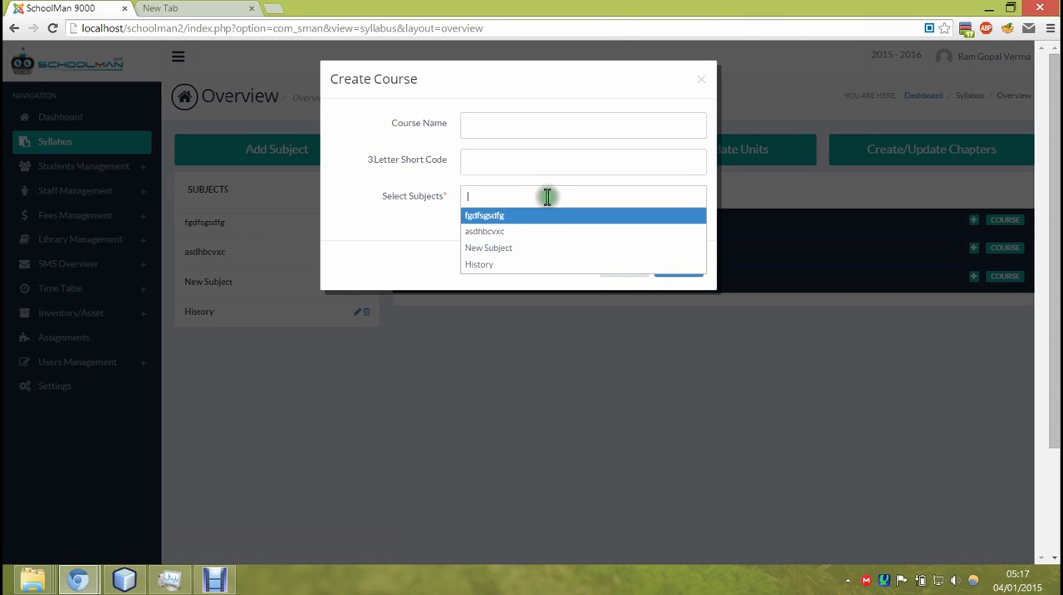
{"action": "left_click", "coordinate": [701, 80]}
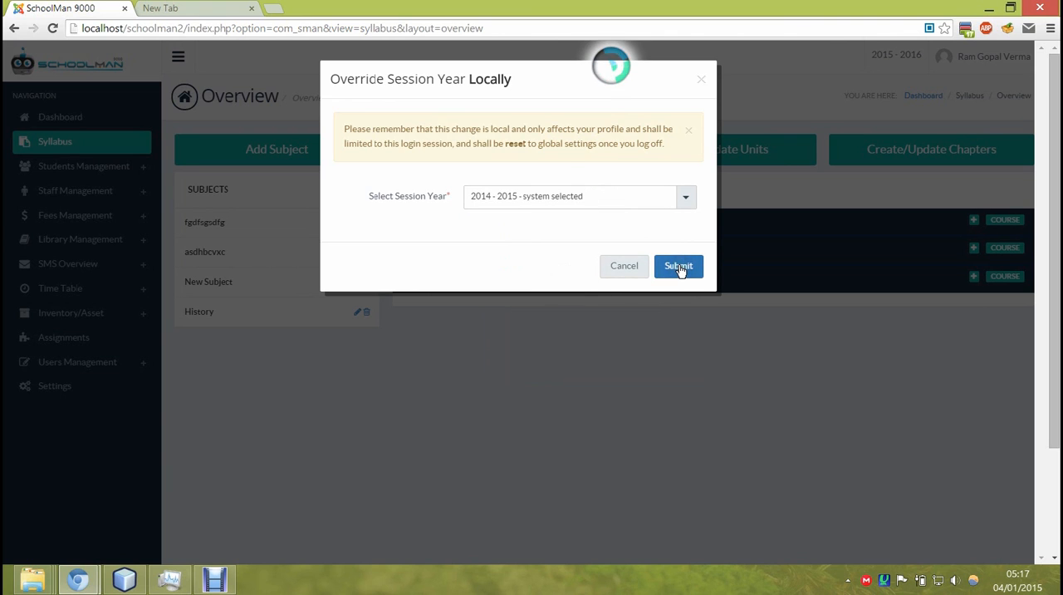
{"action": "left_click", "coordinate": [677, 266]}
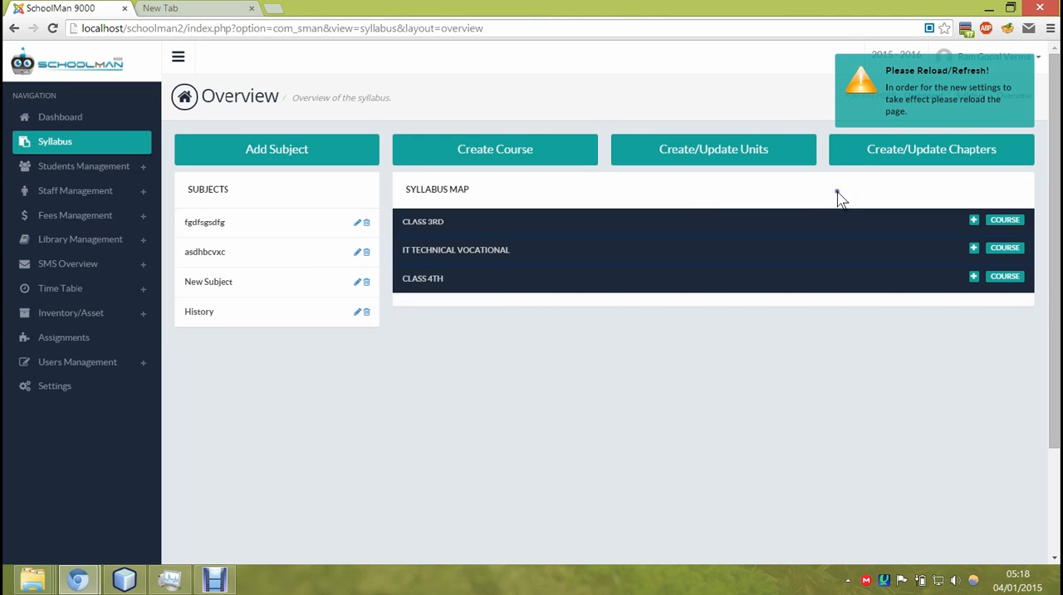
{"action": "left_click", "coordinate": [57, 141]}
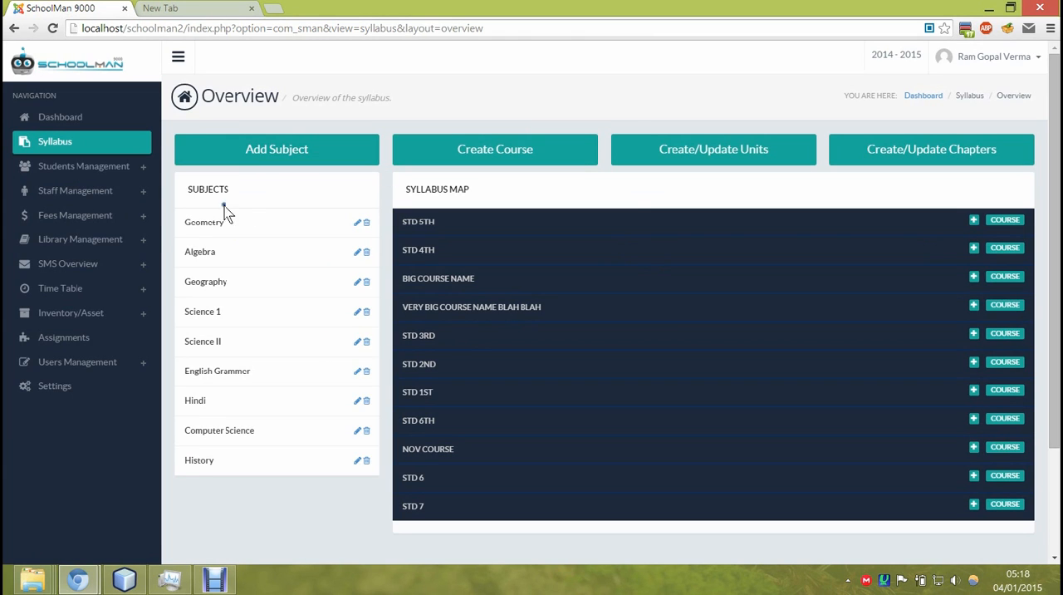
{"action": "mouse_move", "coordinate": [53, 385]}
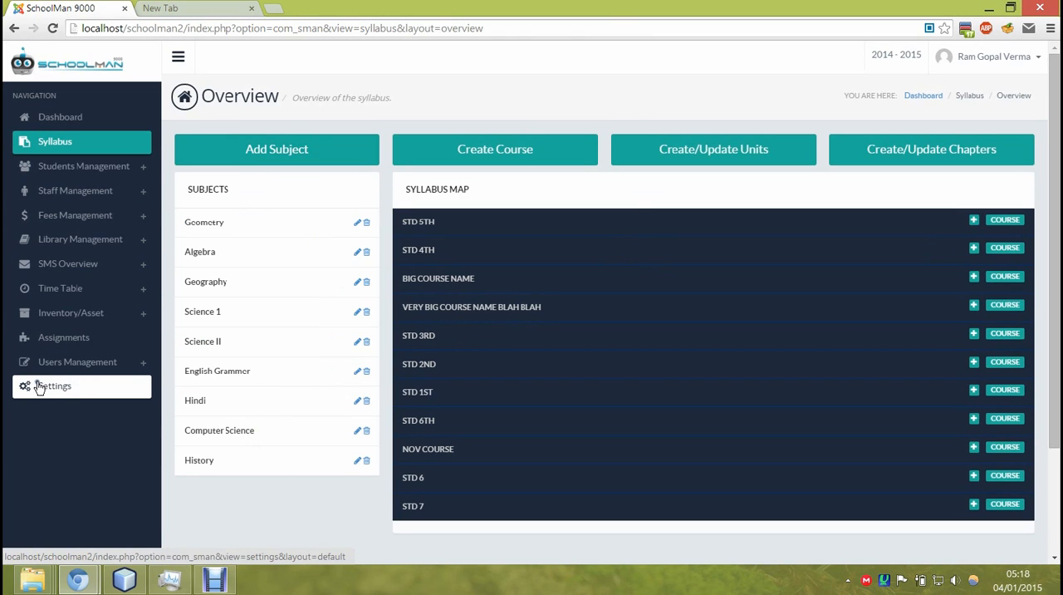
- View the System Settings page showing session year 2014-2015, institution details, currency and fee settings
{"action": "left_click", "coordinate": [55, 385]}
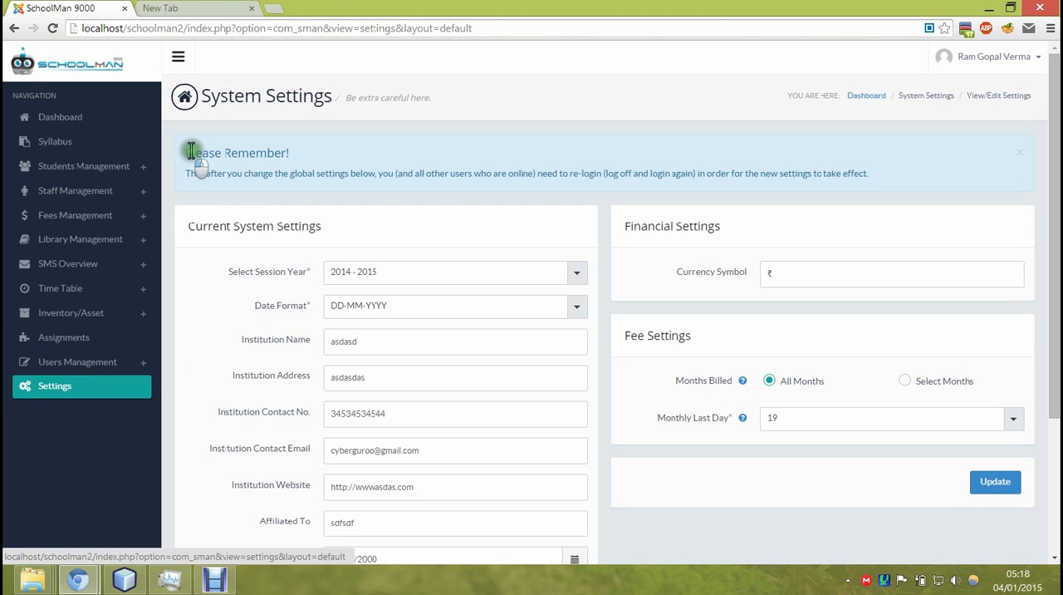
{"action": "scroll", "scroll_direction": "down", "scroll_amount": 3}
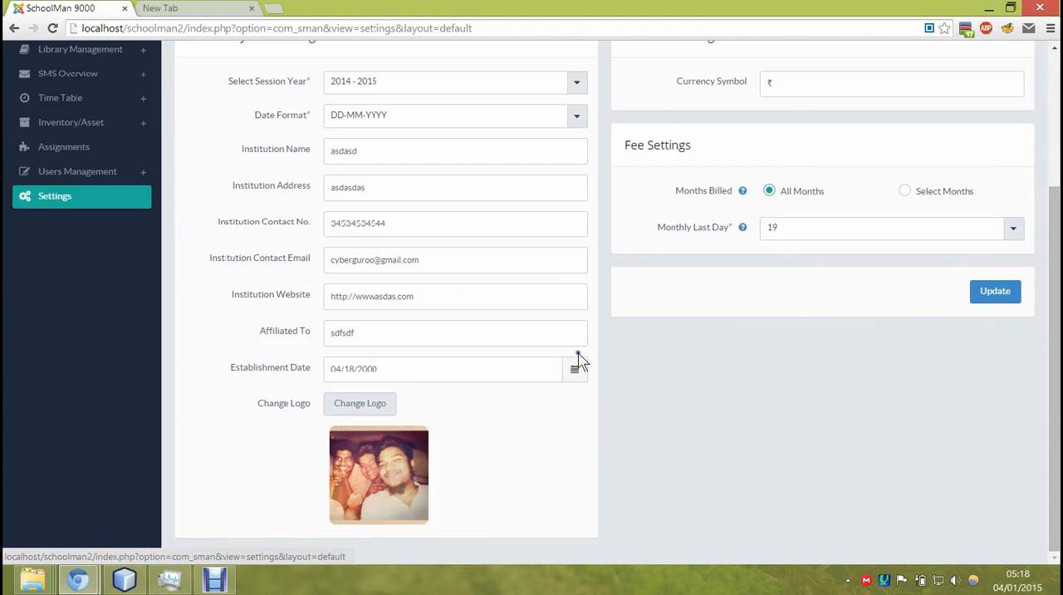
{"action": "scroll", "scroll_direction": "up", "scroll_amount": 3}
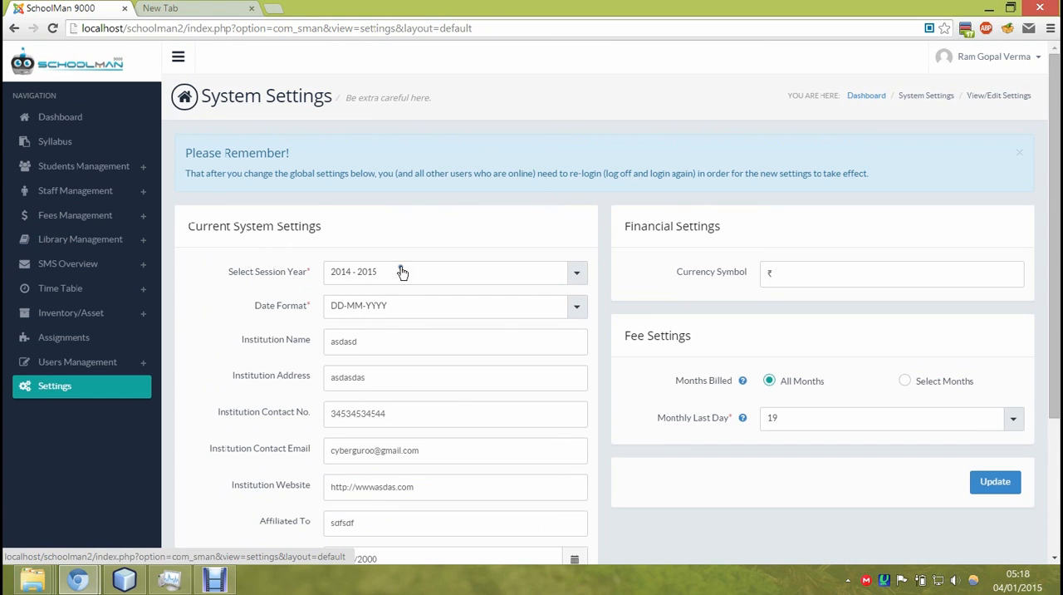